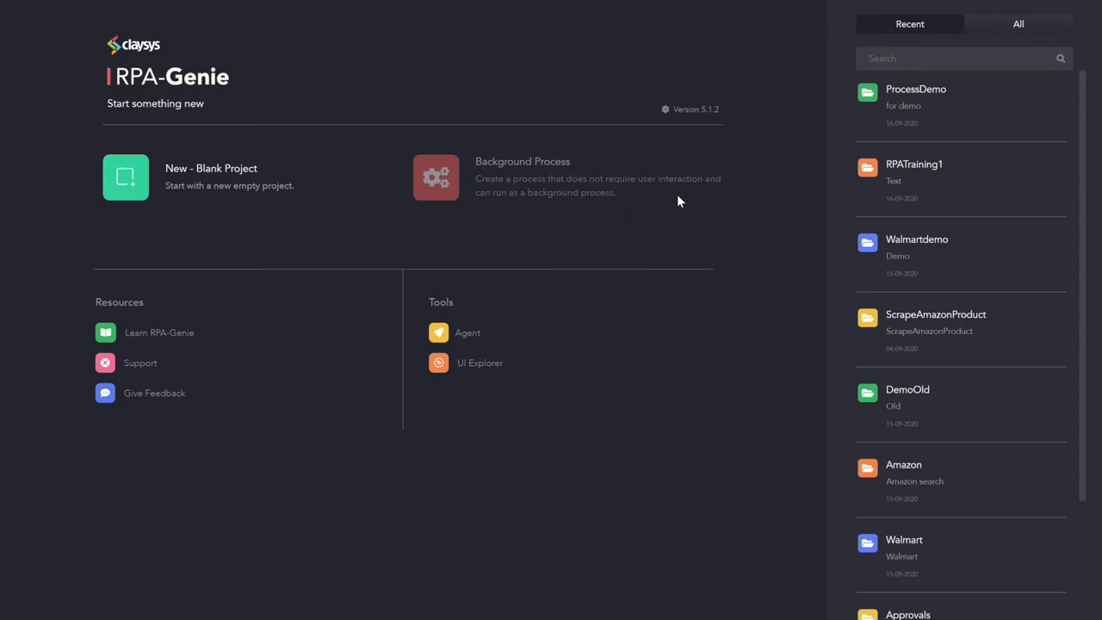
{"action": "mouse_move", "coordinate": [696, 202]}
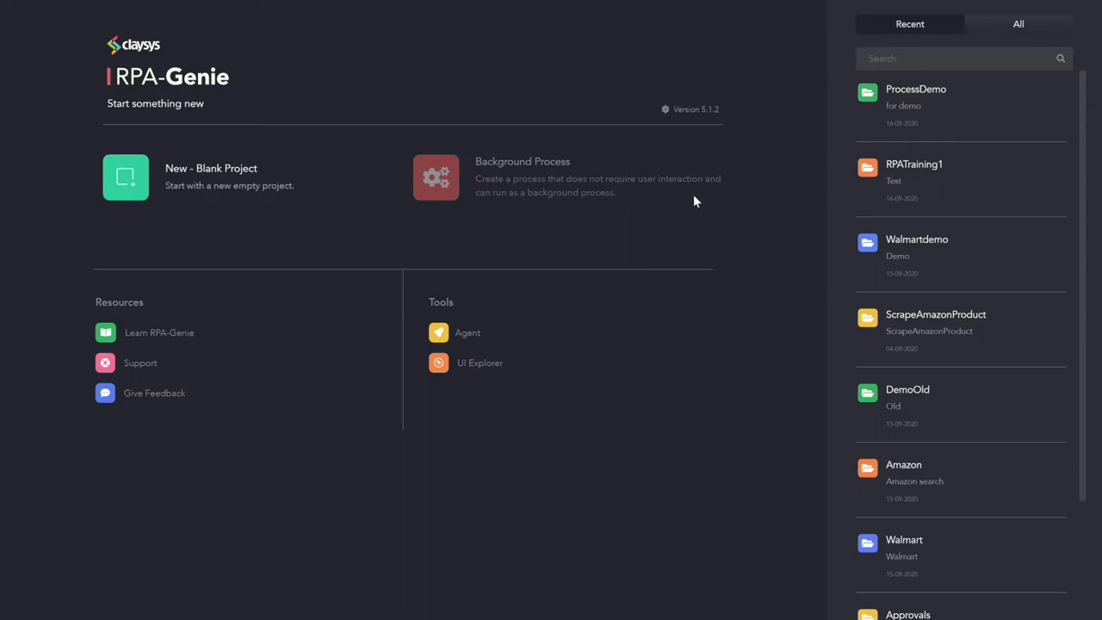
{"action": "mouse_move", "coordinate": [845, 136]}
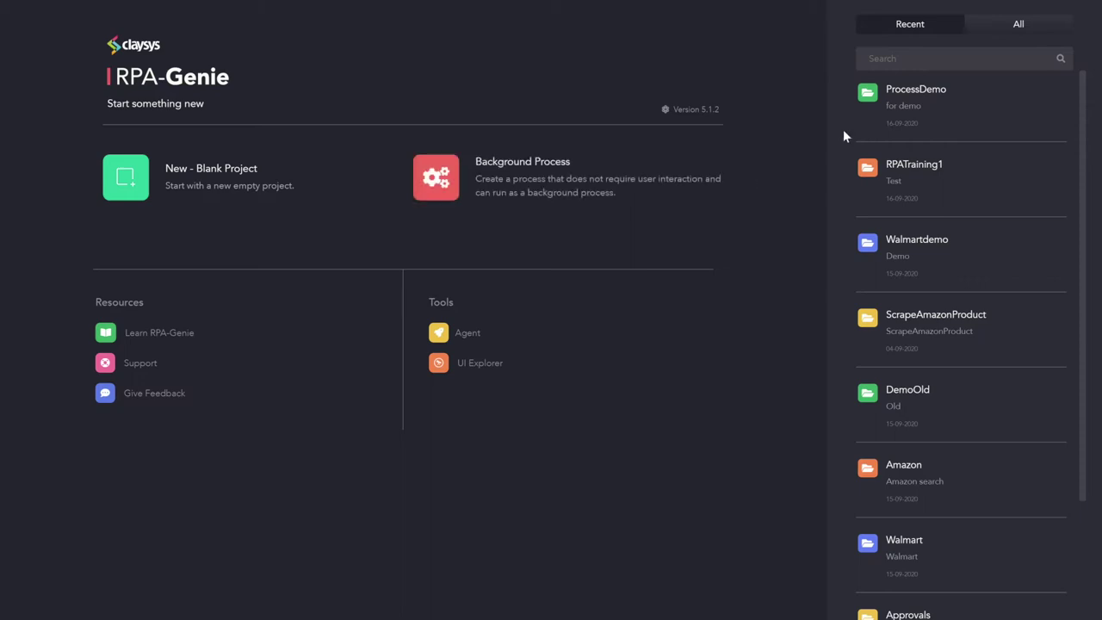
Load the ProcessDemo project from the Recent list on the start page
{"action": "left_click", "coordinate": [913, 90]}
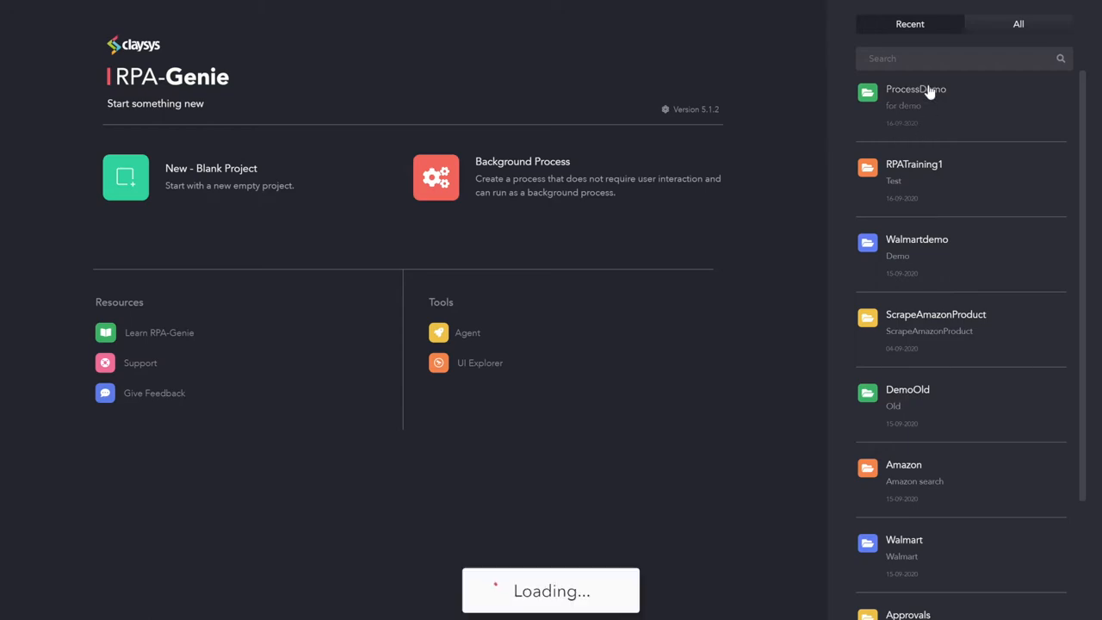
Expand Amazon and MainProcess in Project Explorer and select MainSequence
{"action": "left_click", "coordinate": [913, 89]}
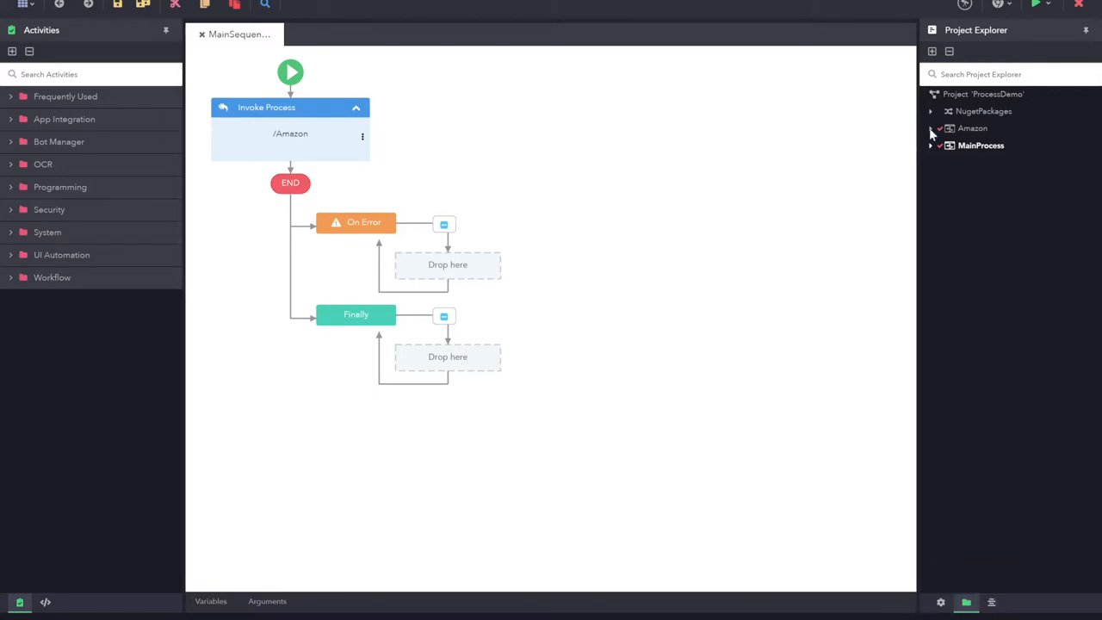
{"action": "left_click", "coordinate": [932, 127]}
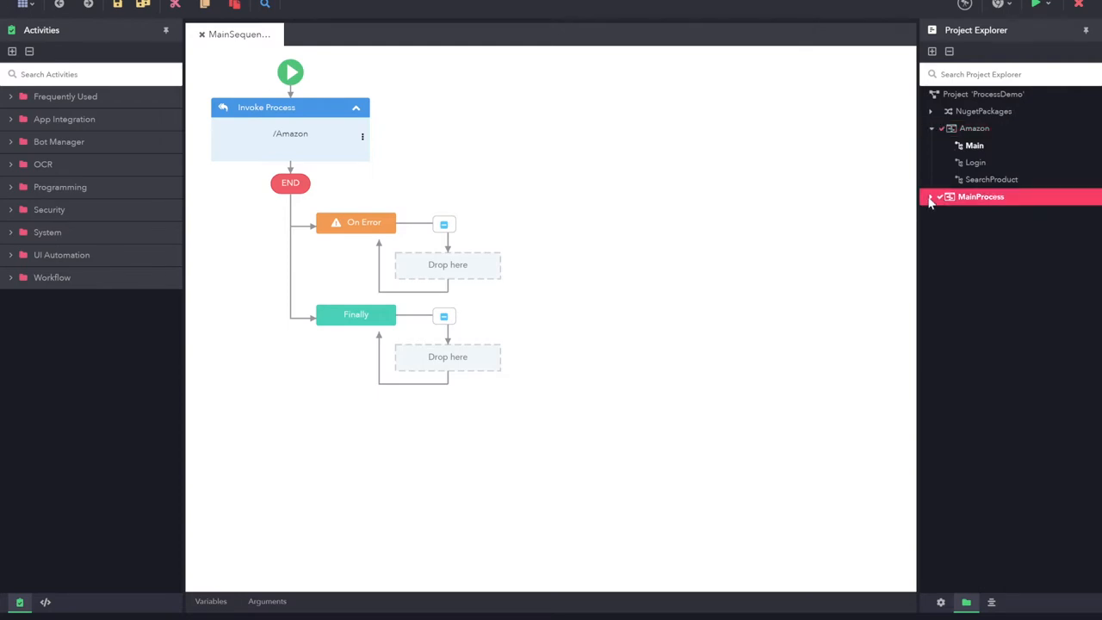
{"action": "left_click", "coordinate": [932, 196]}
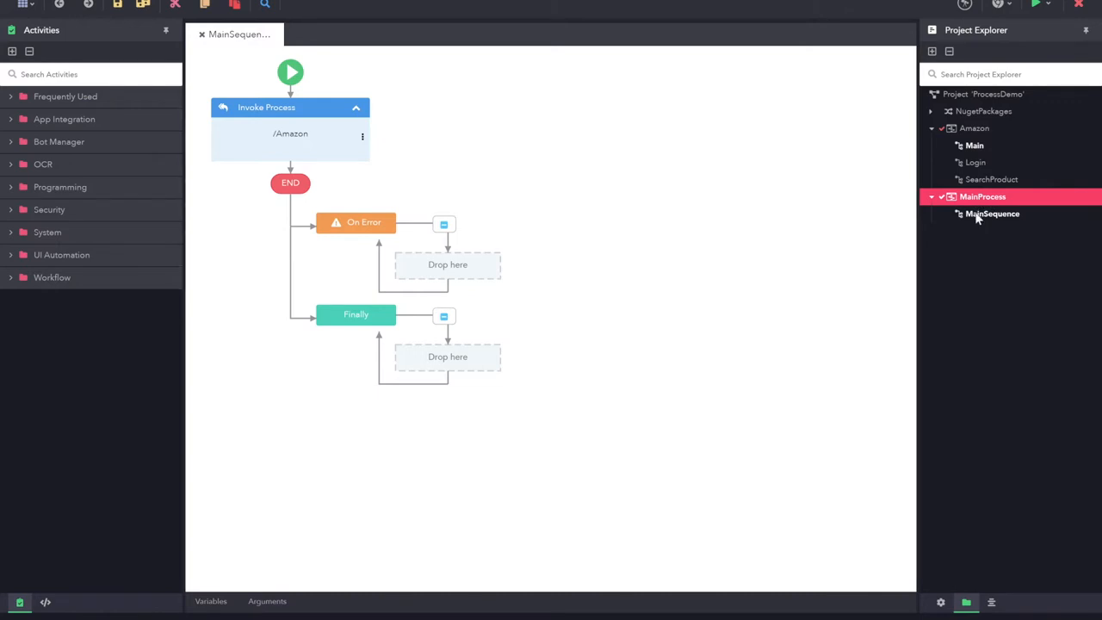
{"action": "left_click", "coordinate": [992, 214]}
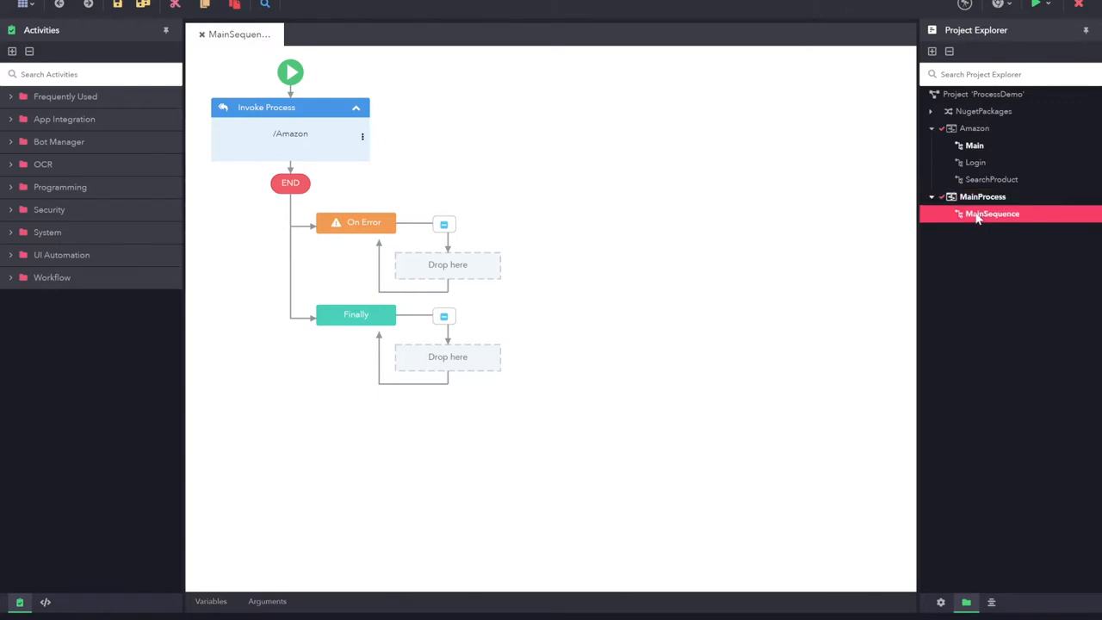
{"action": "mouse_move", "coordinate": [1019, 123]}
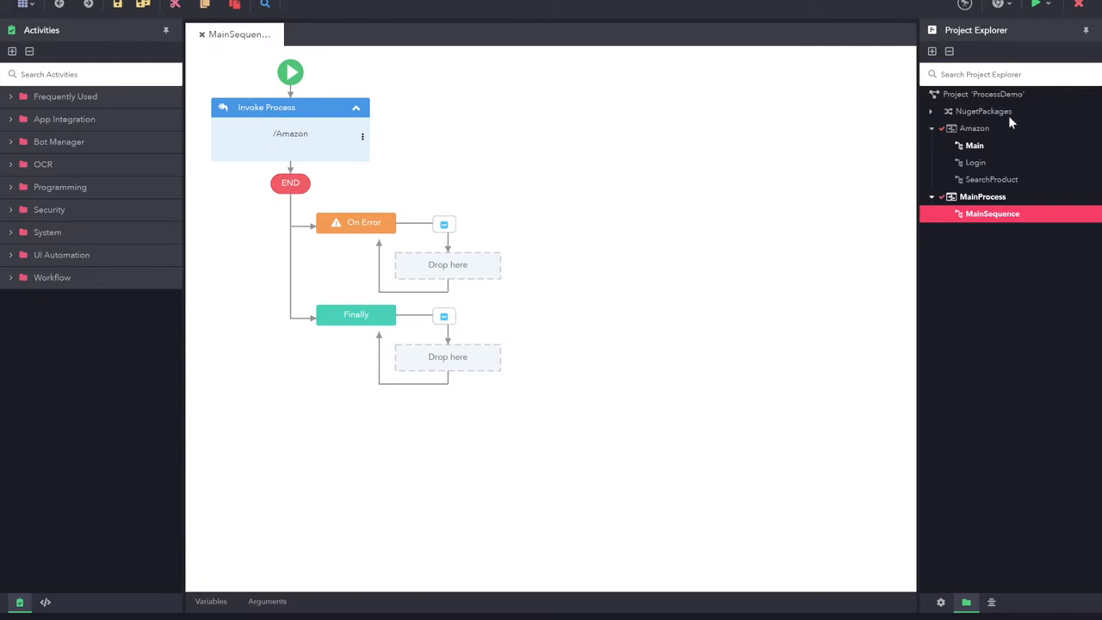
{"action": "mouse_move", "coordinate": [972, 150]}
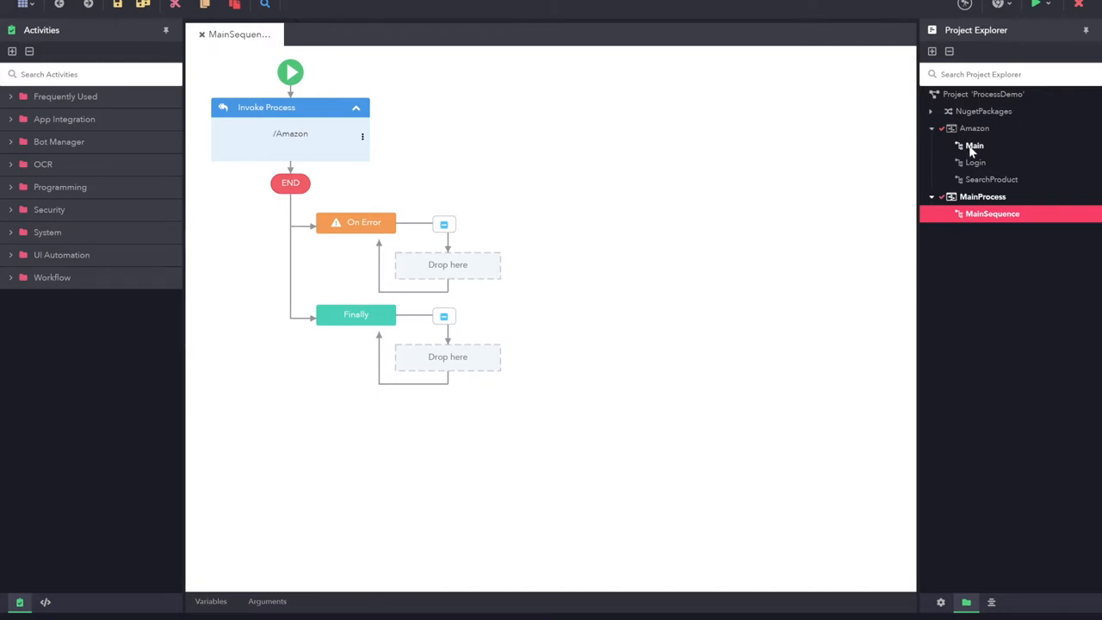
Open the Amazon Main sequence and review its Open Browser, Login and SearchProduct activities
{"action": "double_click", "coordinate": [975, 144]}
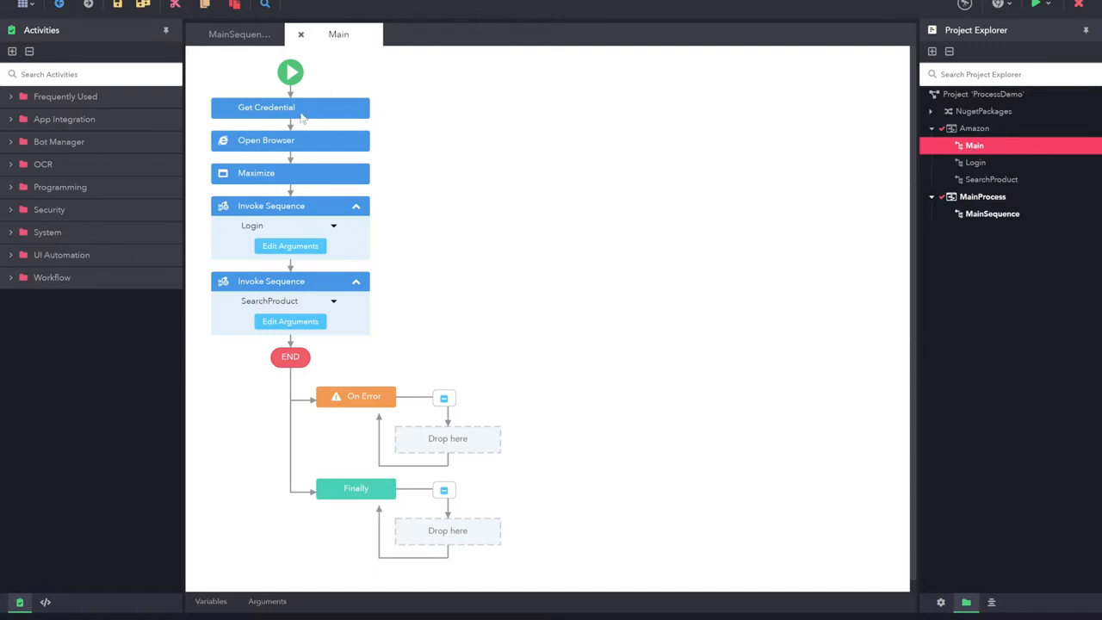
{"action": "left_click", "coordinate": [289, 142]}
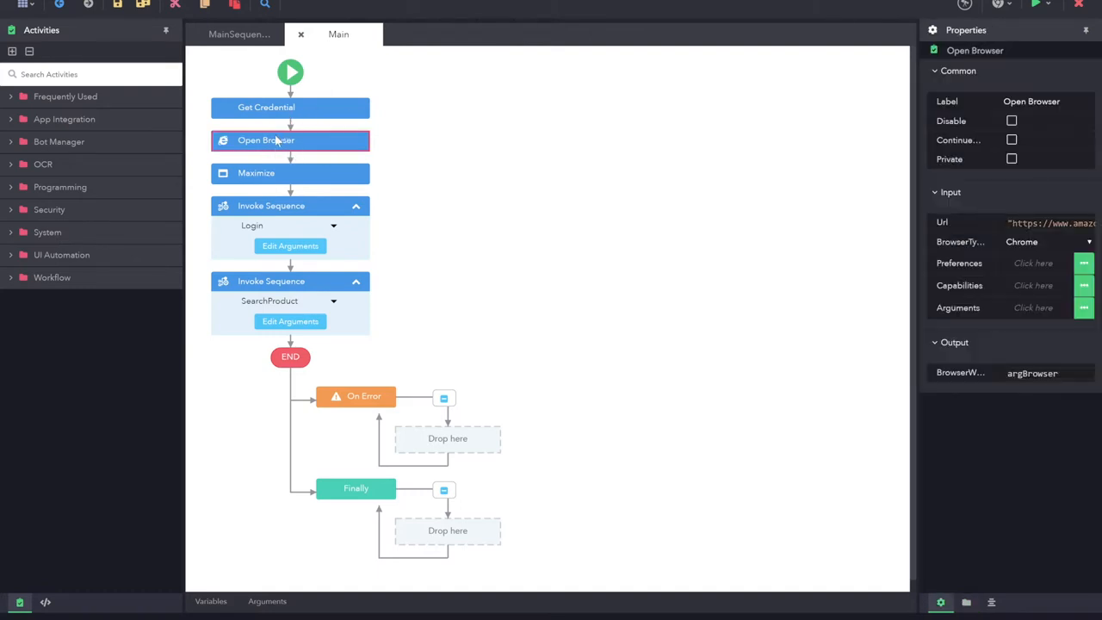
{"action": "left_click", "coordinate": [272, 207]}
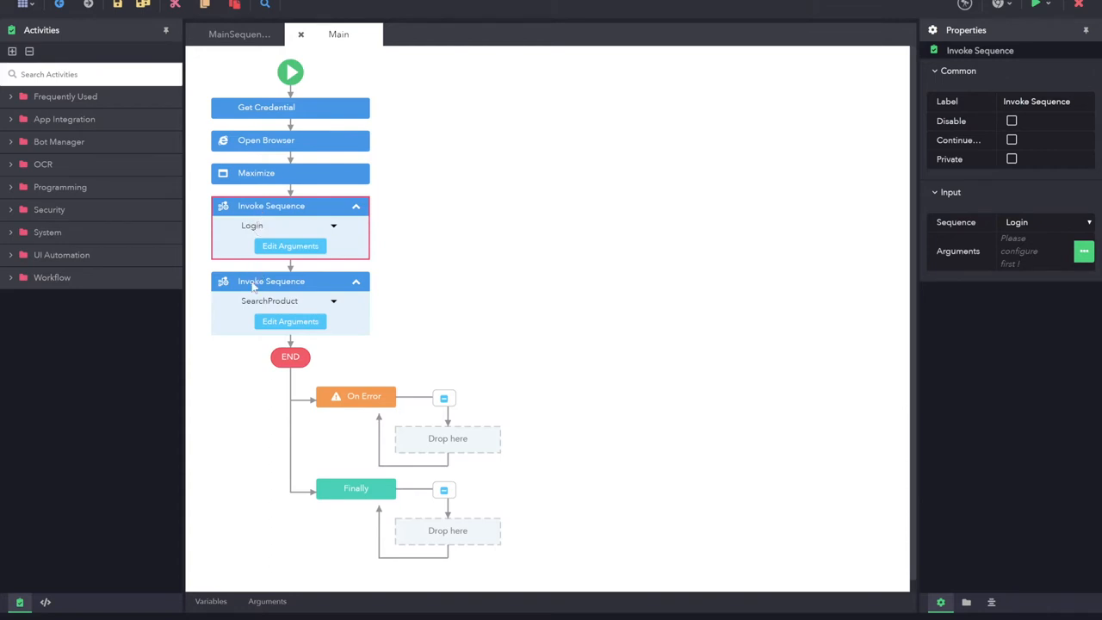
{"action": "left_click", "coordinate": [270, 281]}
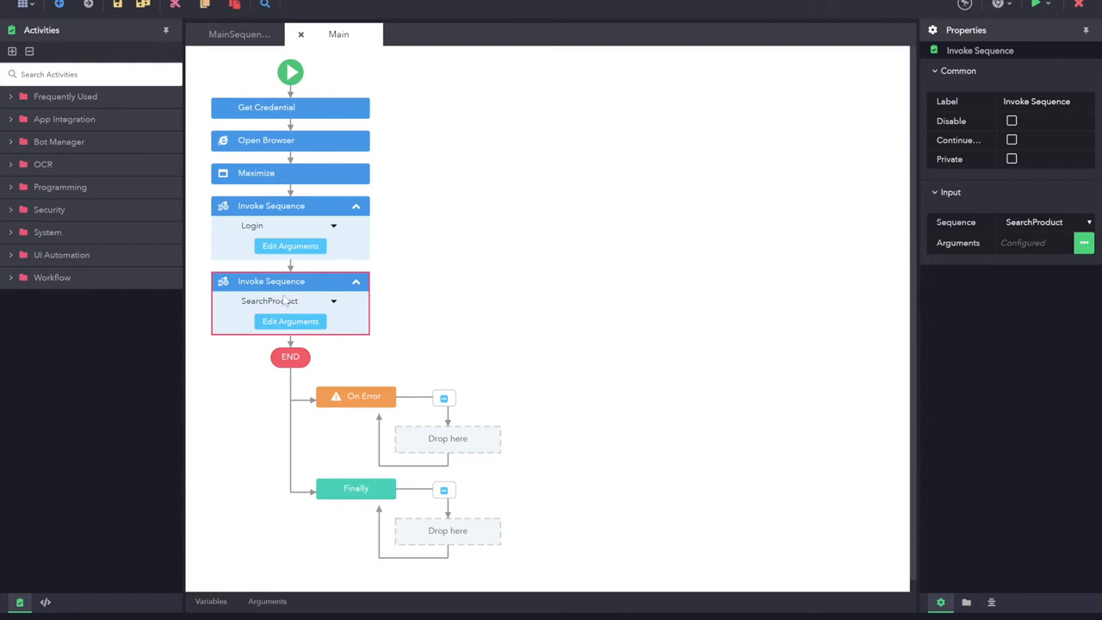
{"action": "mouse_move", "coordinate": [321, 141]}
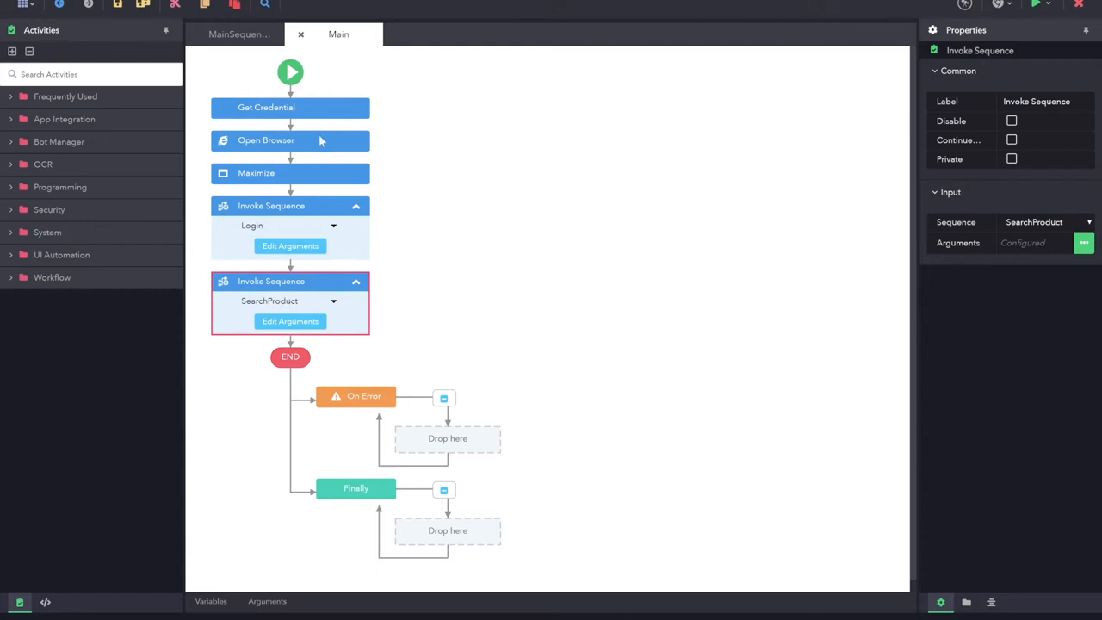
Check Open Browser's output variable, then return to the SearchProduct invocation's properties
{"action": "left_click", "coordinate": [289, 140]}
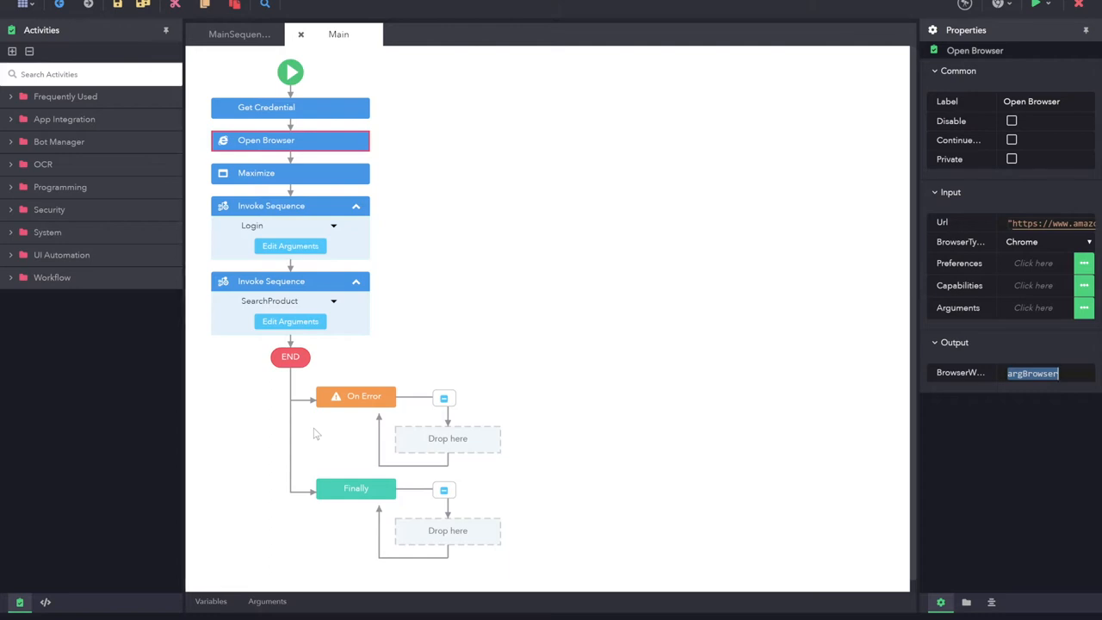
{"action": "mouse_move", "coordinate": [255, 313]}
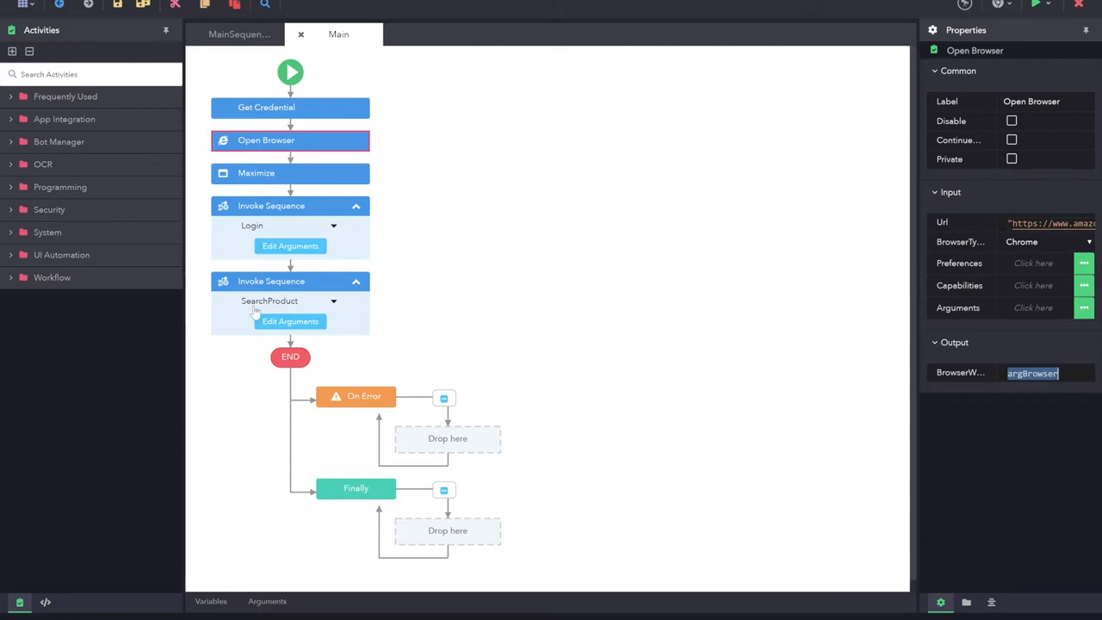
{"action": "left_click", "coordinate": [289, 280]}
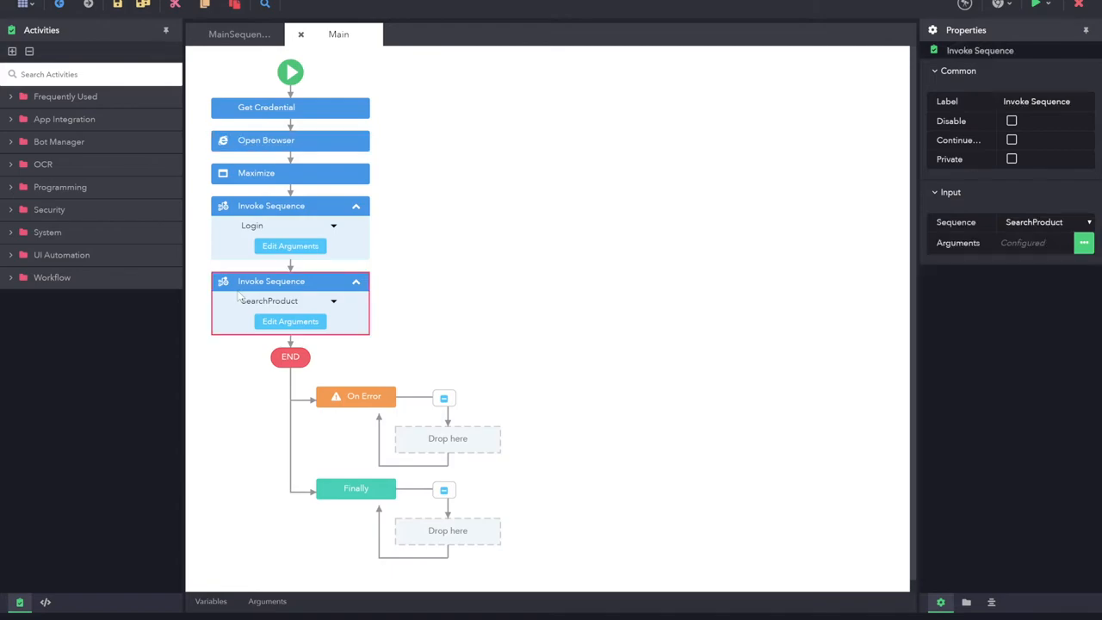
Confirm the SearchProduct invocation passes "iPhone 11" as varProductName, then close Arguments
{"action": "left_click", "coordinate": [289, 322]}
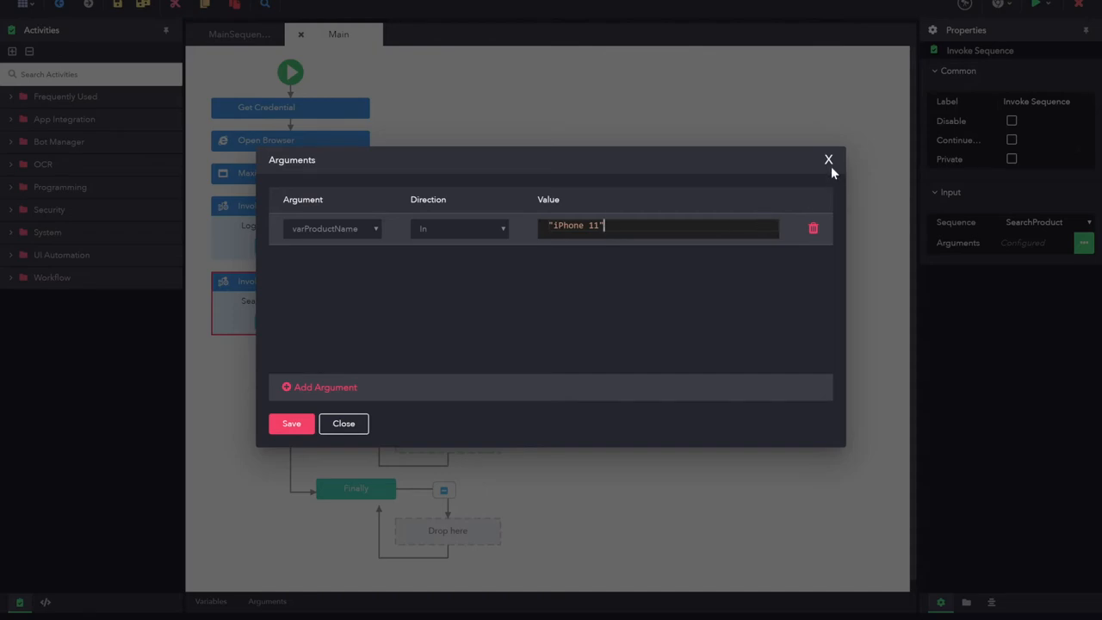
{"action": "left_click", "coordinate": [291, 424]}
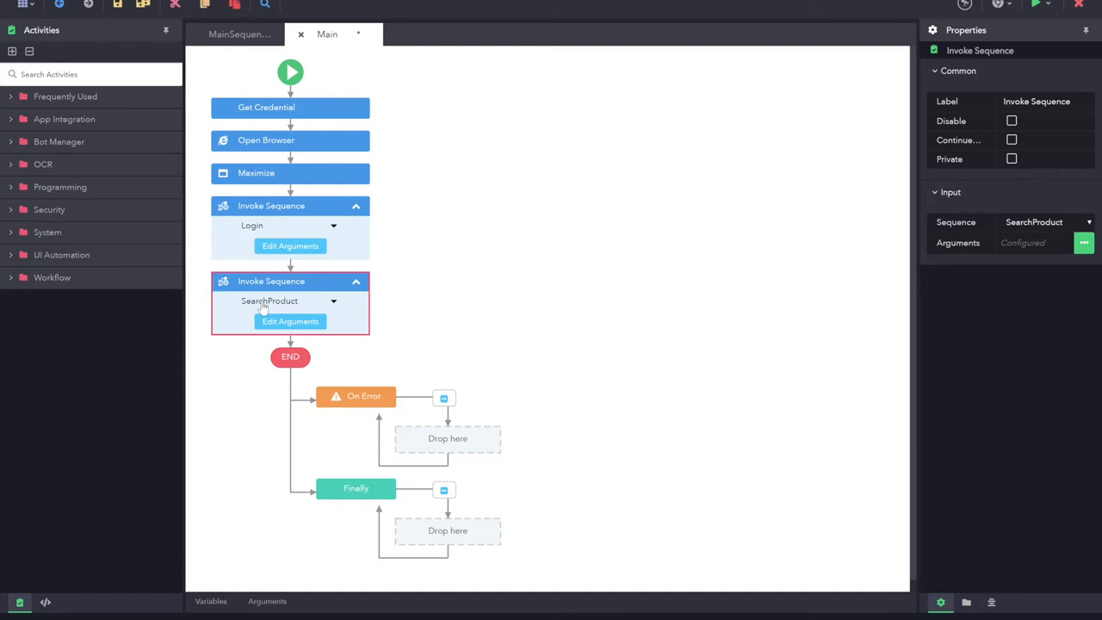
{"action": "mouse_move", "coordinate": [286, 224]}
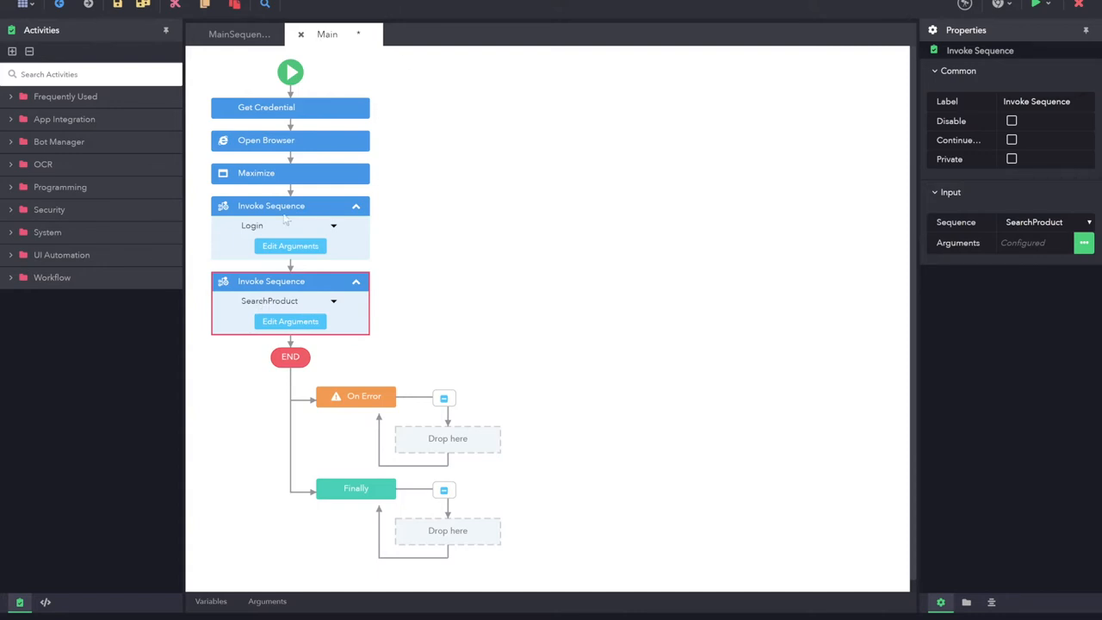
{"action": "mouse_move", "coordinate": [254, 303]}
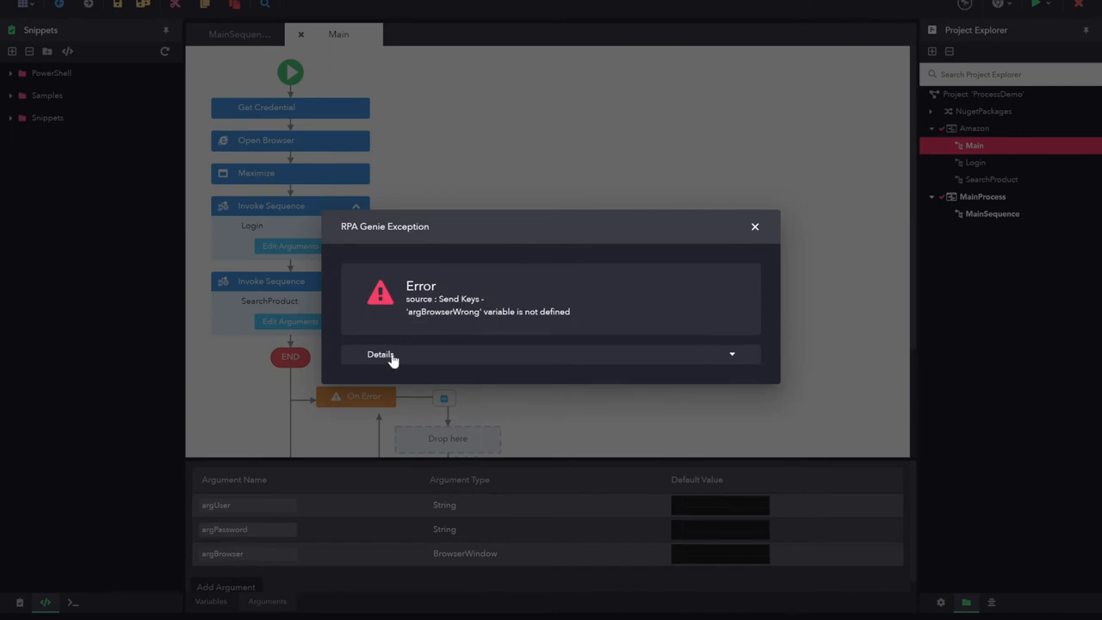
Read the argBrowserWrong not-defined stack trace in the exception details and dismiss it
{"action": "left_click", "coordinate": [379, 355]}
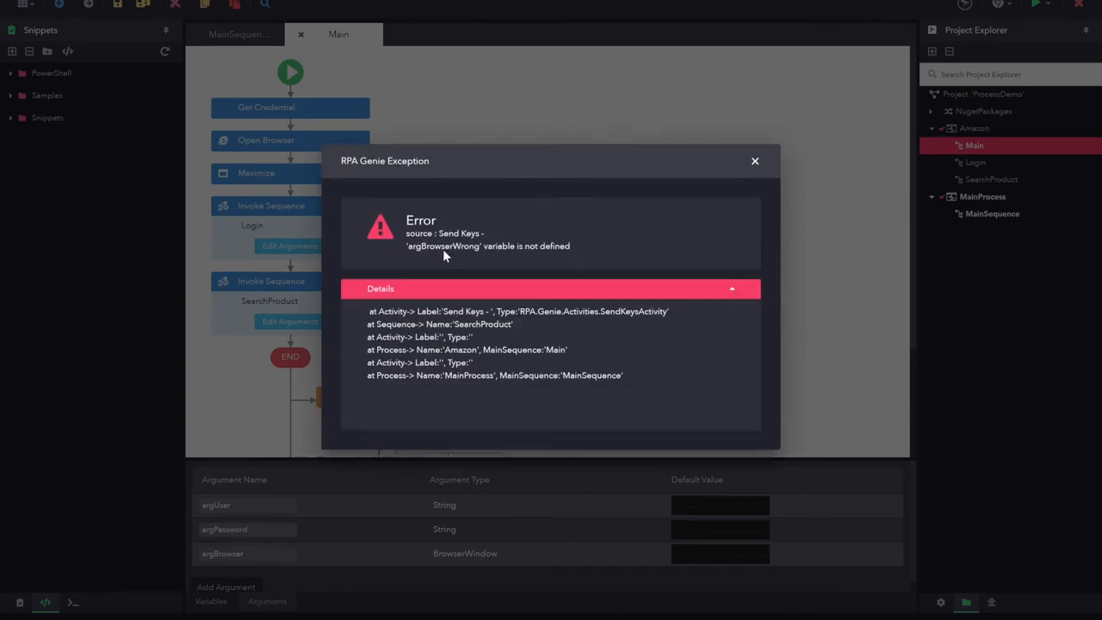
{"action": "mouse_move", "coordinate": [752, 165]}
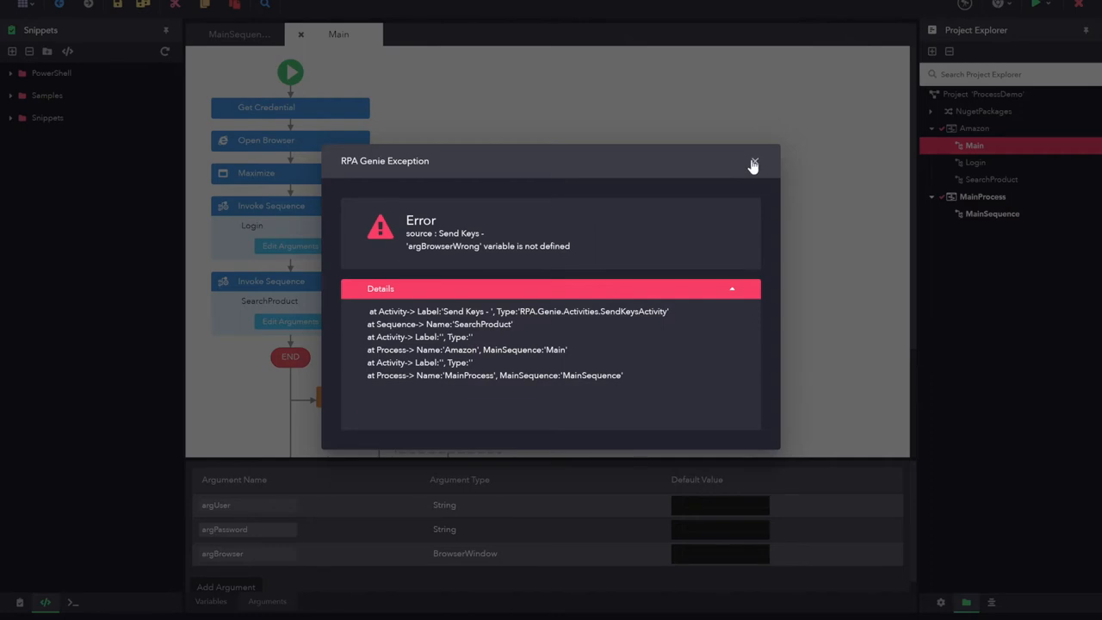
{"action": "left_click", "coordinate": [753, 165]}
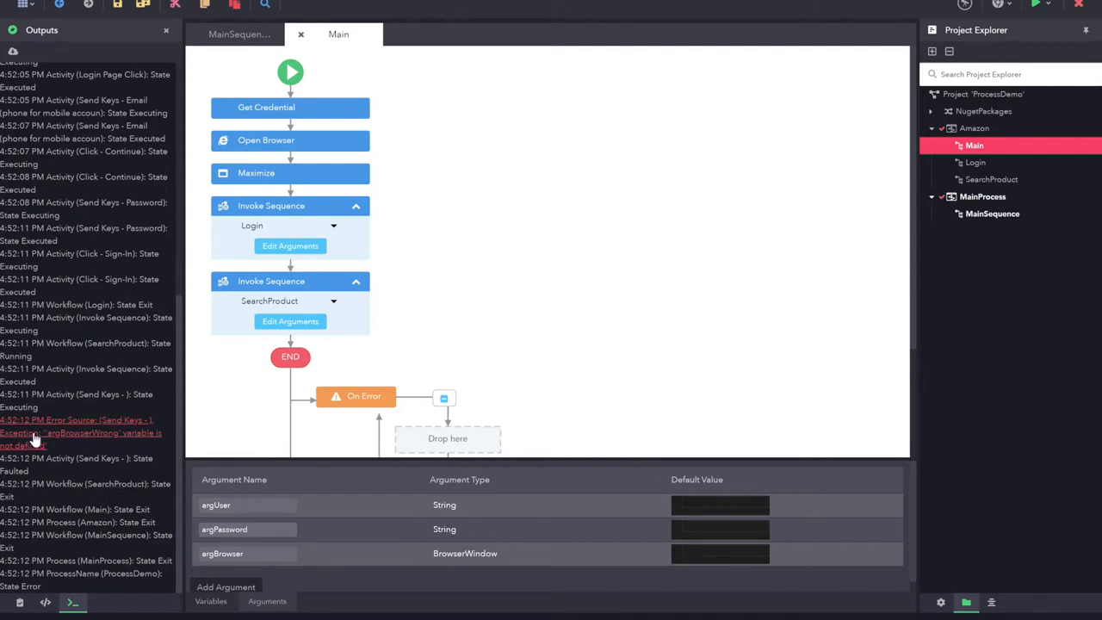
{"action": "mouse_move", "coordinate": [69, 439]}
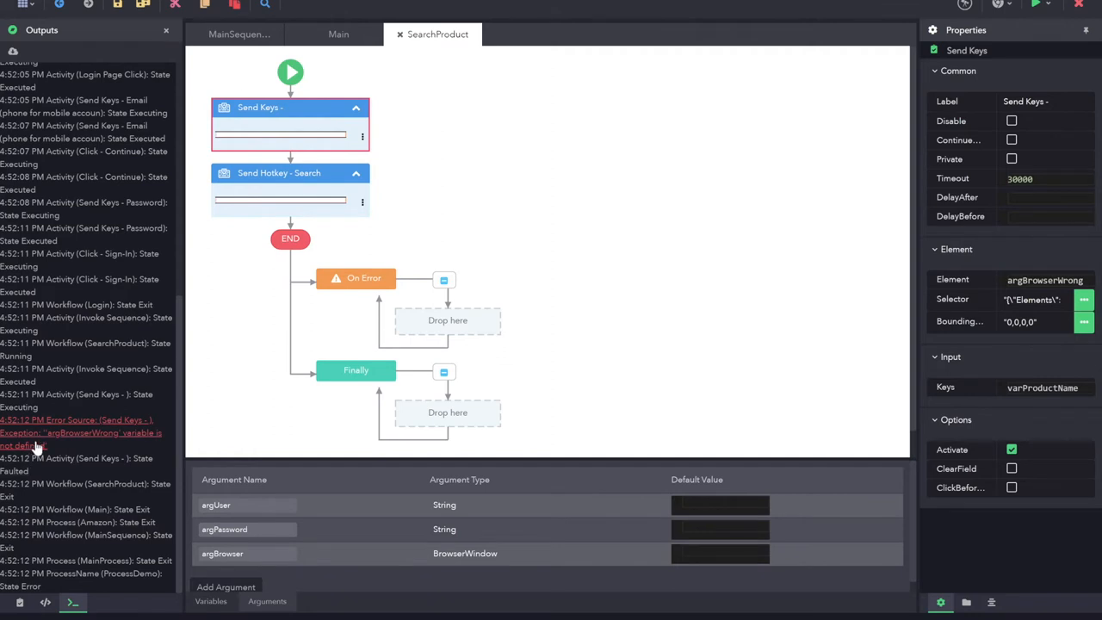
{"action": "mouse_move", "coordinate": [95, 445]}
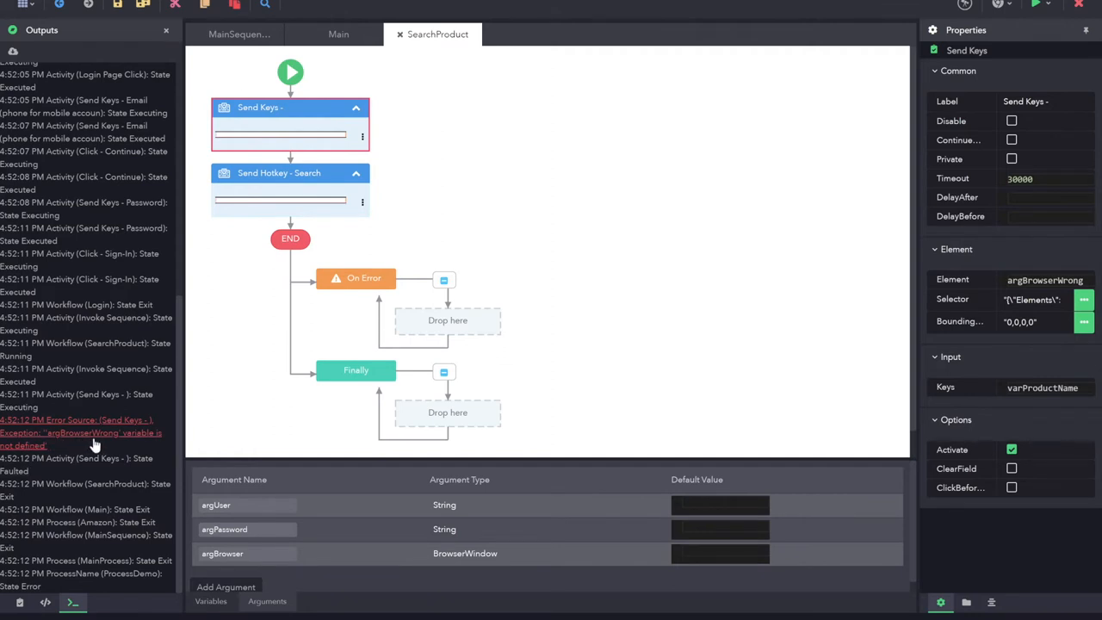
{"action": "mouse_move", "coordinate": [1054, 169]}
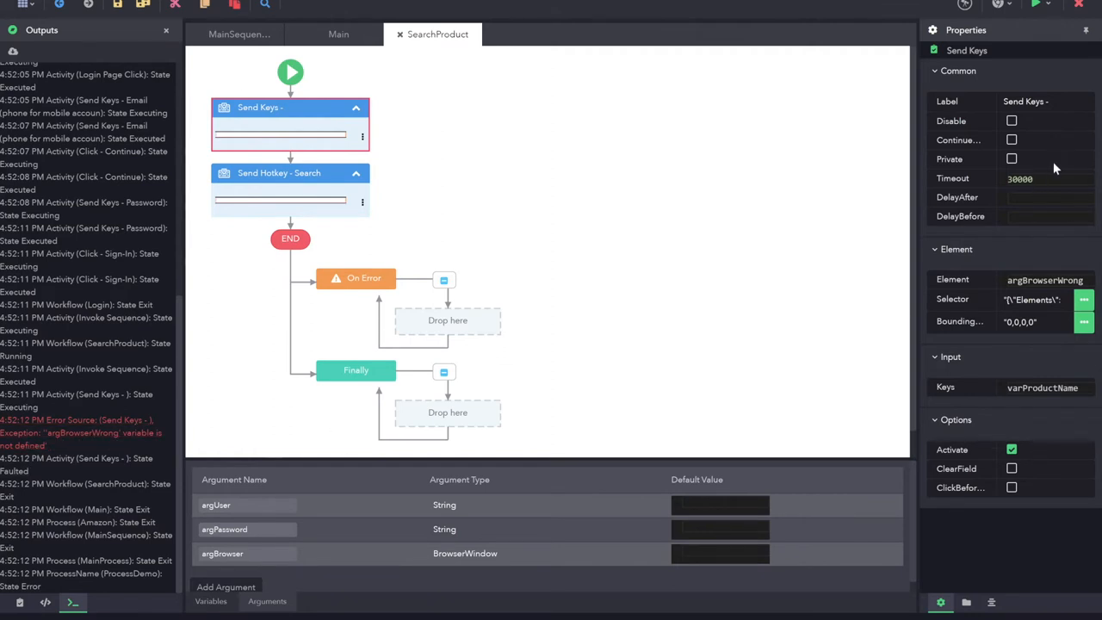
Edit the Send Keys Element property from argBrowserWrong to argBrowser
{"action": "double_click", "coordinate": [1047, 279]}
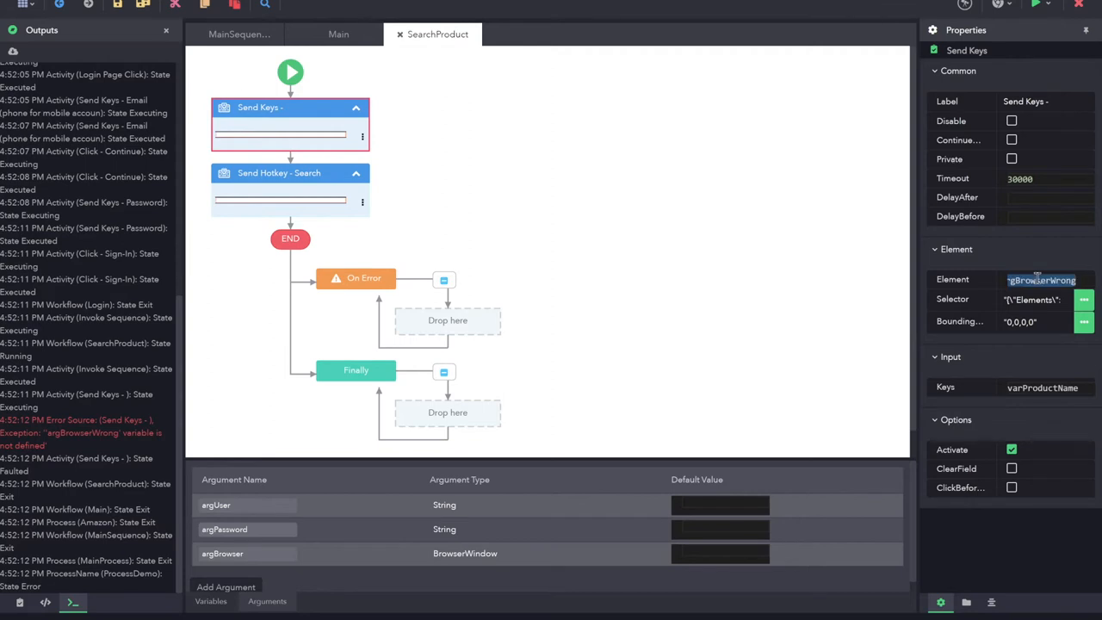
{"action": "left_click", "coordinate": [1042, 279]}
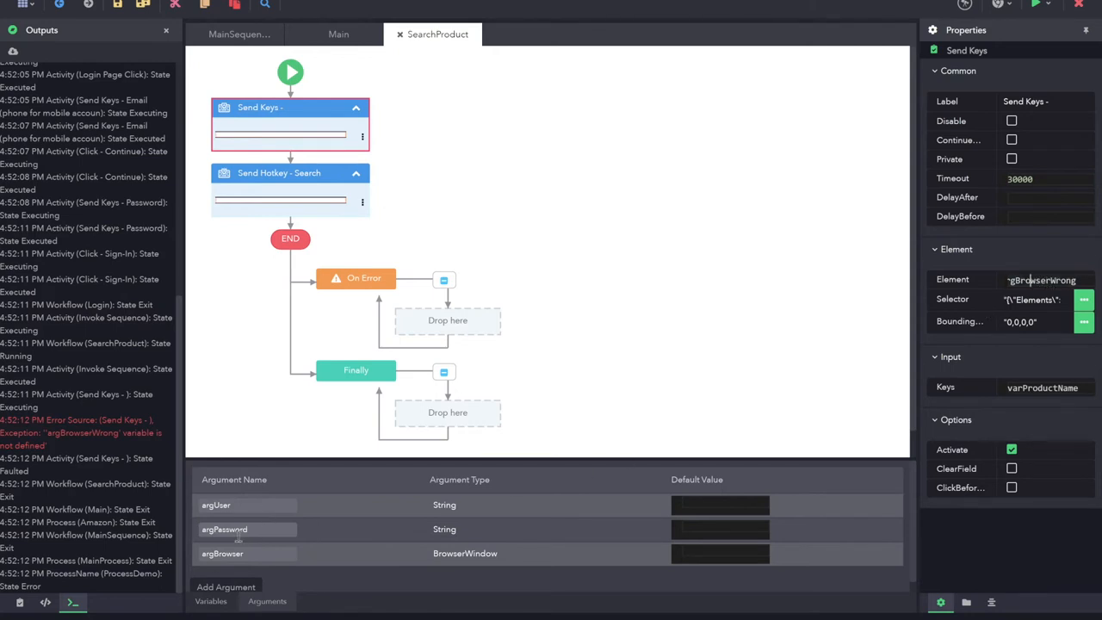
{"action": "mouse_move", "coordinate": [729, 372]}
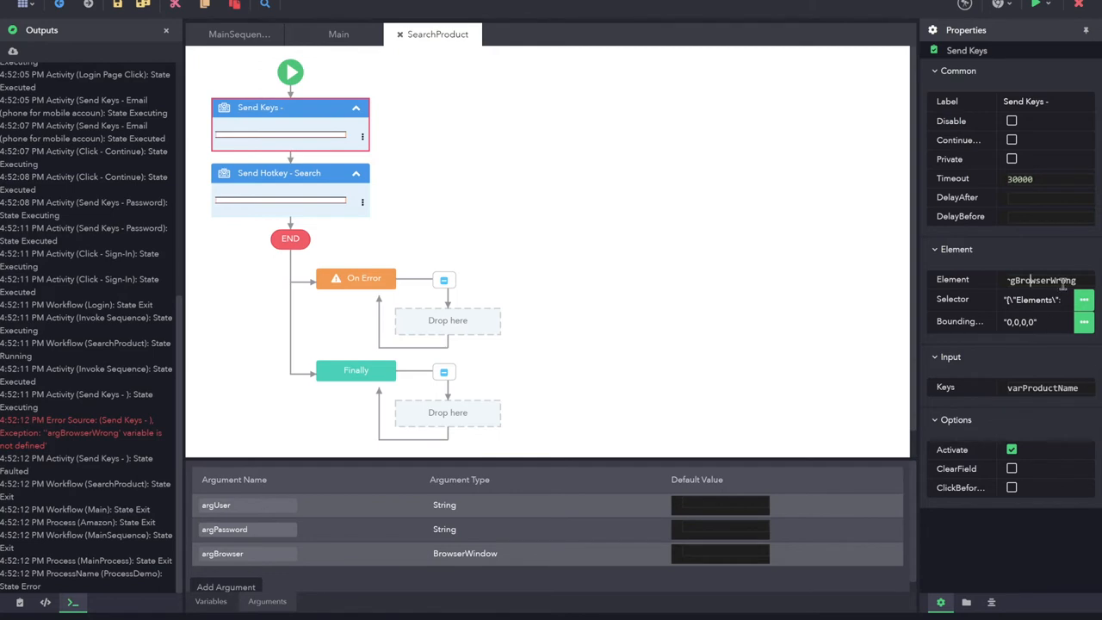
{"action": "left_click", "coordinate": [1050, 279]}
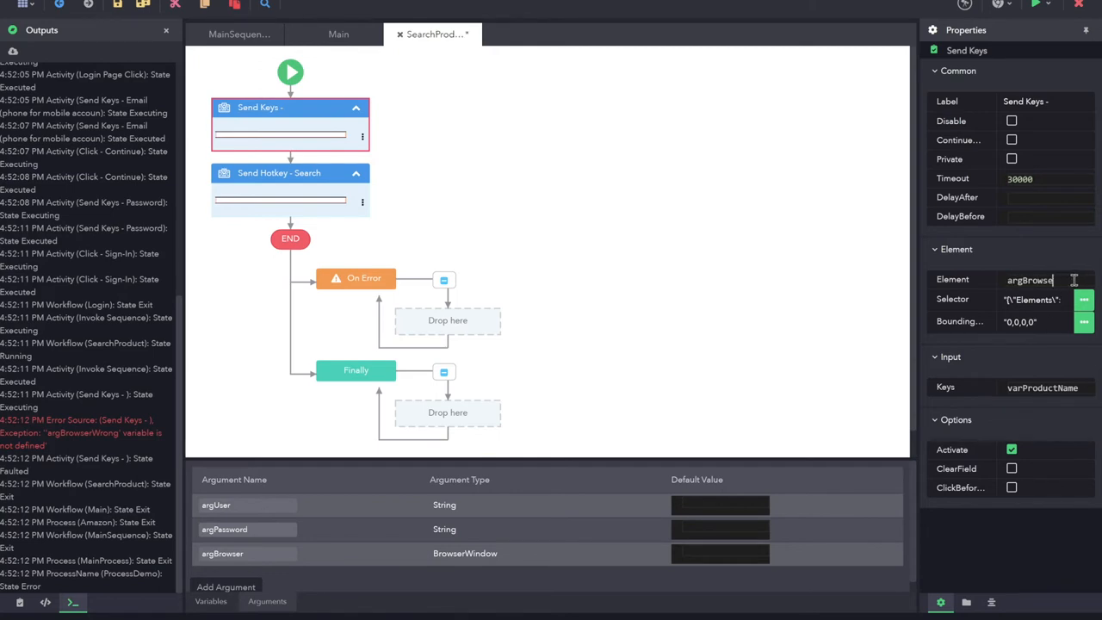
{"action": "key", "text": "BackSpace"}
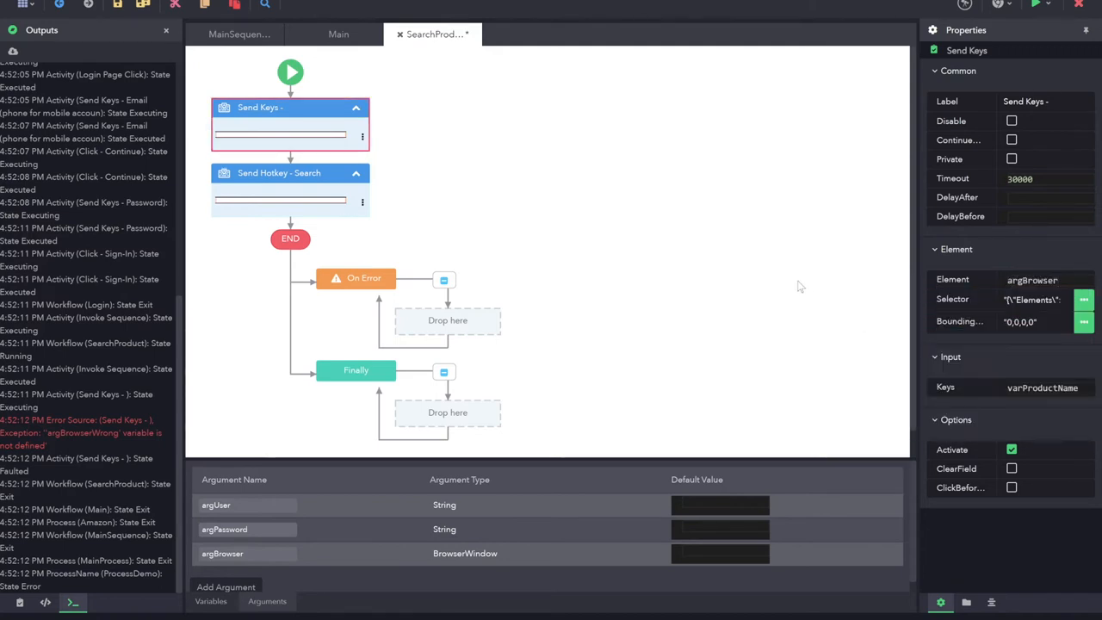
{"action": "mouse_move", "coordinate": [558, 96]}
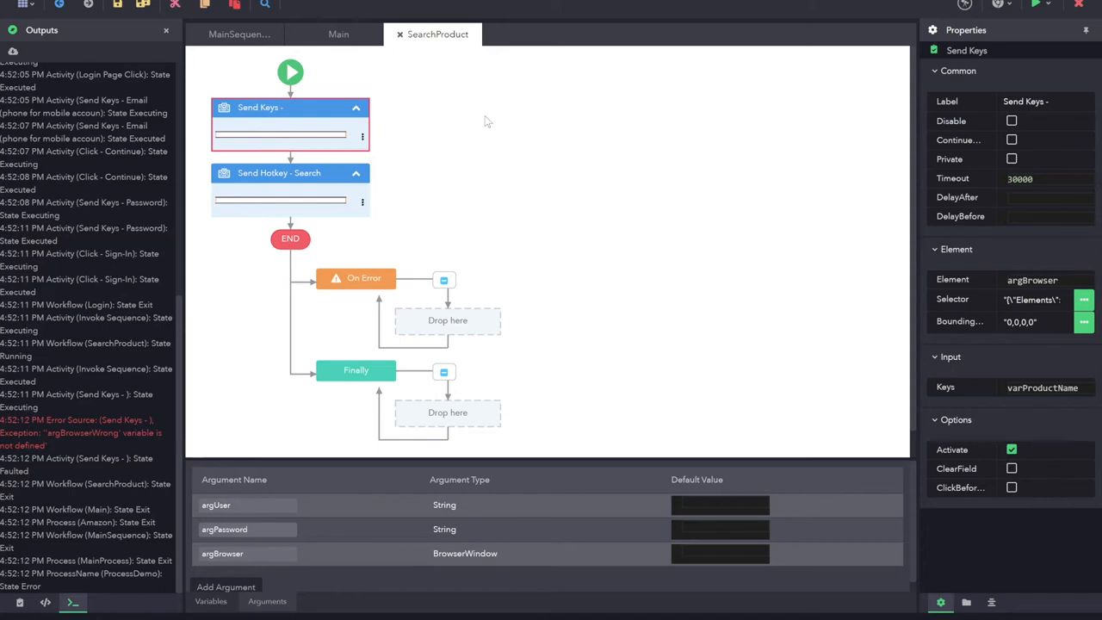
Toggle a breakpoint on the Send Keys activity from its context menu
{"action": "right_click", "coordinate": [289, 121]}
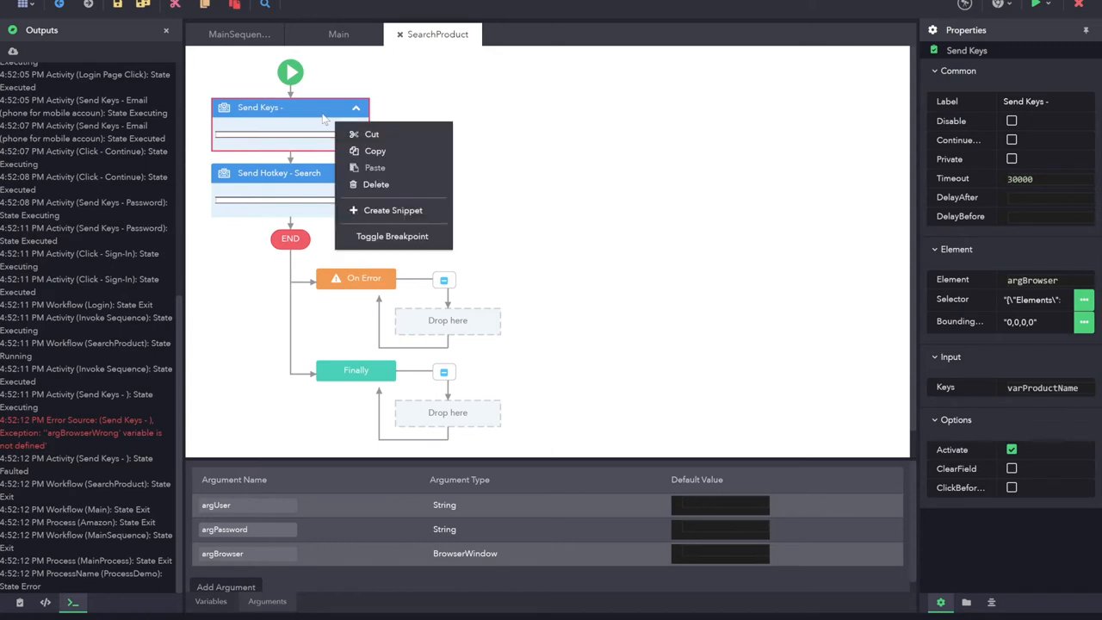
{"action": "mouse_move", "coordinate": [313, 110]}
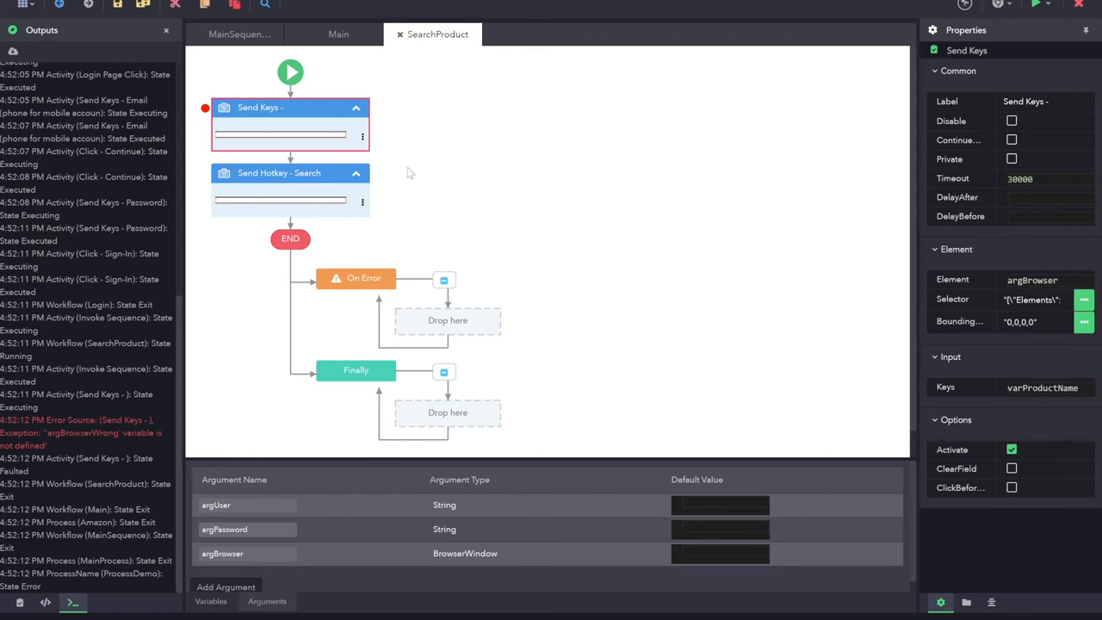
{"action": "mouse_move", "coordinate": [882, 42]}
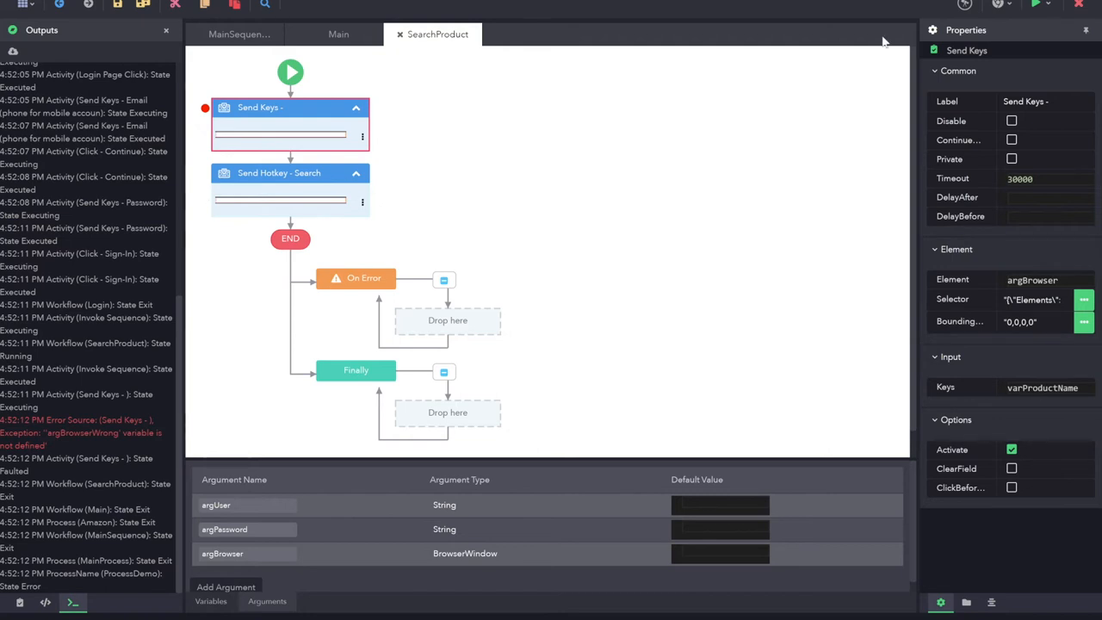
{"action": "mouse_move", "coordinate": [923, 41]}
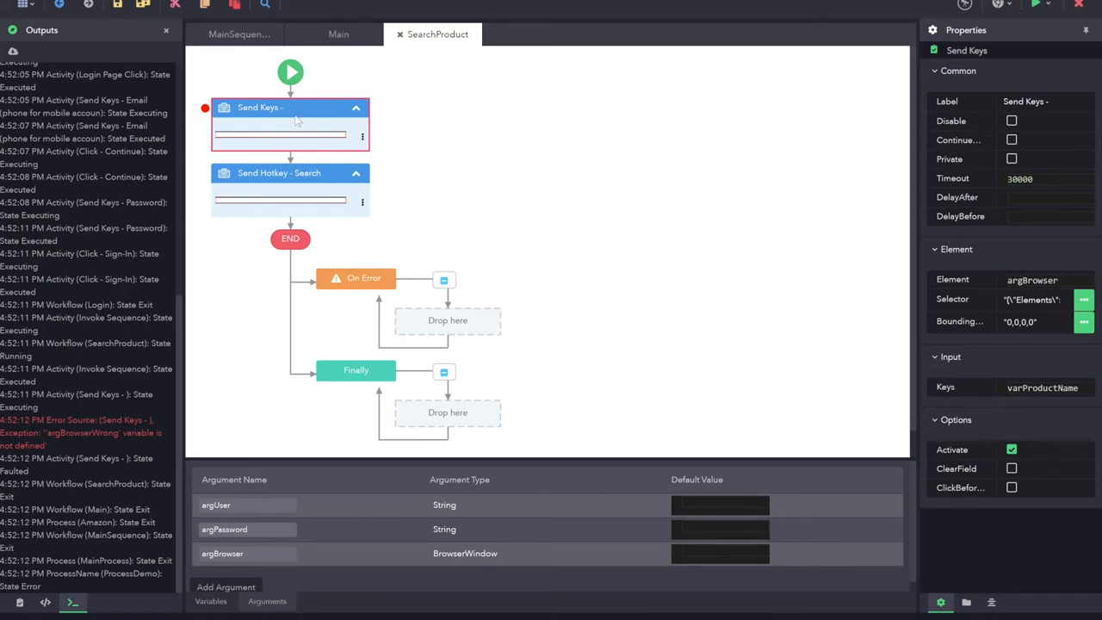
{"action": "mouse_move", "coordinate": [366, 181]}
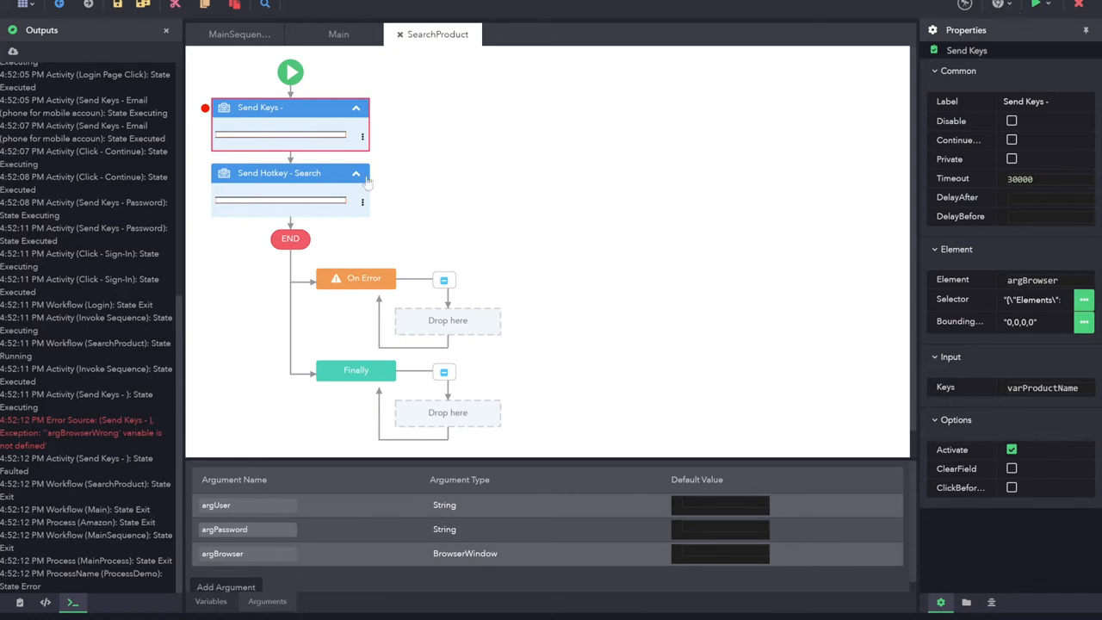
{"action": "mouse_move", "coordinate": [641, 124]}
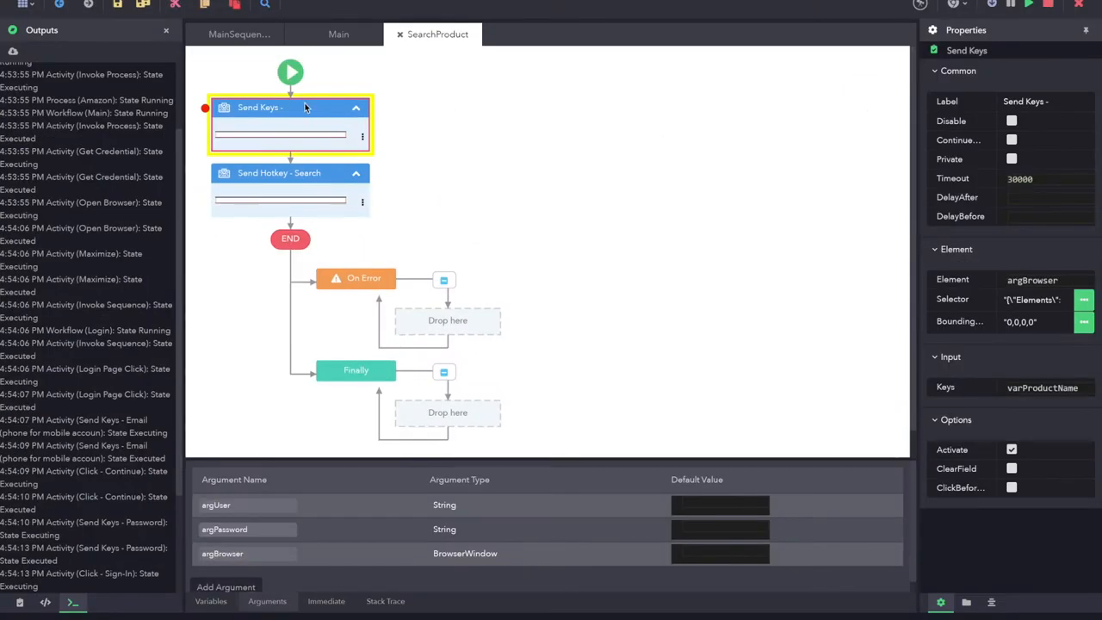
{"action": "mouse_move", "coordinate": [272, 113]}
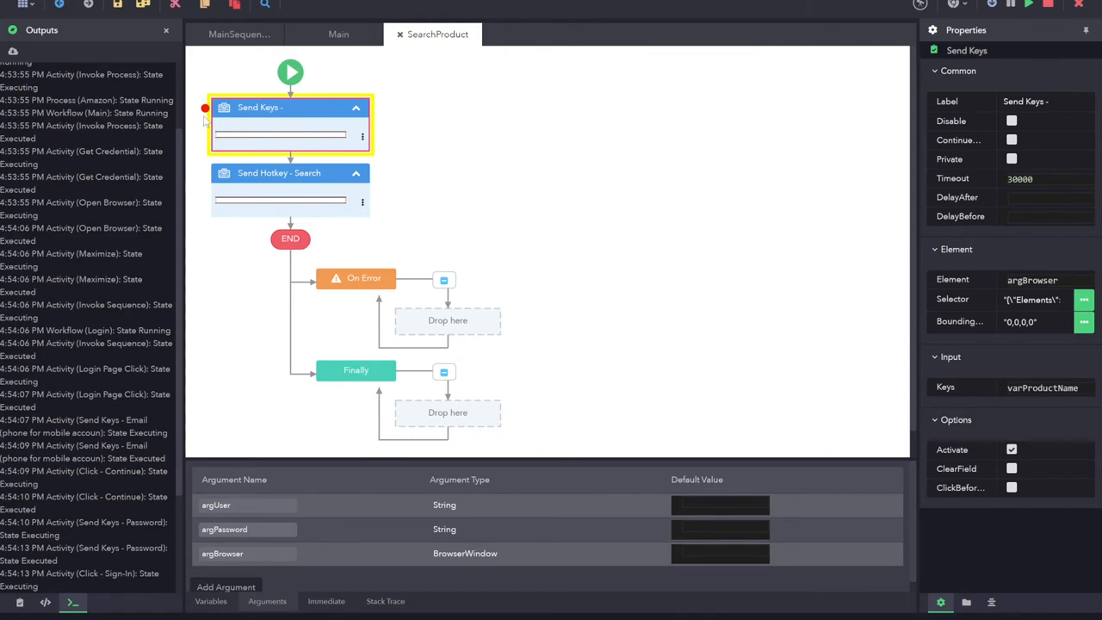
{"action": "mouse_move", "coordinate": [606, 389]}
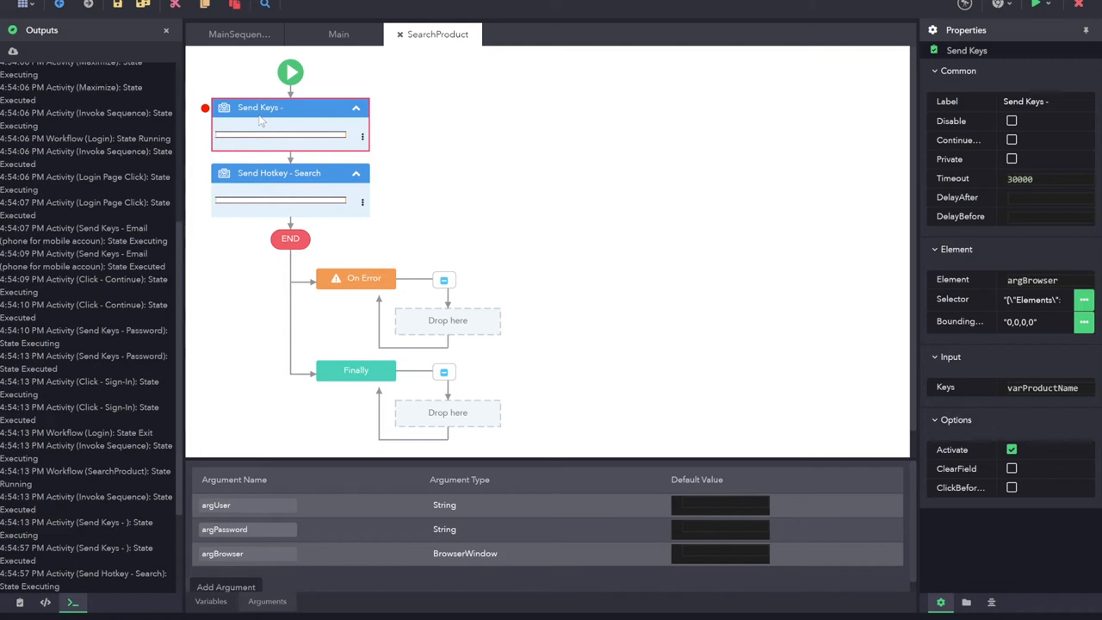
{"action": "mouse_move", "coordinate": [579, 444]}
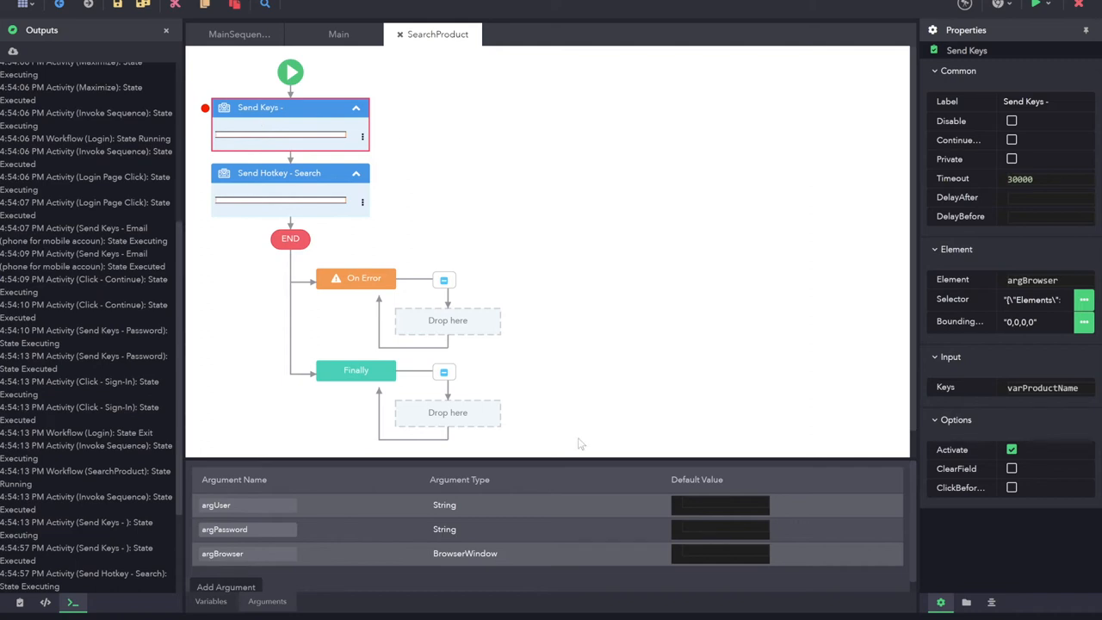
{"action": "mouse_move", "coordinate": [483, 241]}
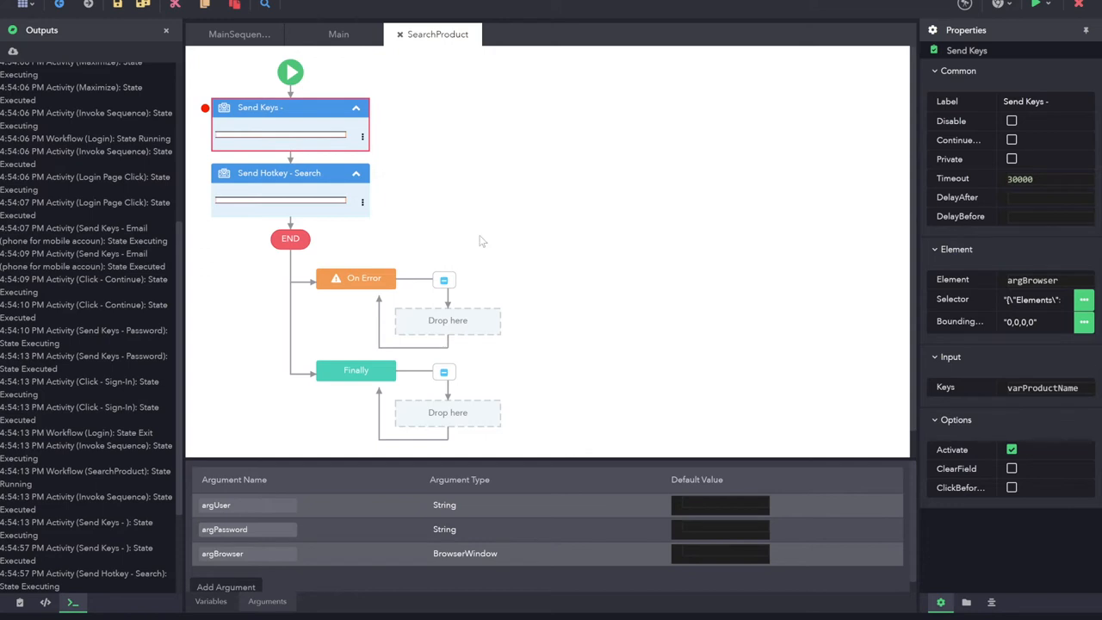
{"action": "left_click", "coordinate": [338, 34]}
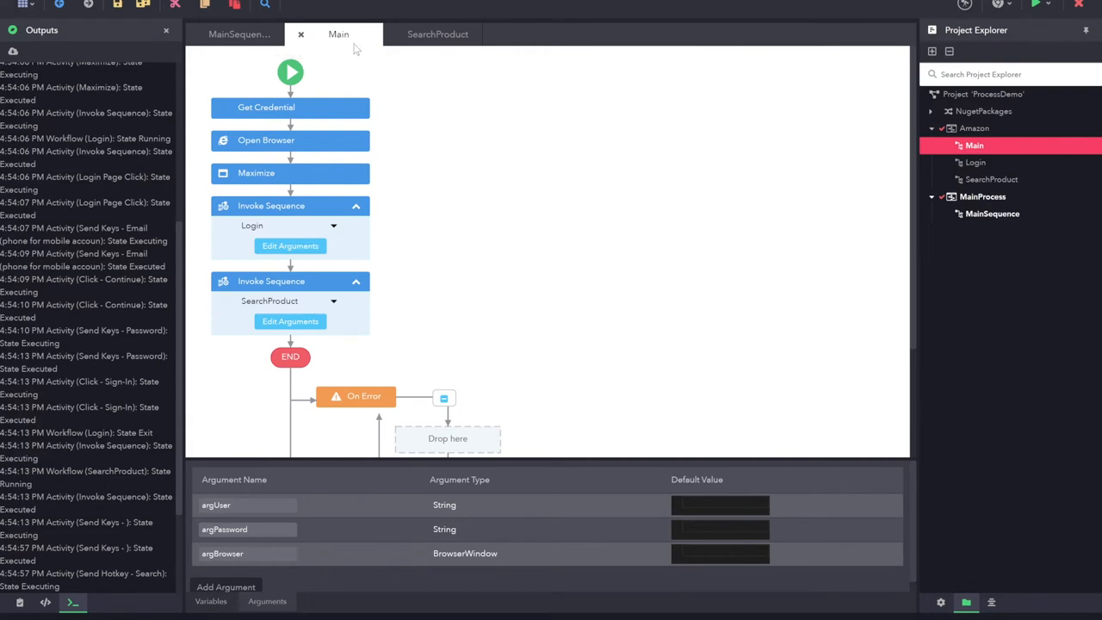
{"action": "mouse_move", "coordinate": [589, 72]}
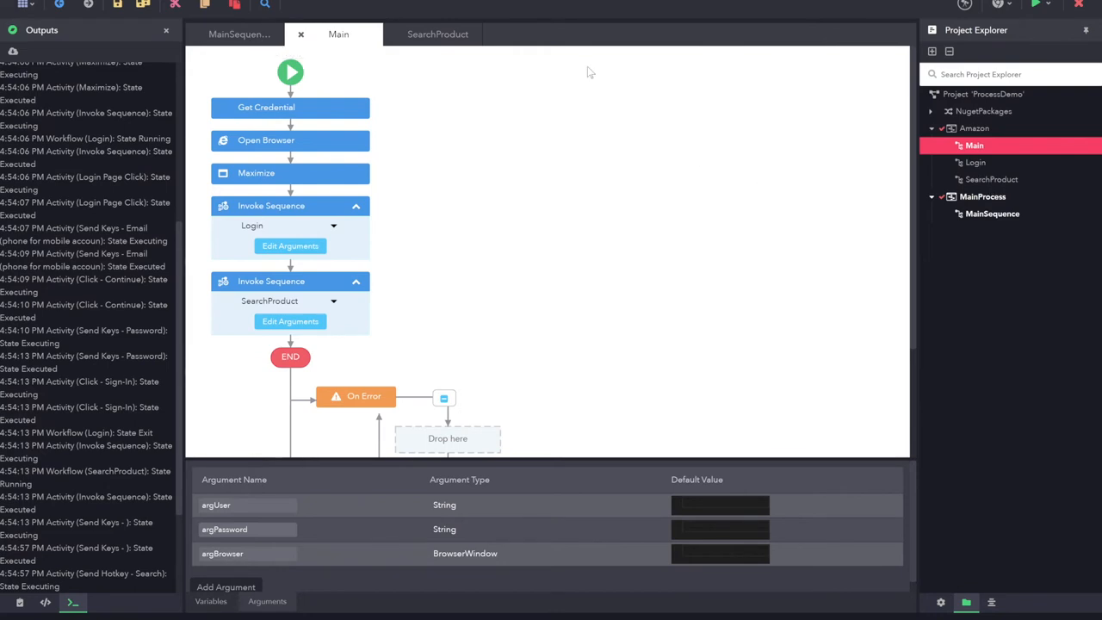
{"action": "left_click", "coordinate": [436, 34]}
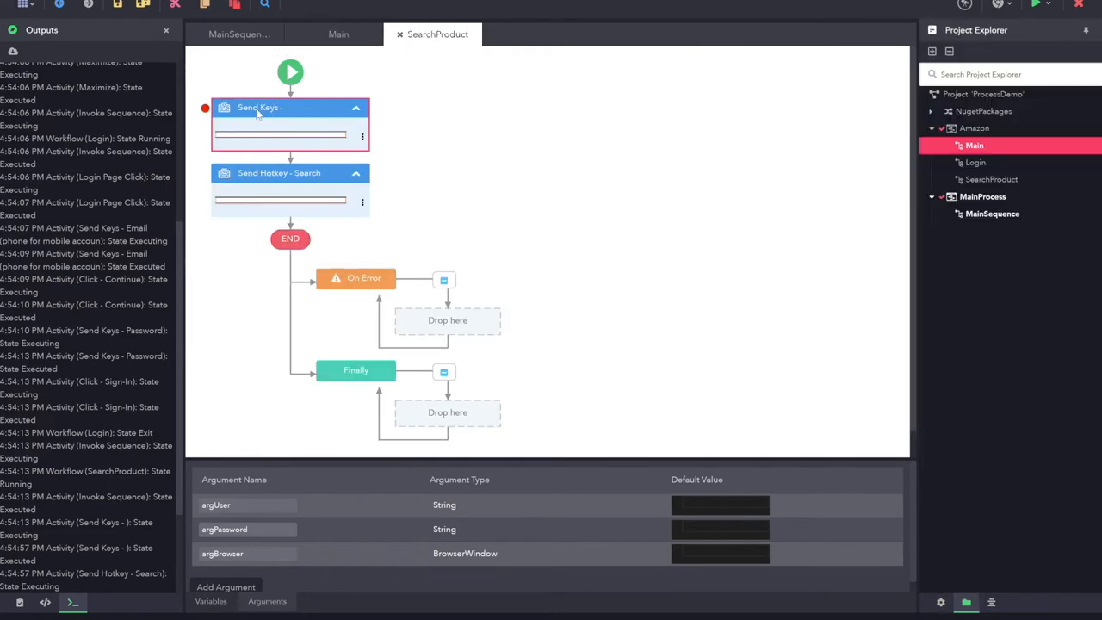
{"action": "left_click", "coordinate": [290, 107]}
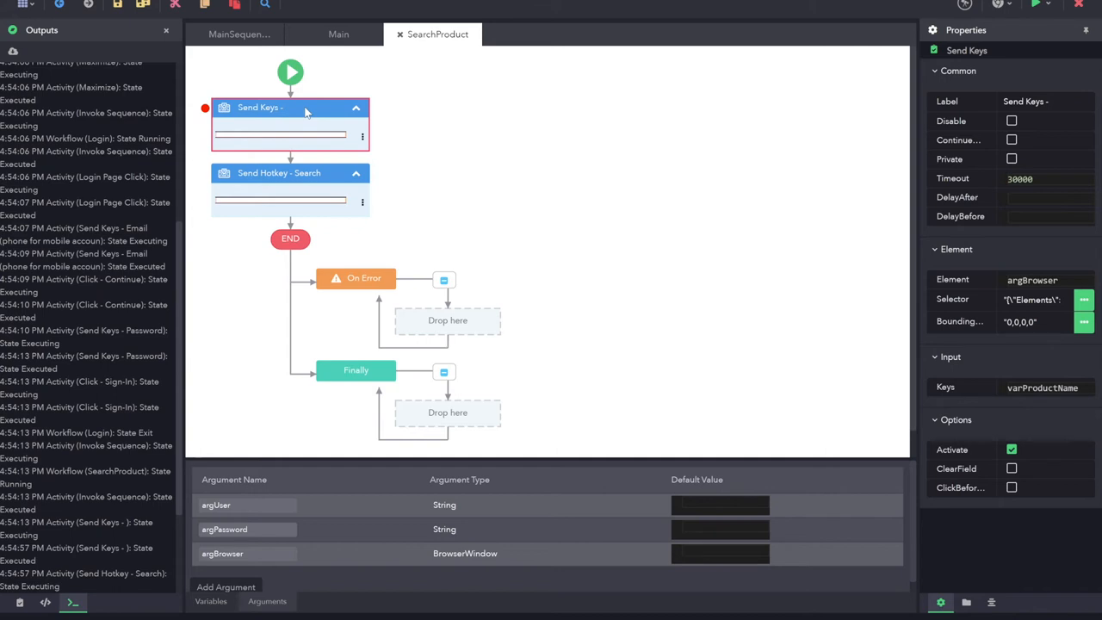
{"action": "mouse_move", "coordinate": [432, 48]}
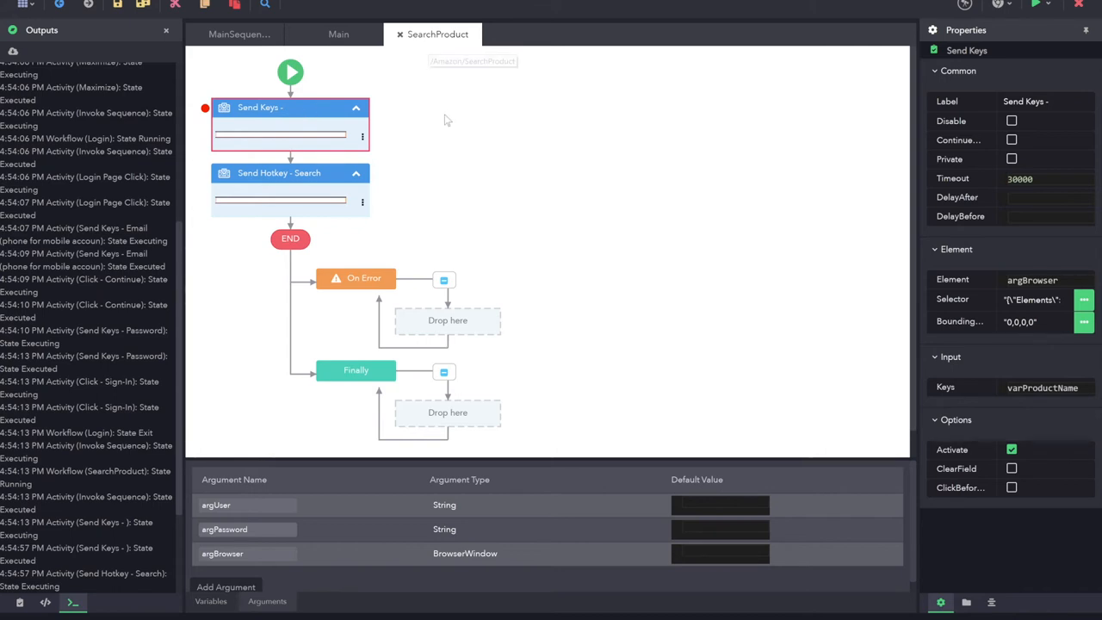
{"action": "mouse_move", "coordinate": [80, 599]}
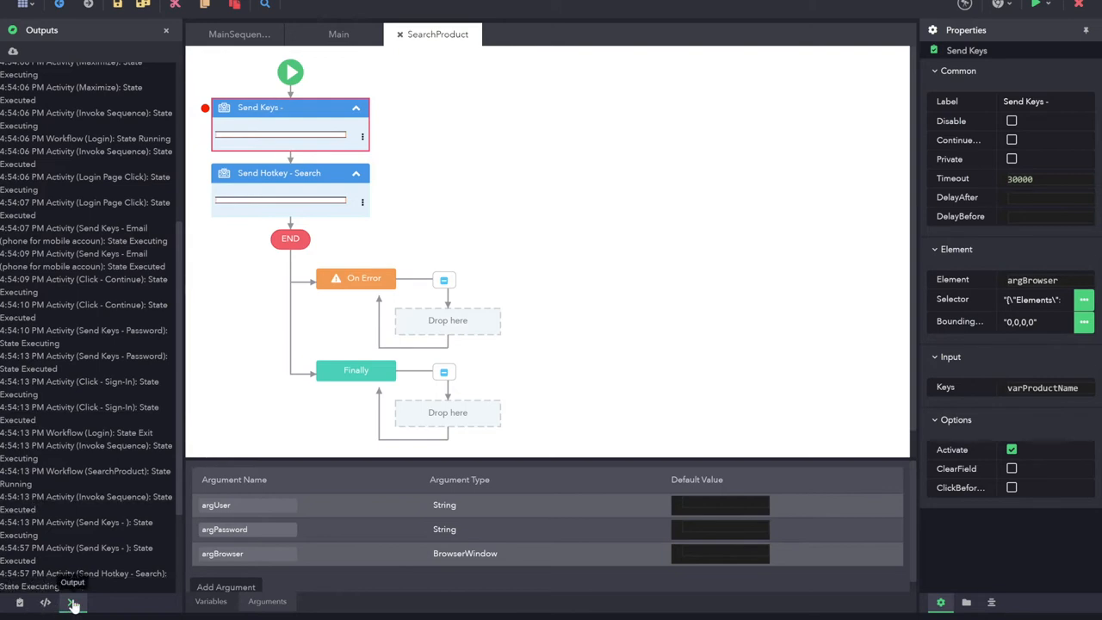
Search 'get', place Get Window above Send Keys and start its window picker
{"action": "left_click", "coordinate": [74, 599]}
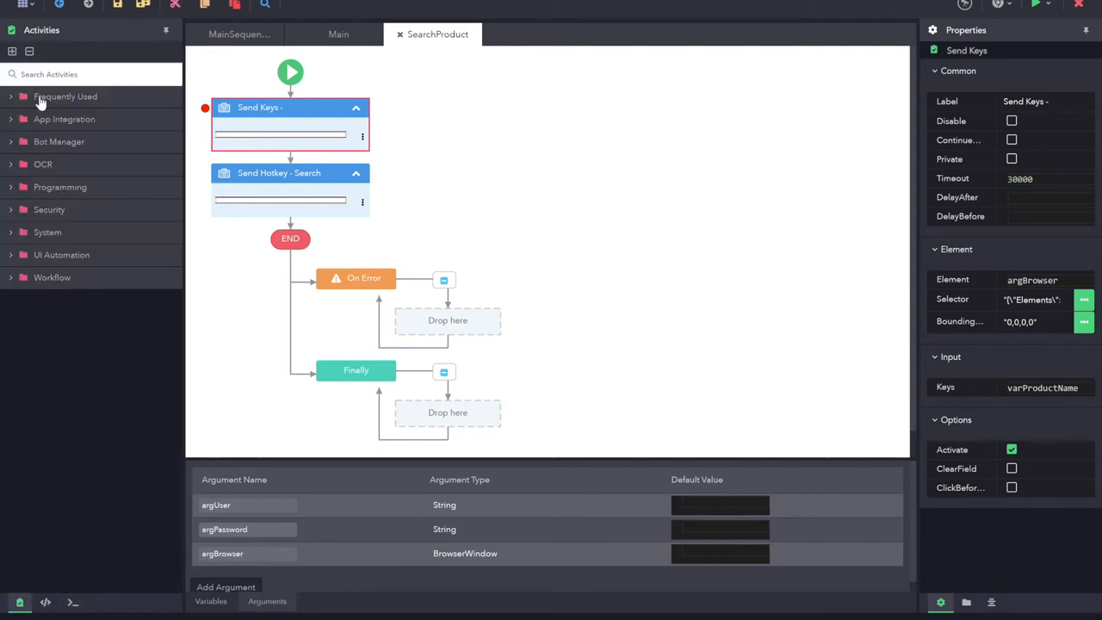
{"action": "type", "text": "get w"}
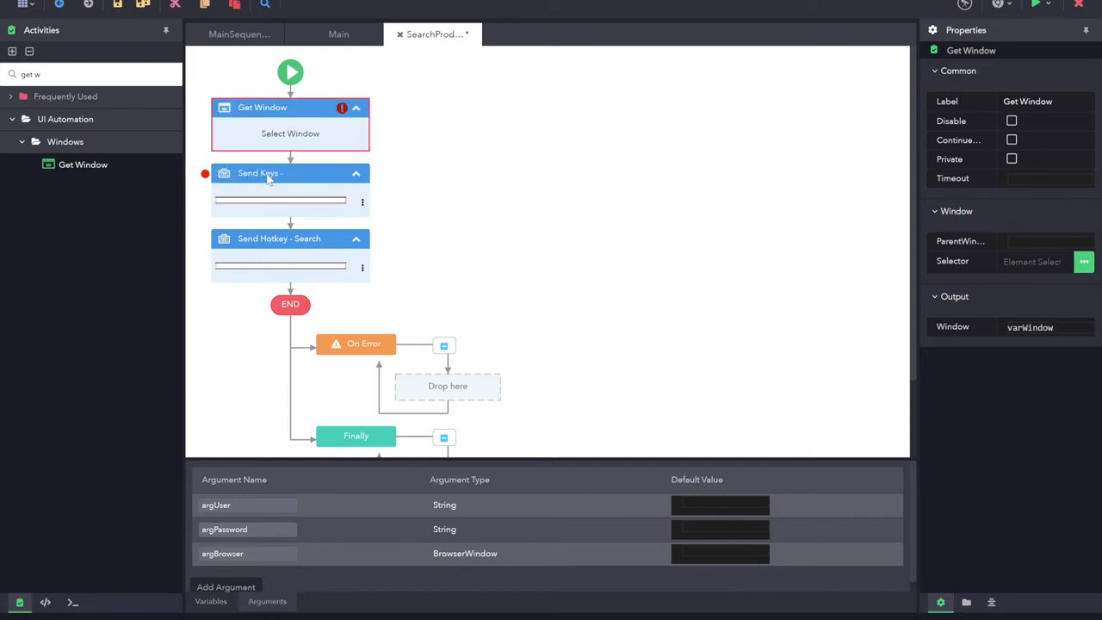
{"action": "left_click", "coordinate": [289, 173]}
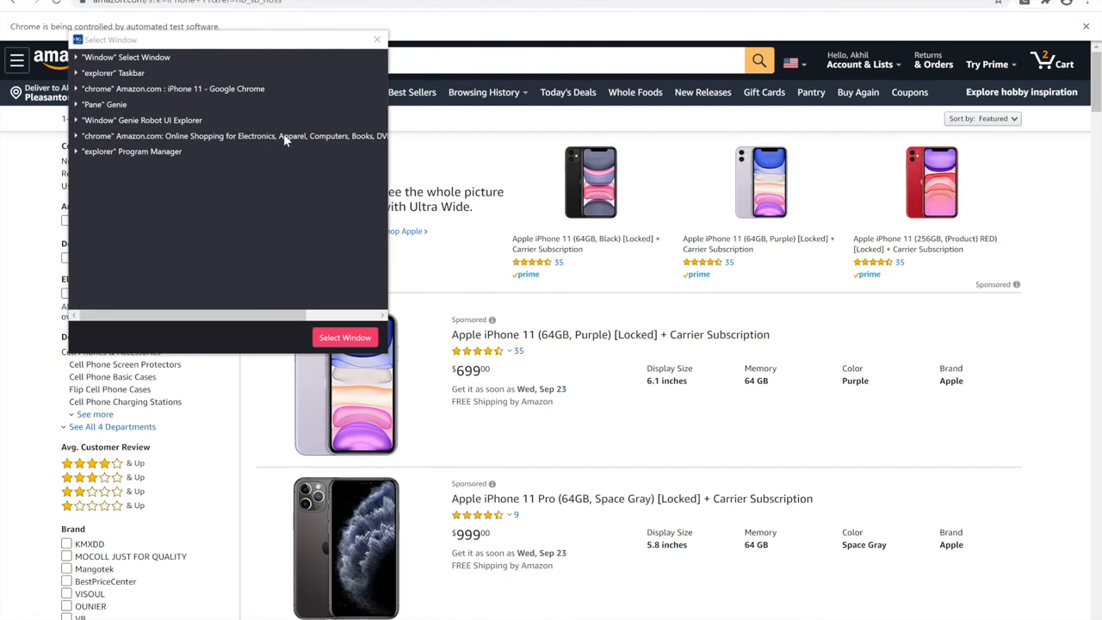
Select the Chrome 'Amazon.com: Online Shopping' window and confirm it
{"action": "left_click", "coordinate": [227, 136]}
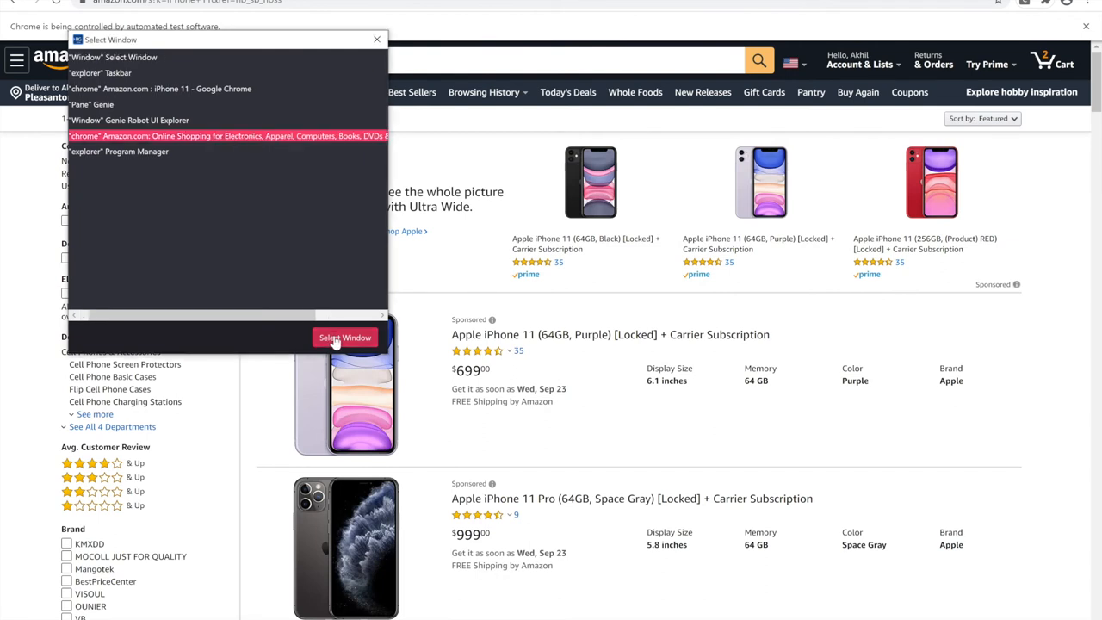
{"action": "left_click", "coordinate": [344, 336]}
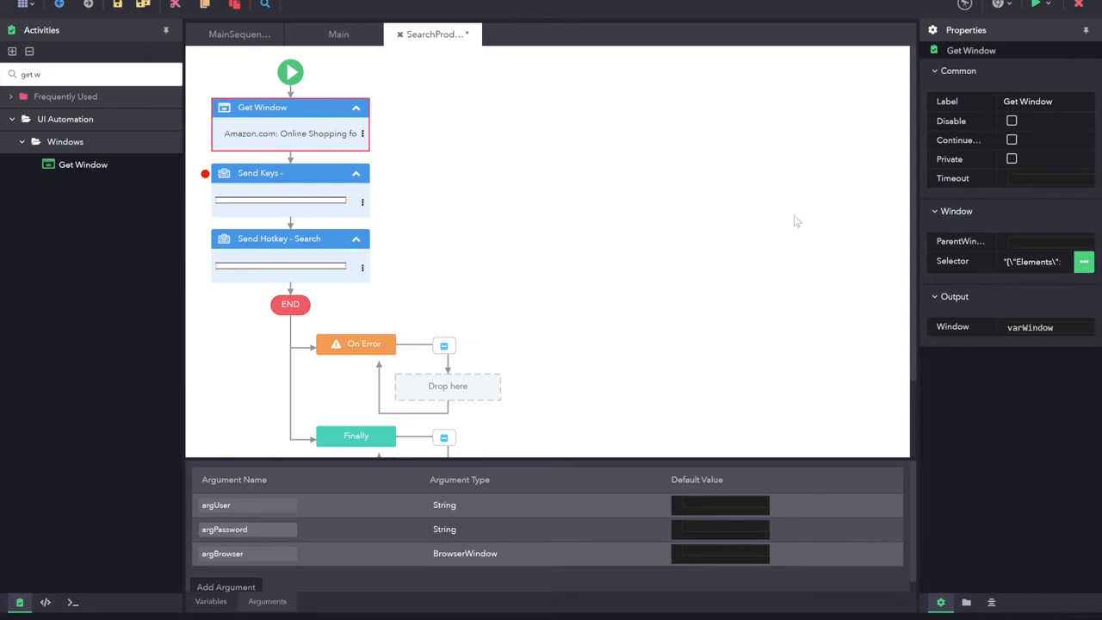
{"action": "mouse_move", "coordinate": [1003, 317]}
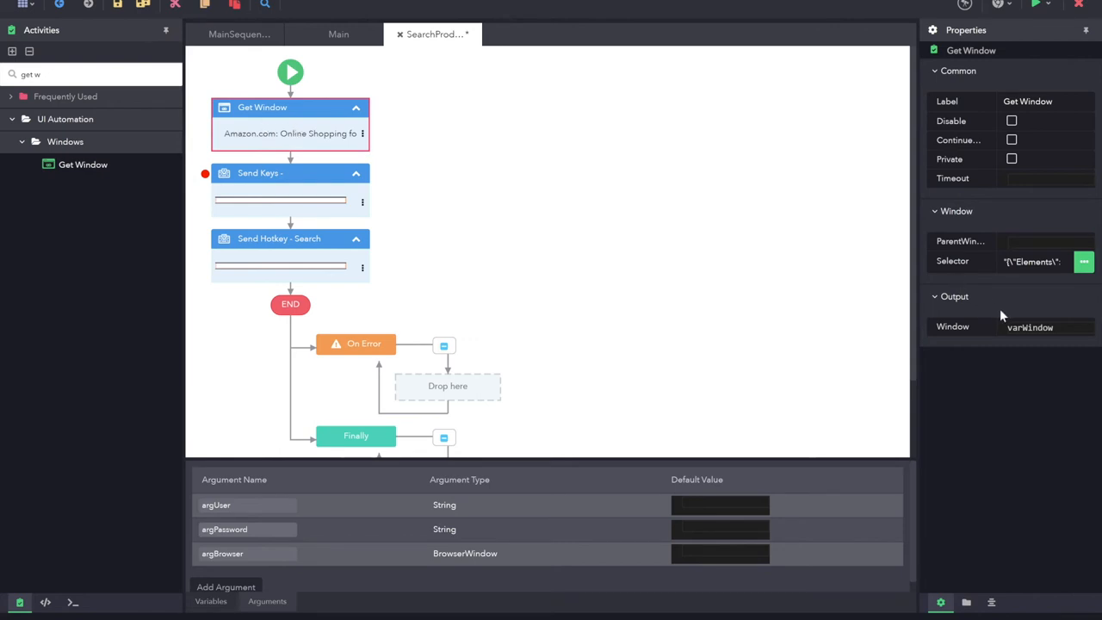
Change the Get Window output from varWindow to argBrowser via autocomplete
{"action": "double_click", "coordinate": [1031, 328]}
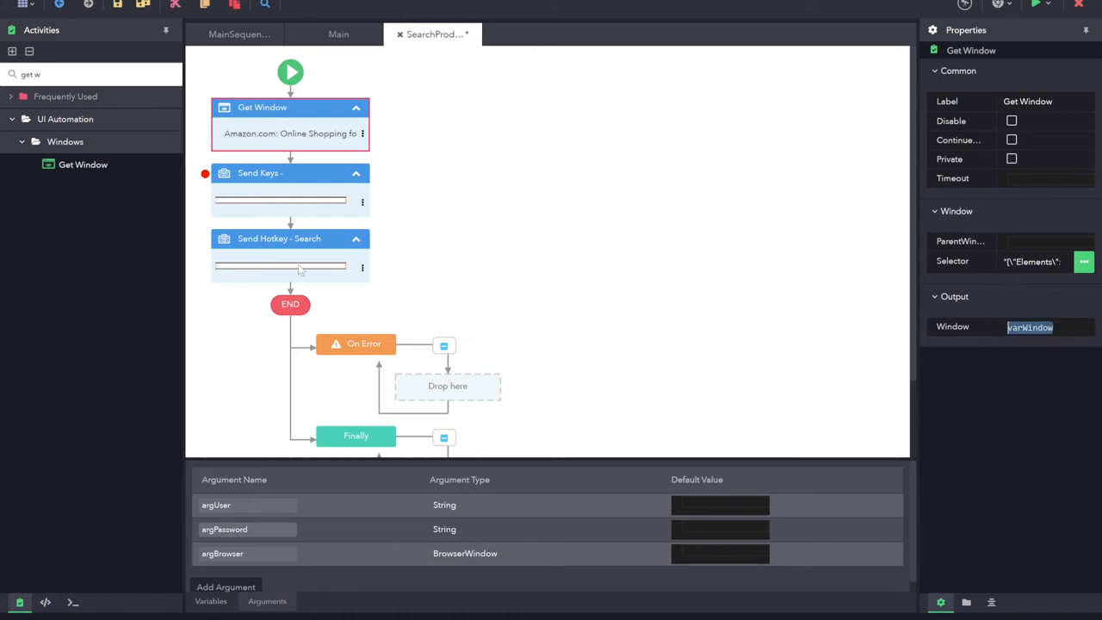
{"action": "mouse_move", "coordinate": [299, 181]}
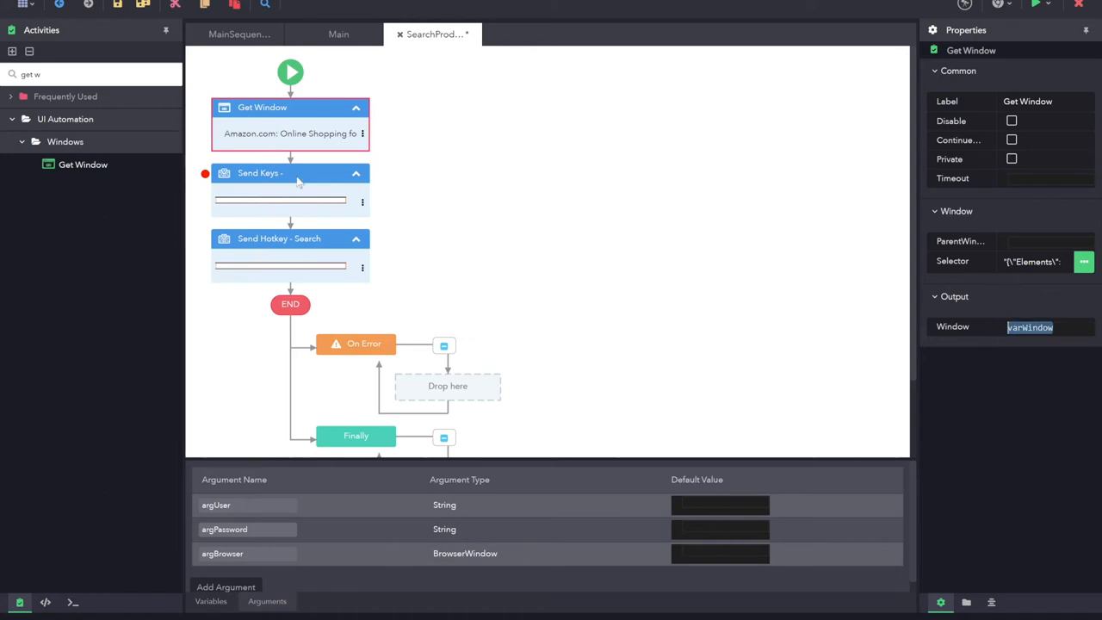
{"action": "left_click", "coordinate": [289, 237]}
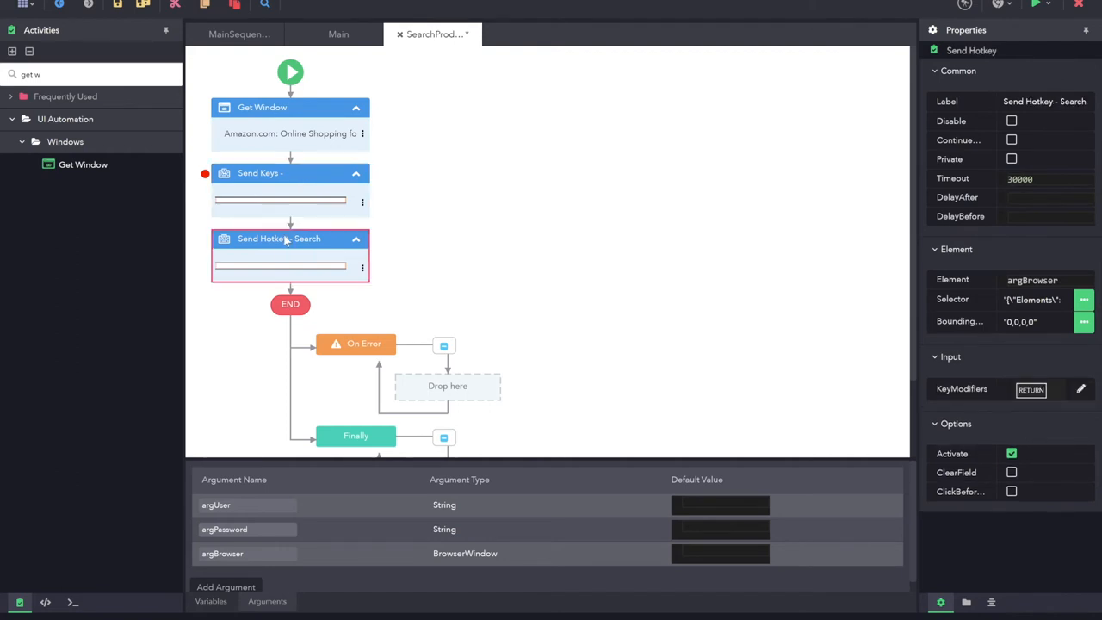
{"action": "left_click", "coordinate": [289, 172]}
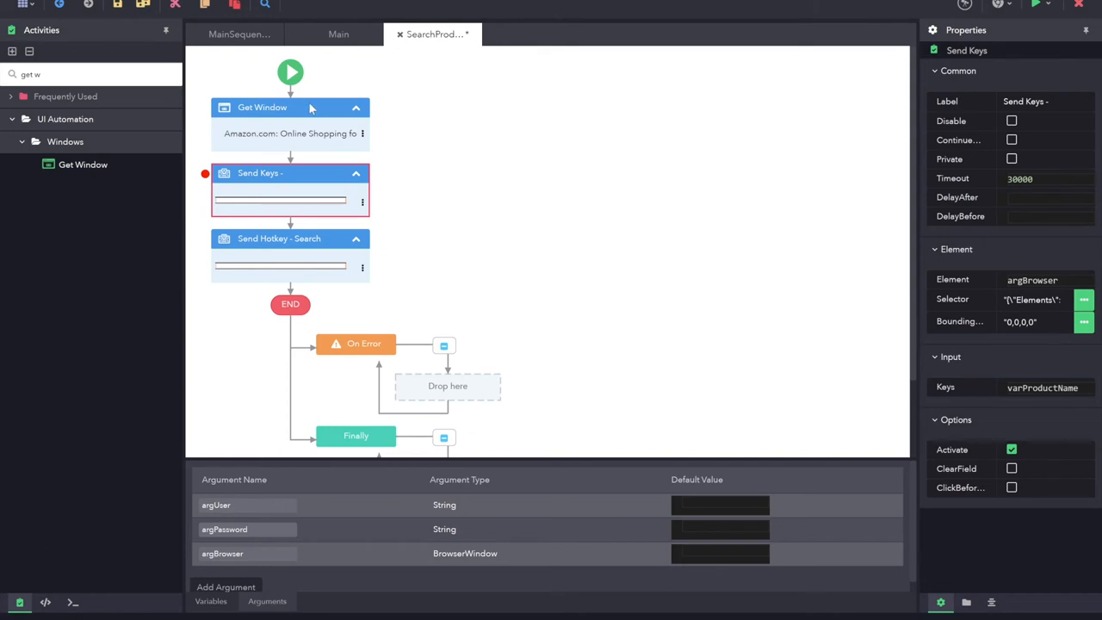
{"action": "left_click", "coordinate": [289, 107]}
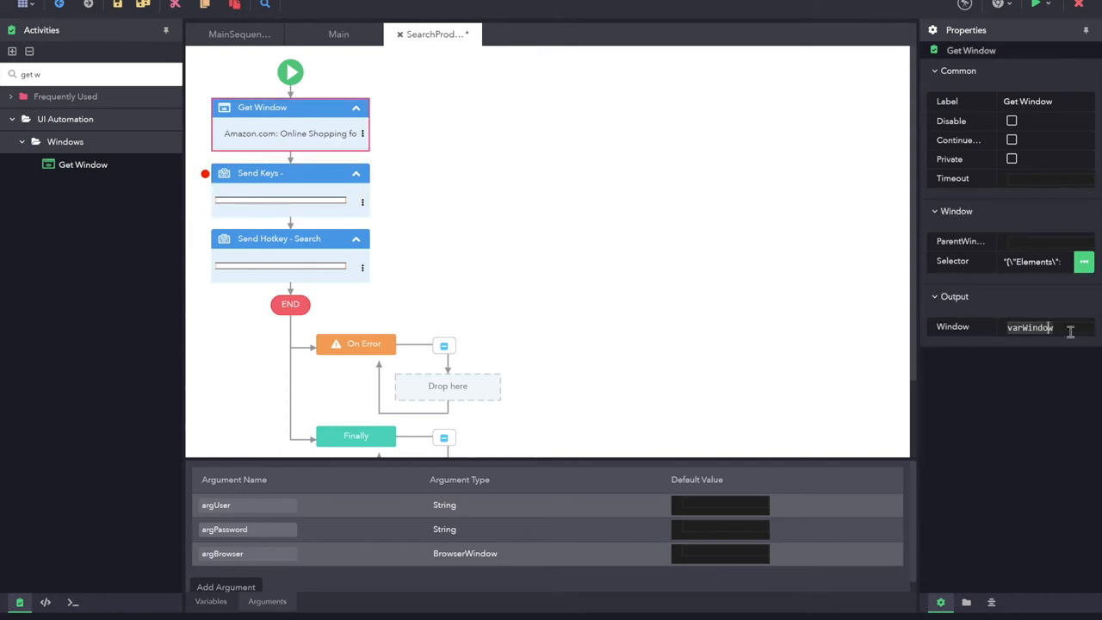
{"action": "type", "text": "arg"}
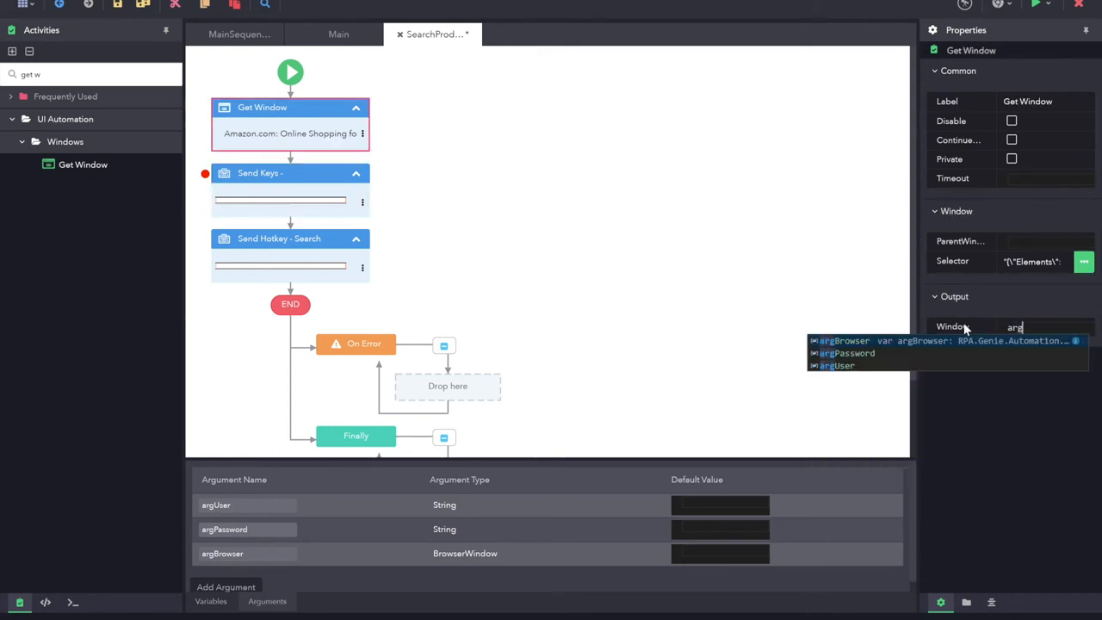
{"action": "left_click", "coordinate": [868, 341]}
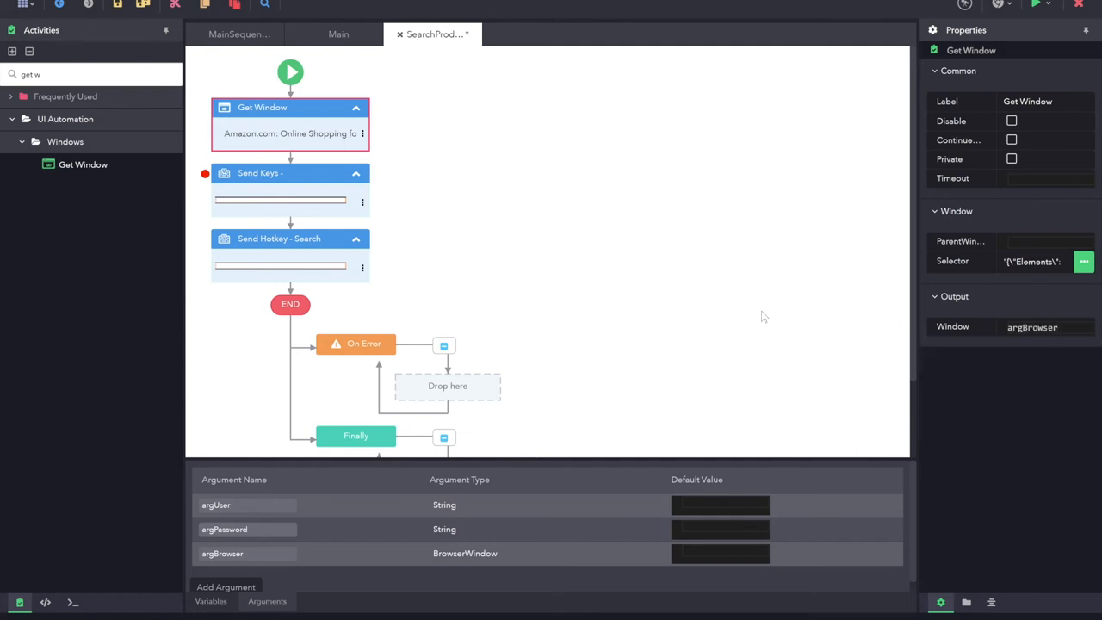
{"action": "mouse_move", "coordinate": [483, 193]}
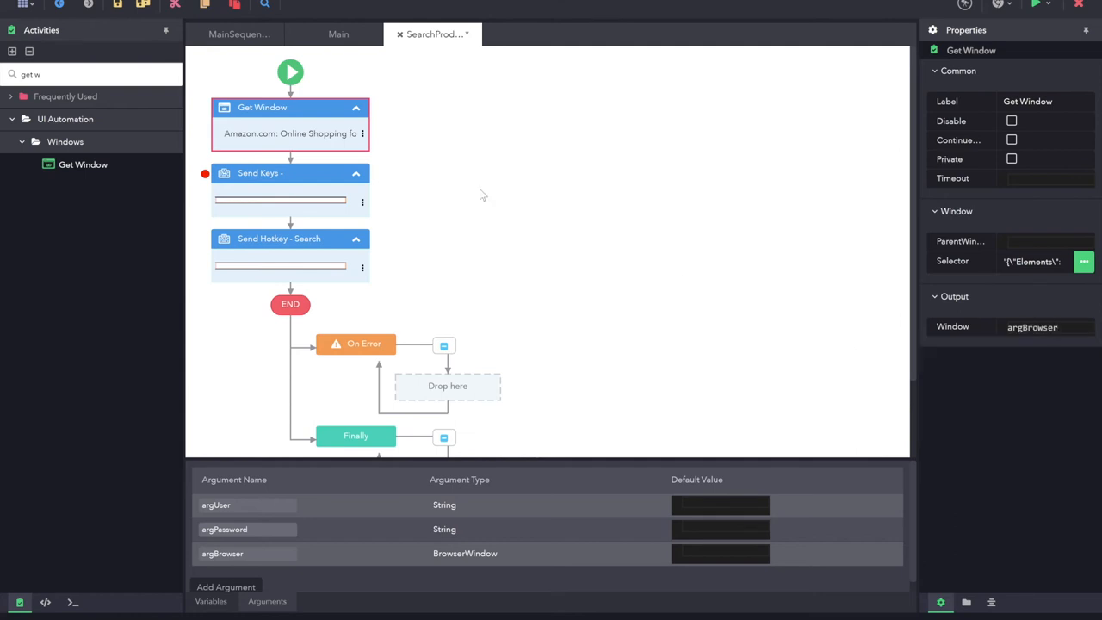
{"action": "mouse_move", "coordinate": [225, 144]}
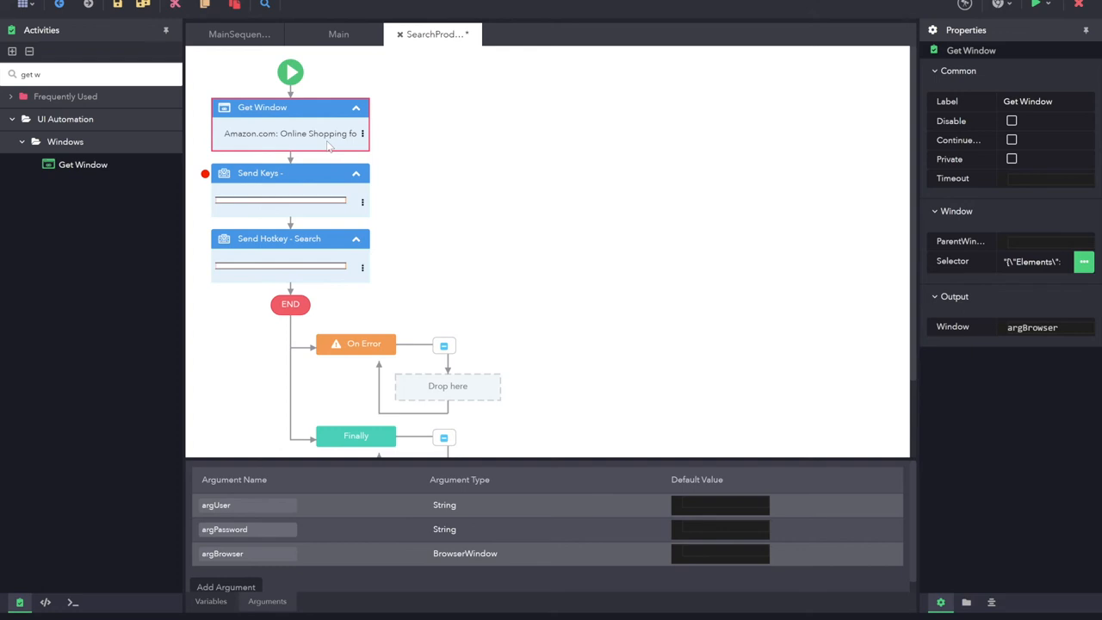
{"action": "mouse_move", "coordinate": [863, 302]}
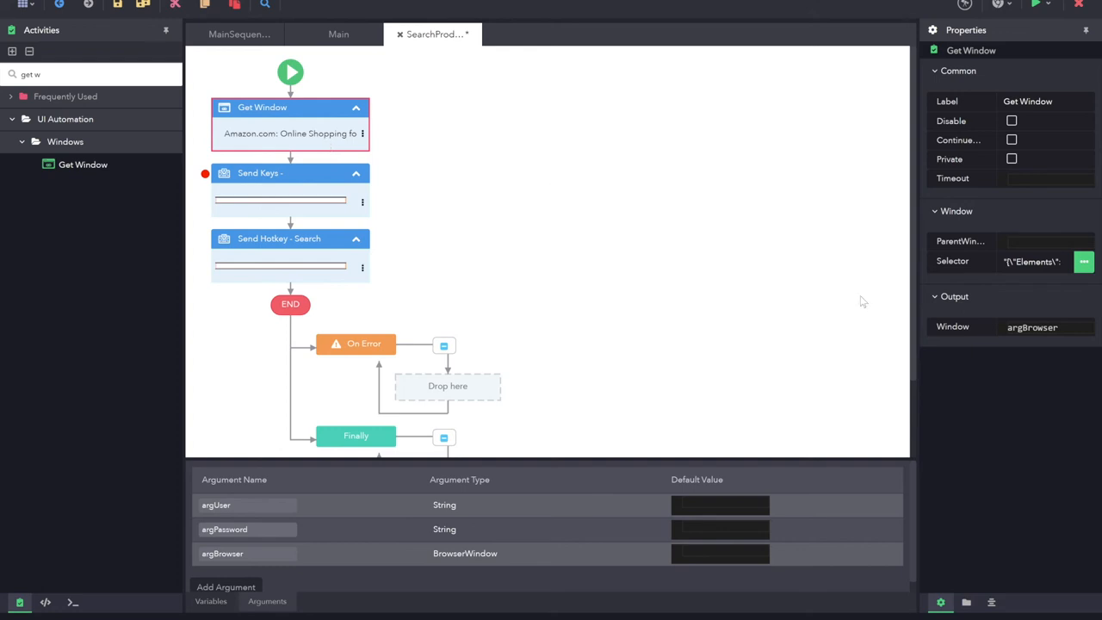
{"action": "mouse_move", "coordinate": [322, 135]}
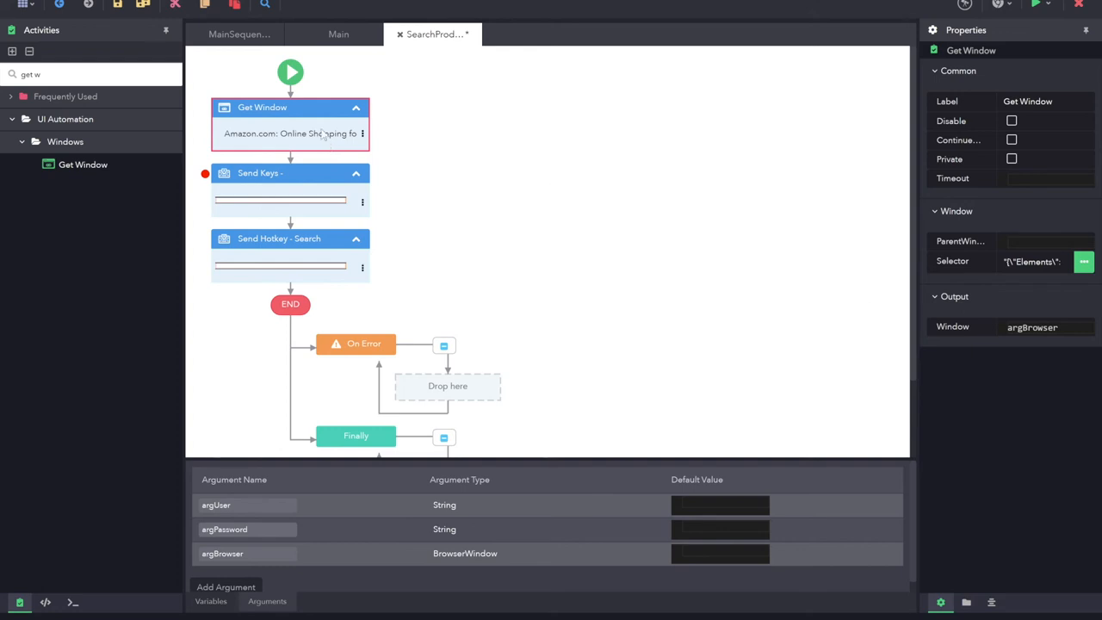
Verify Send Keys and Send Hotkey - Search also target argBrowser, then return to Get Window
{"action": "left_click", "coordinate": [1047, 327]}
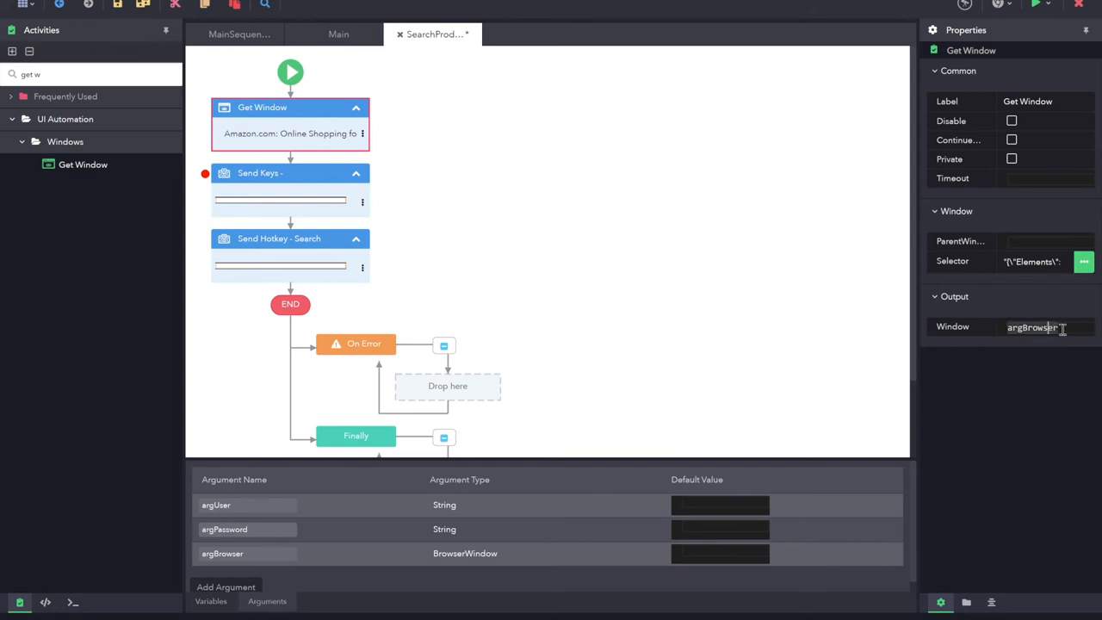
{"action": "double_click", "coordinate": [1033, 327]}
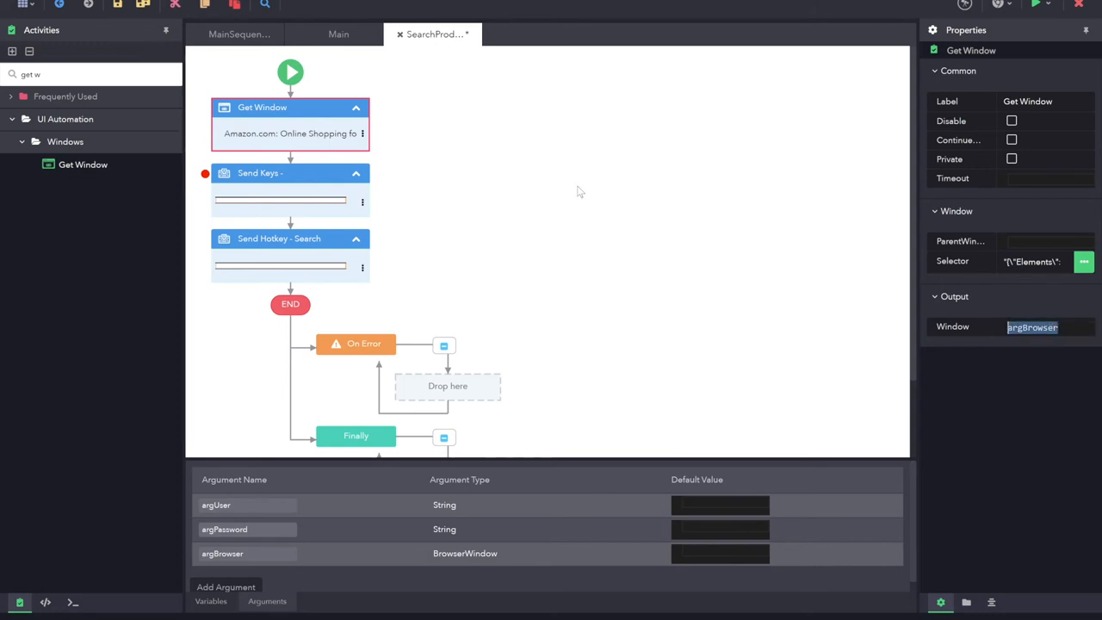
{"action": "left_click", "coordinate": [289, 172]}
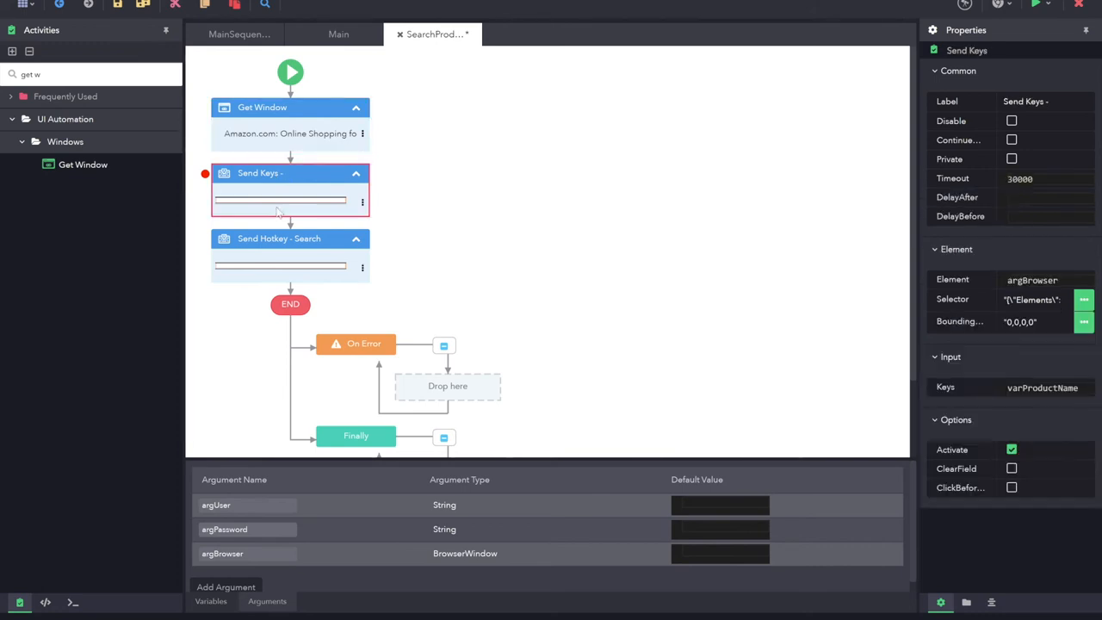
{"action": "left_click", "coordinate": [279, 237]}
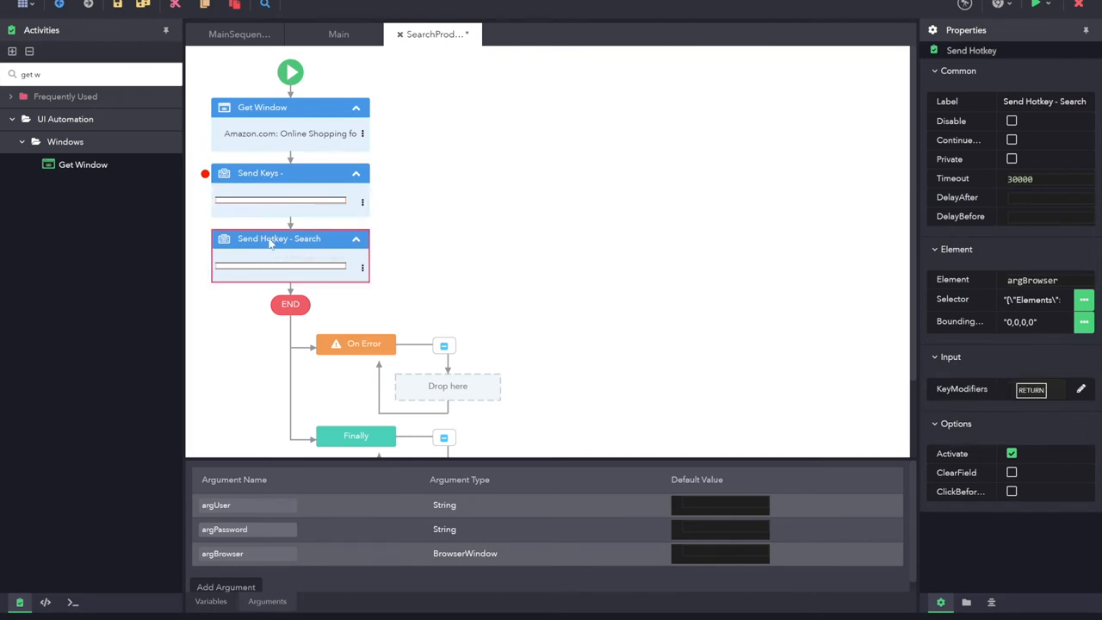
{"action": "left_click", "coordinate": [290, 107]}
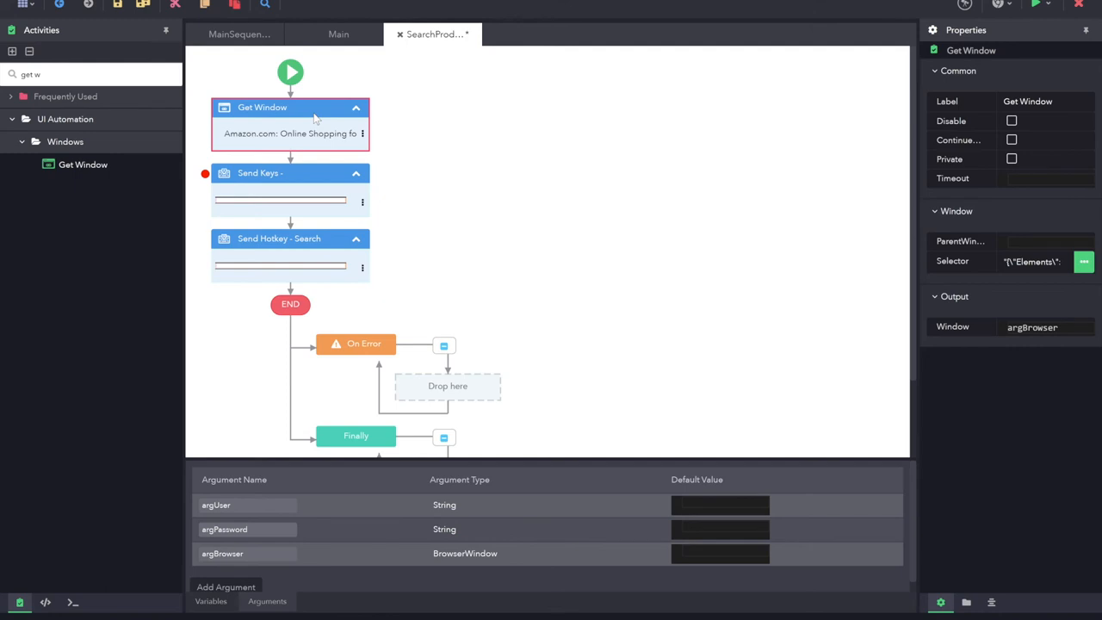
{"action": "mouse_move", "coordinate": [504, 83]}
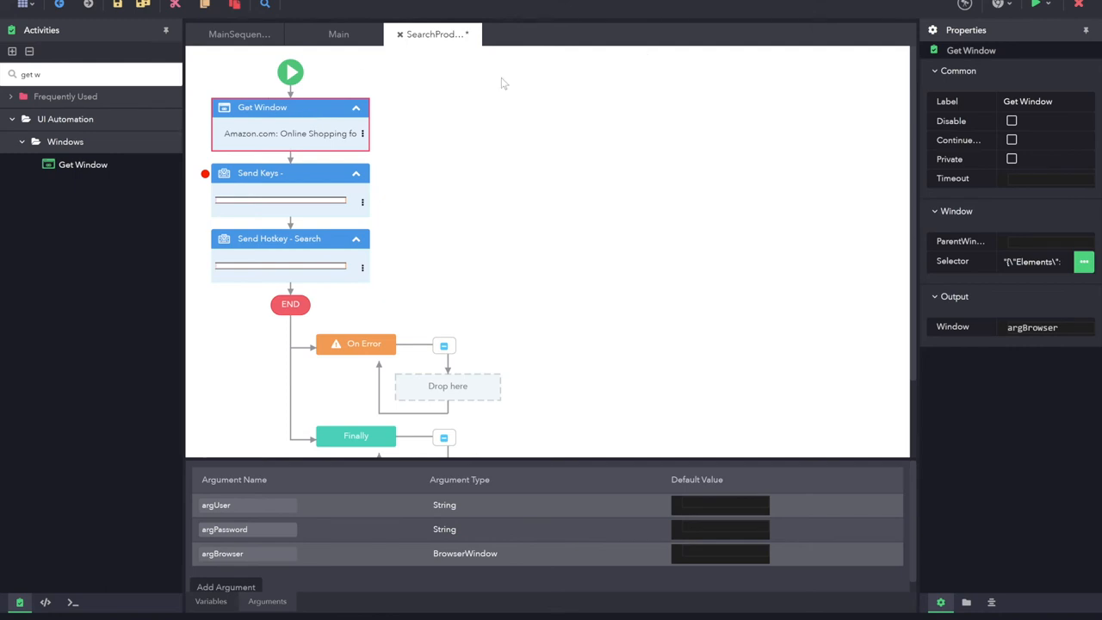
Save SearchProduct and bring up the run choices listing ProcessDemo, Amazon and SearchProduct
{"action": "key", "text": "ctrl+s"}
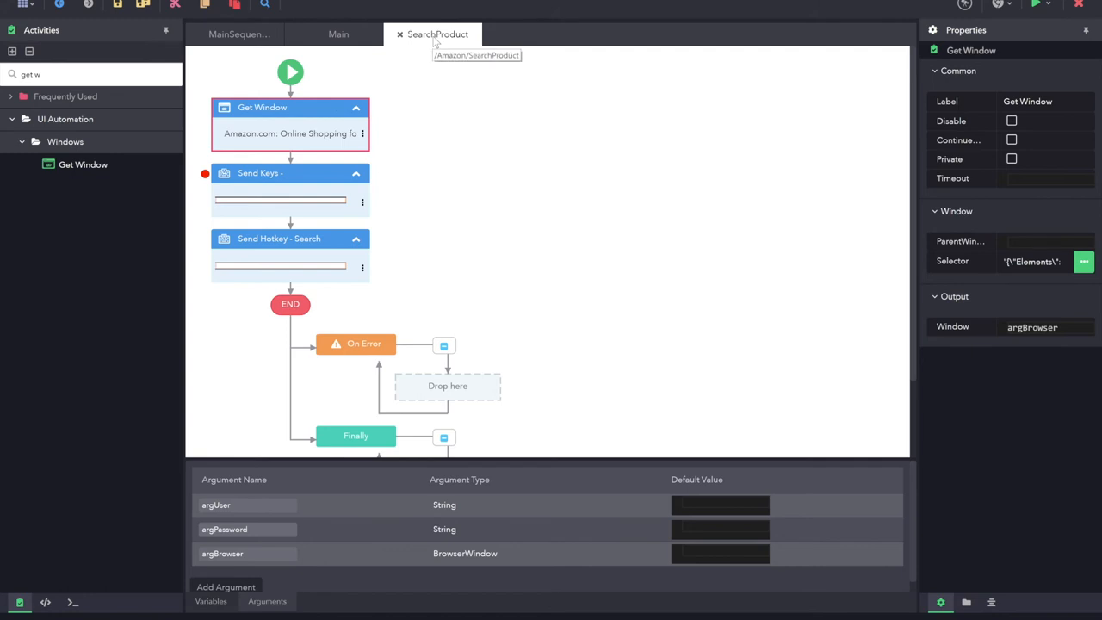
{"action": "mouse_move", "coordinate": [599, 131]}
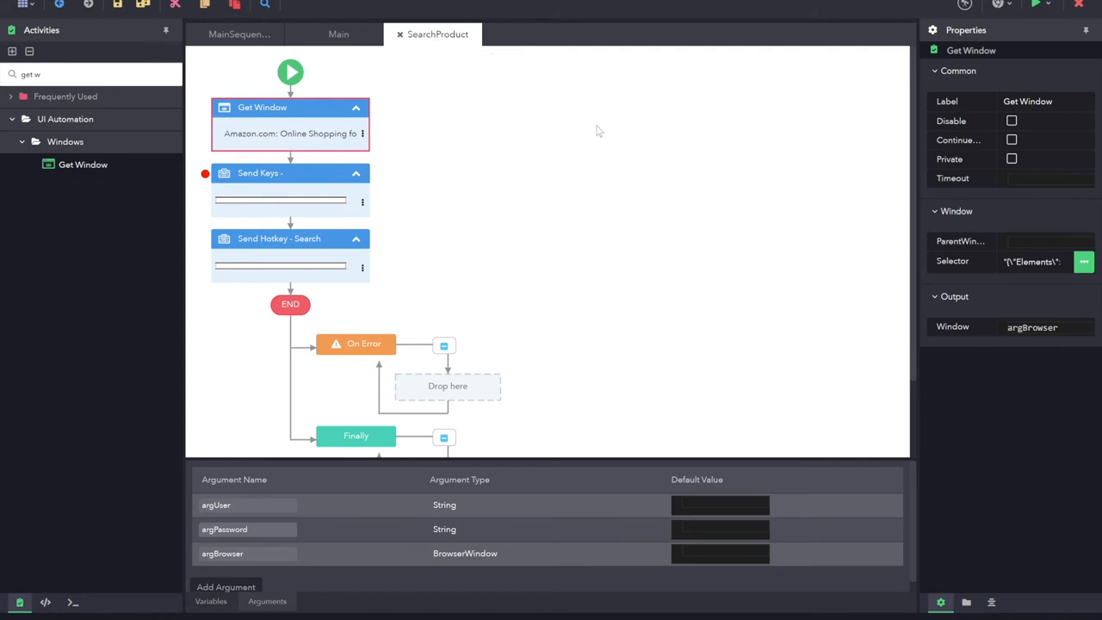
{"action": "mouse_move", "coordinate": [1035, 7]}
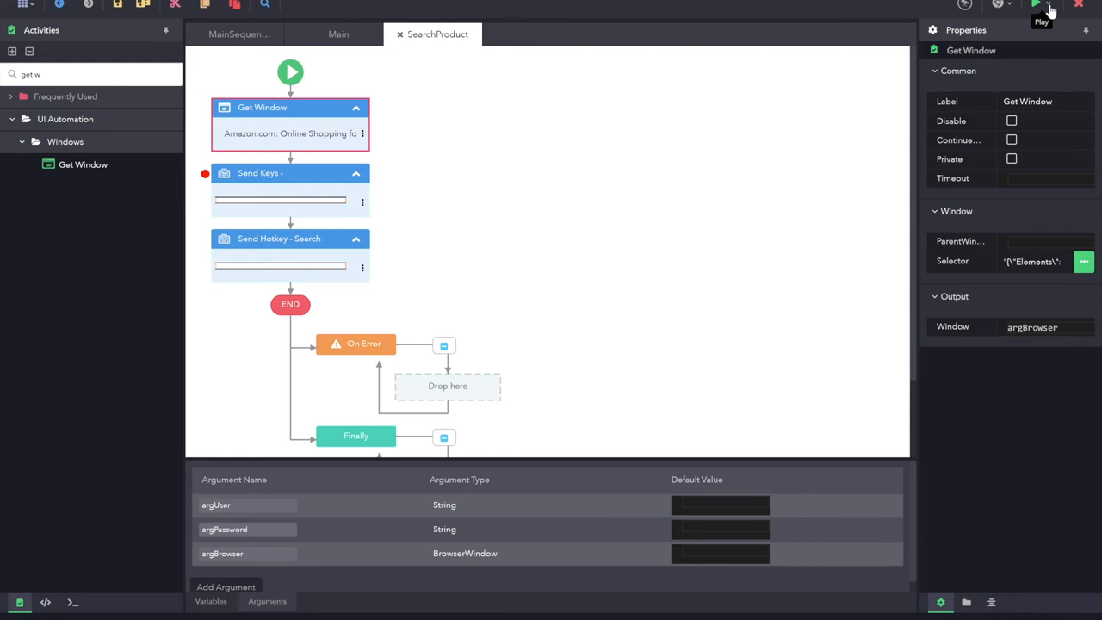
{"action": "left_click", "coordinate": [1051, 7]}
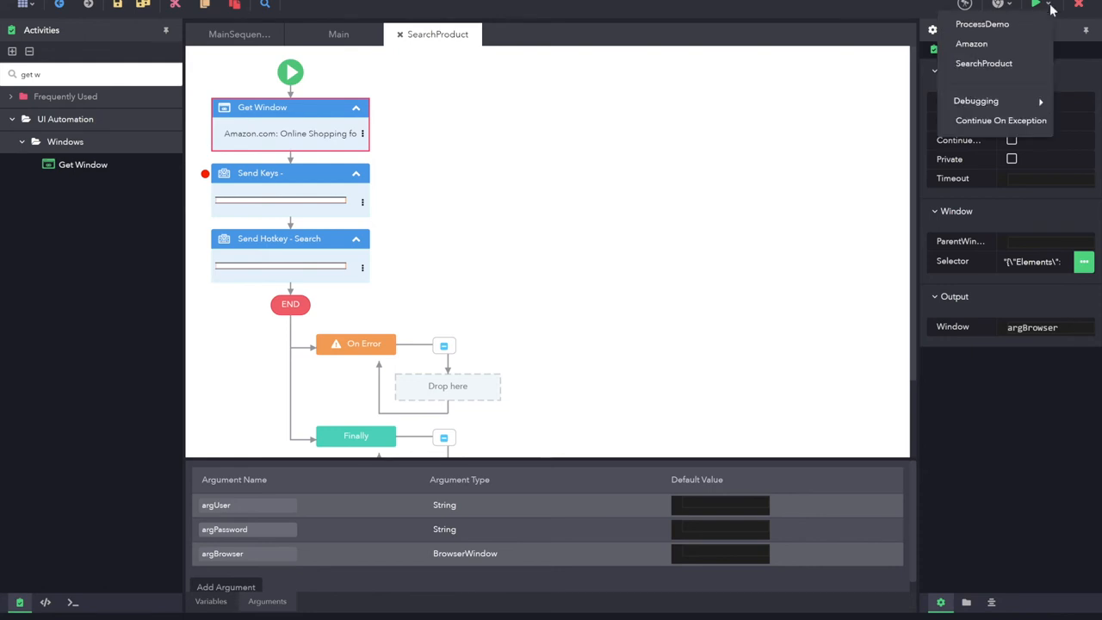
{"action": "mouse_move", "coordinate": [983, 62]}
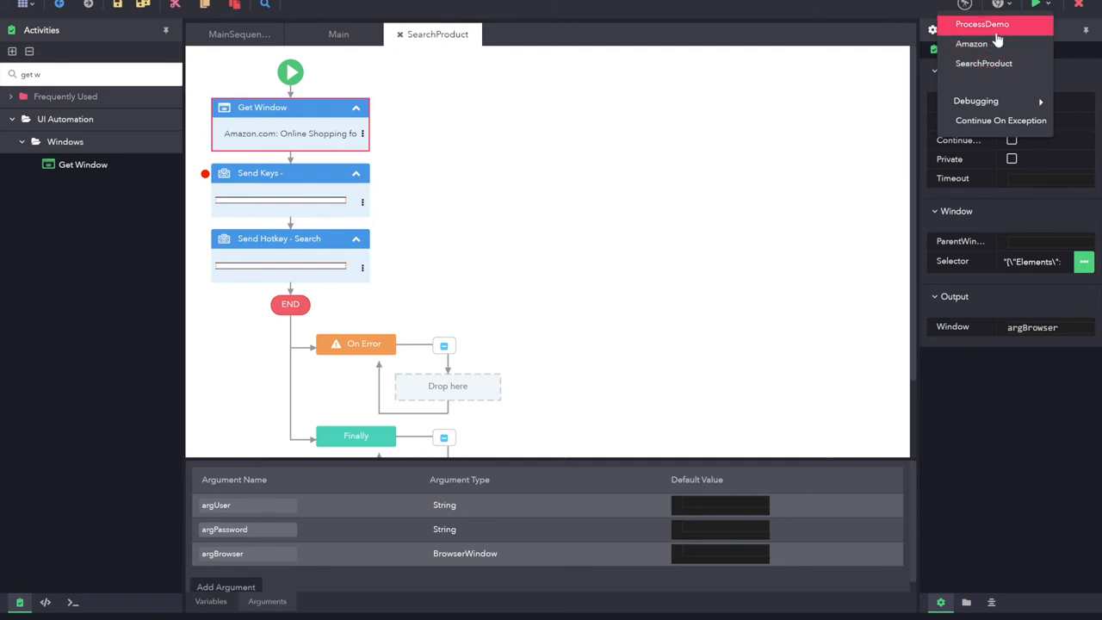
{"action": "mouse_move", "coordinate": [980, 45]}
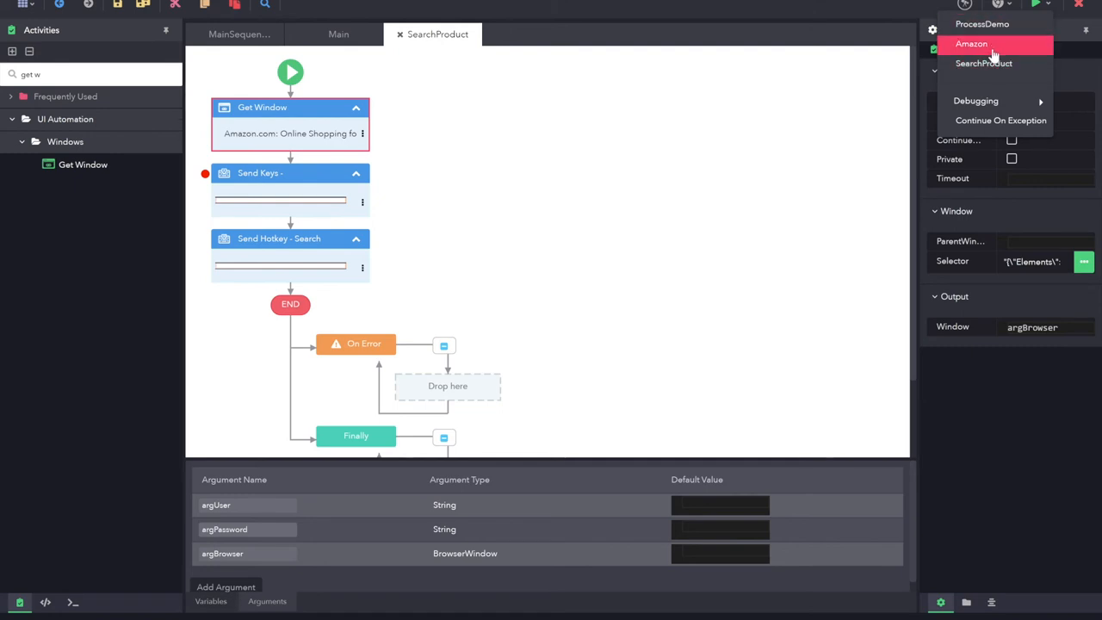
{"action": "mouse_move", "coordinate": [982, 54]}
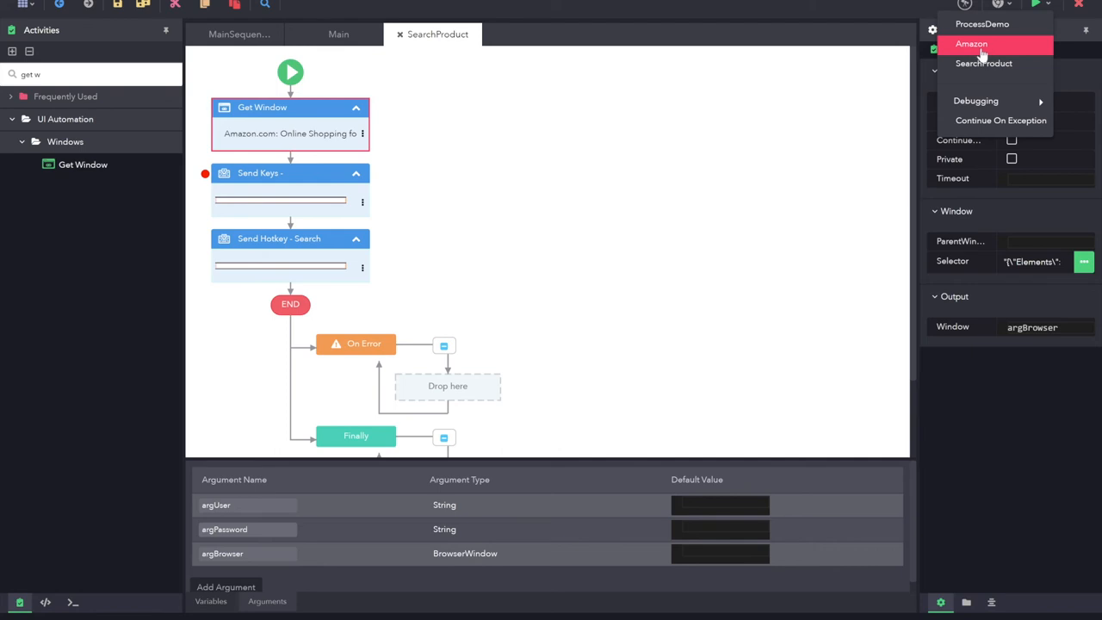
{"action": "mouse_move", "coordinate": [984, 63]}
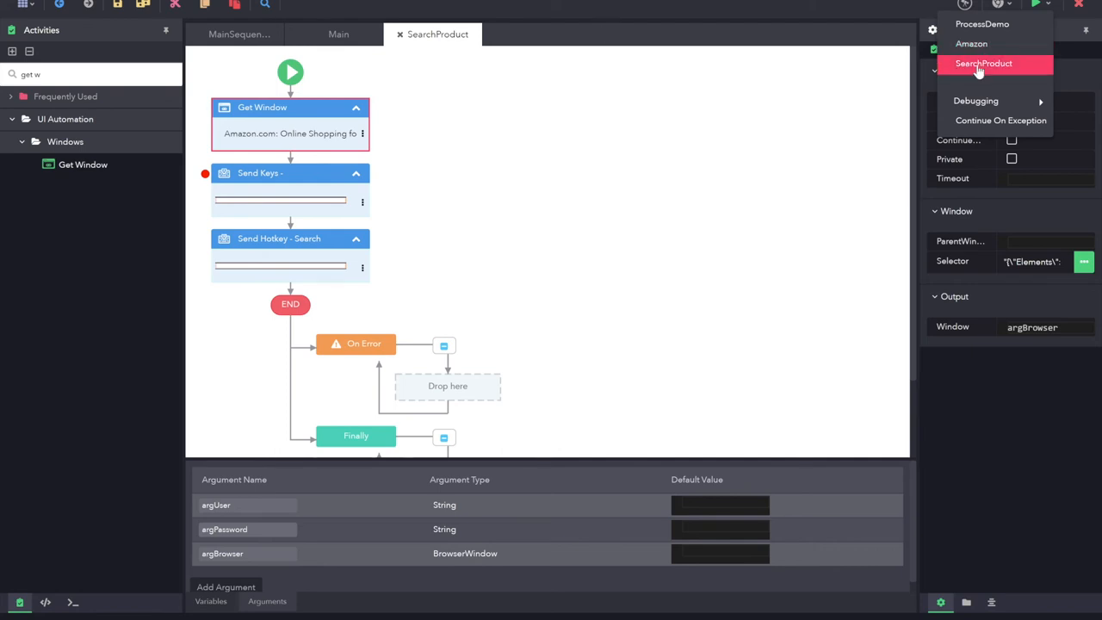
{"action": "mouse_move", "coordinate": [877, 7]}
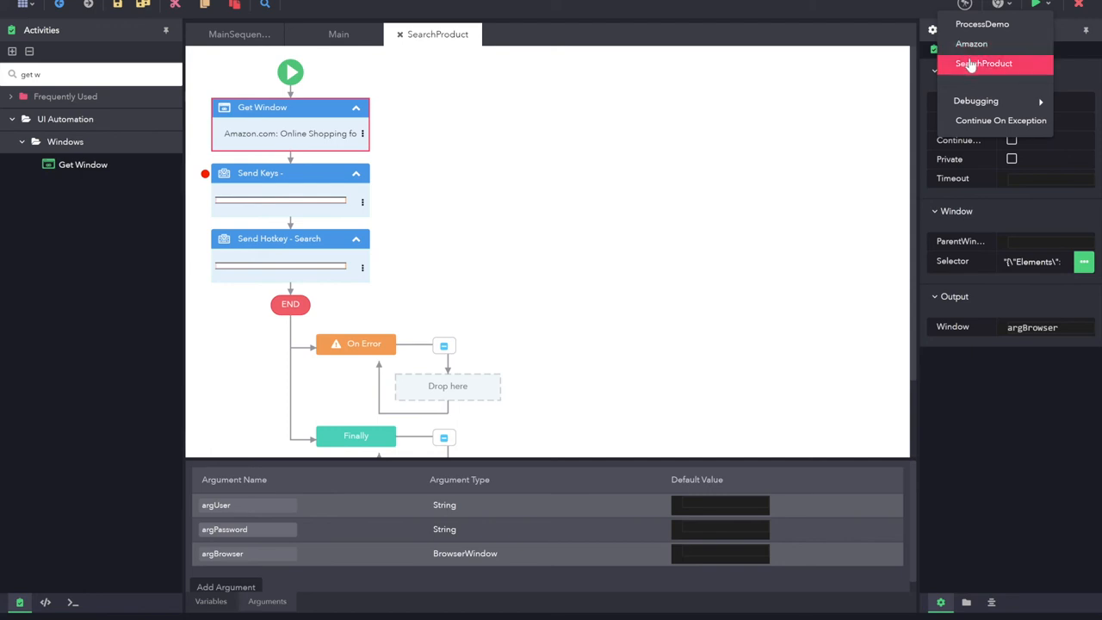
{"action": "mouse_move", "coordinate": [986, 67]}
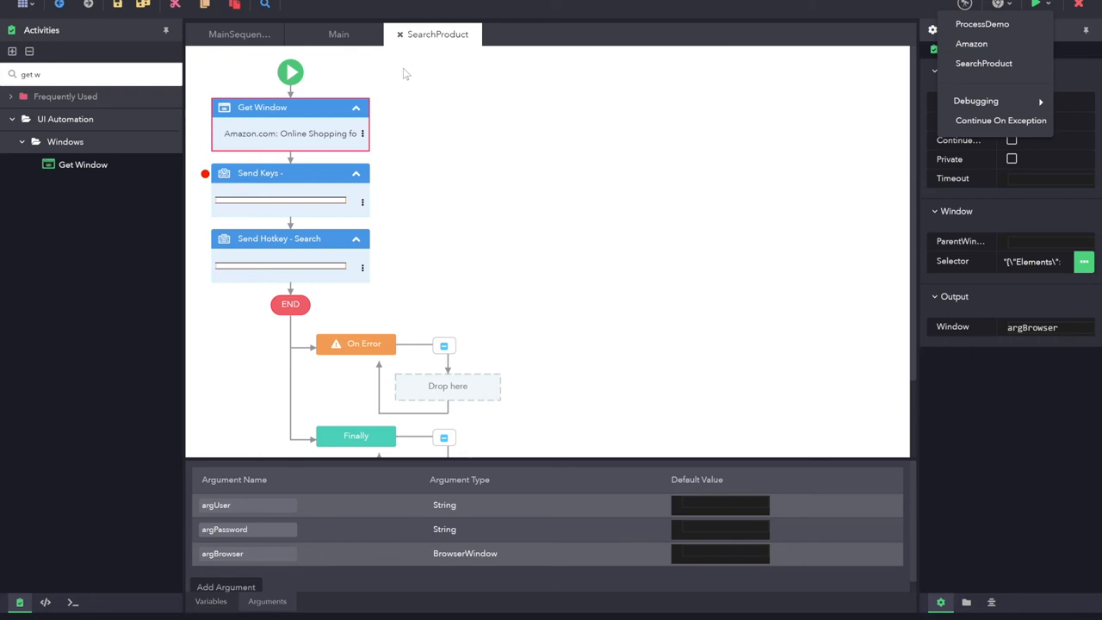
{"action": "mouse_move", "coordinate": [834, 73]}
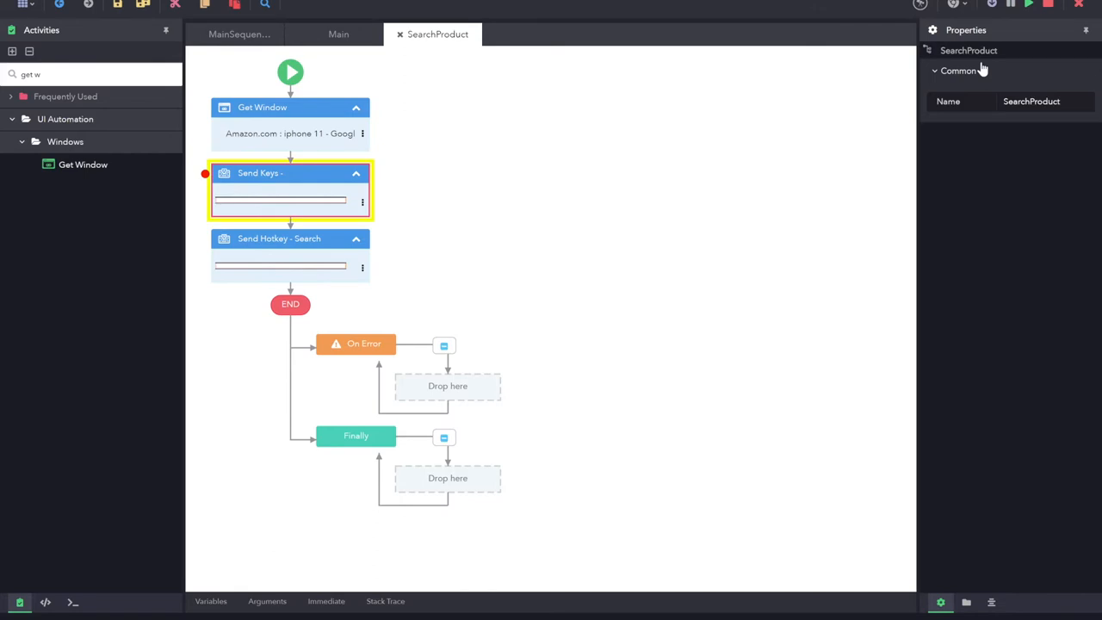
Show the paused Send Keys step's settings, which send varProductName to the browser
{"action": "left_click", "coordinate": [289, 172]}
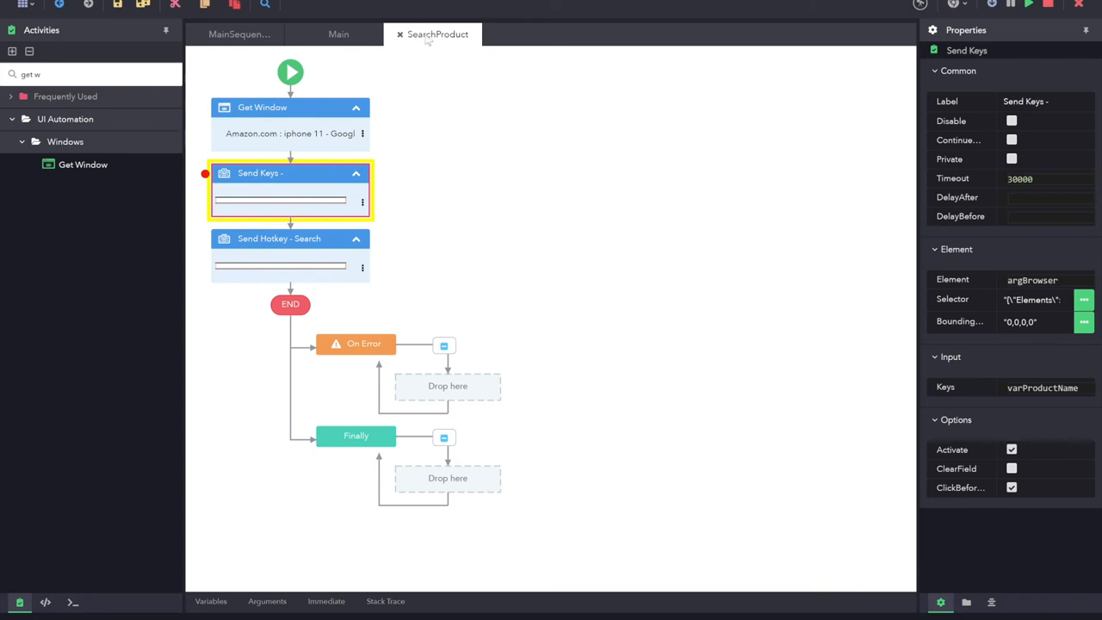
{"action": "mouse_move", "coordinate": [431, 38]}
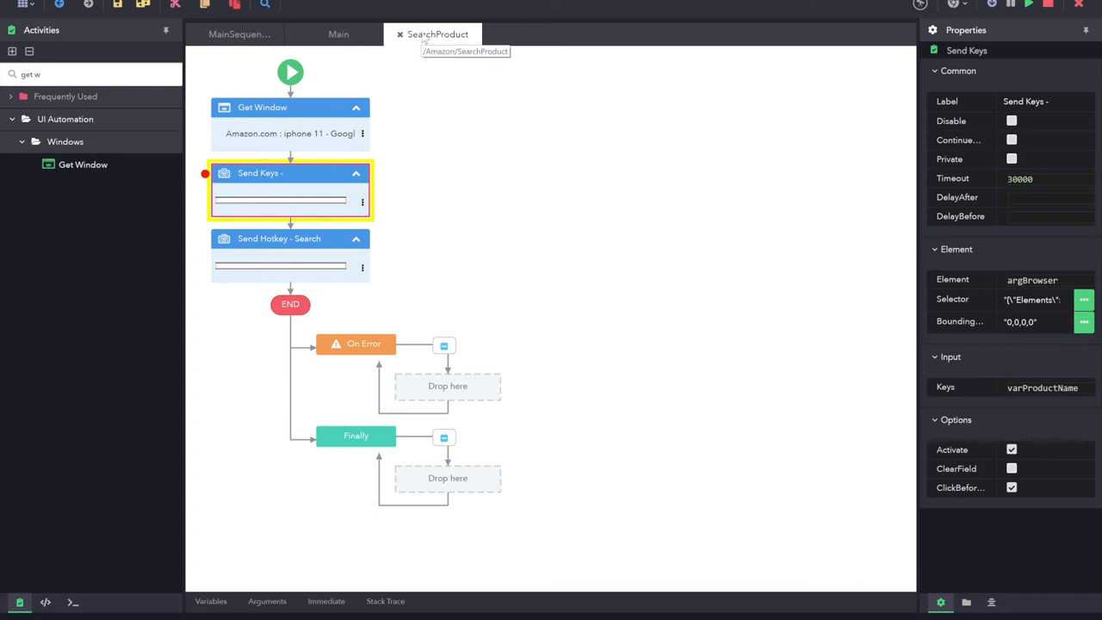
{"action": "mouse_move", "coordinate": [503, 129]}
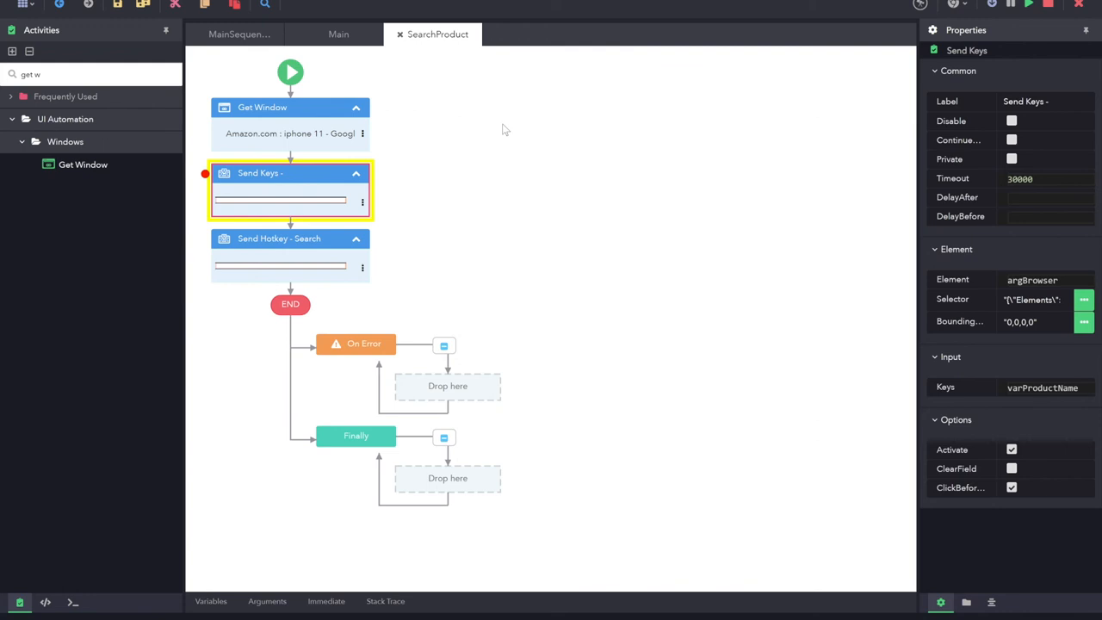
{"action": "mouse_move", "coordinate": [274, 182]}
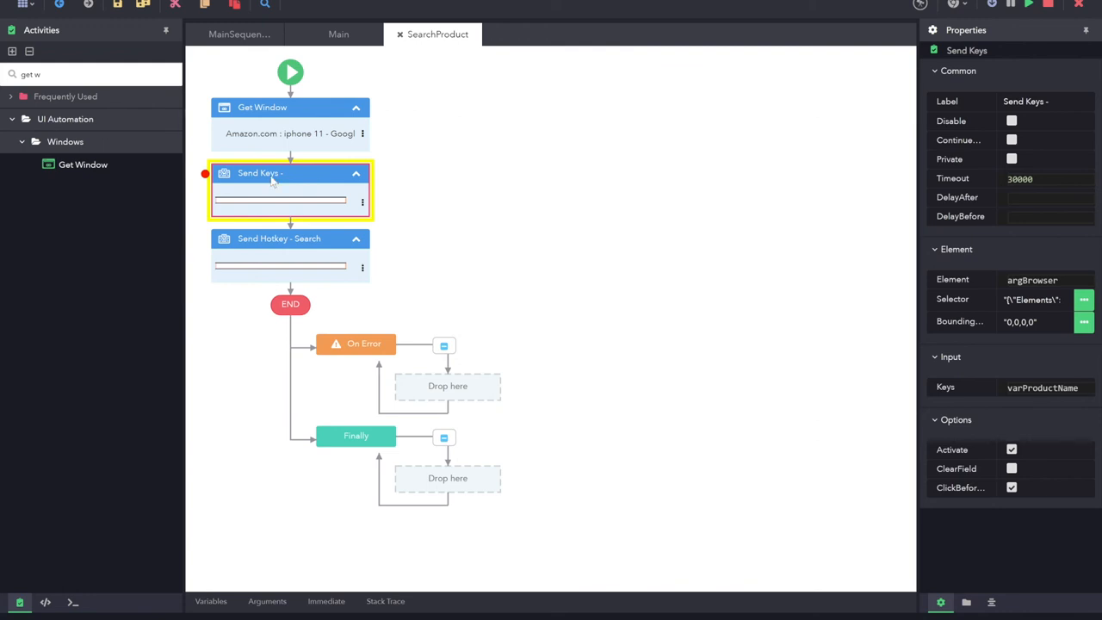
{"action": "mouse_move", "coordinate": [245, 191]}
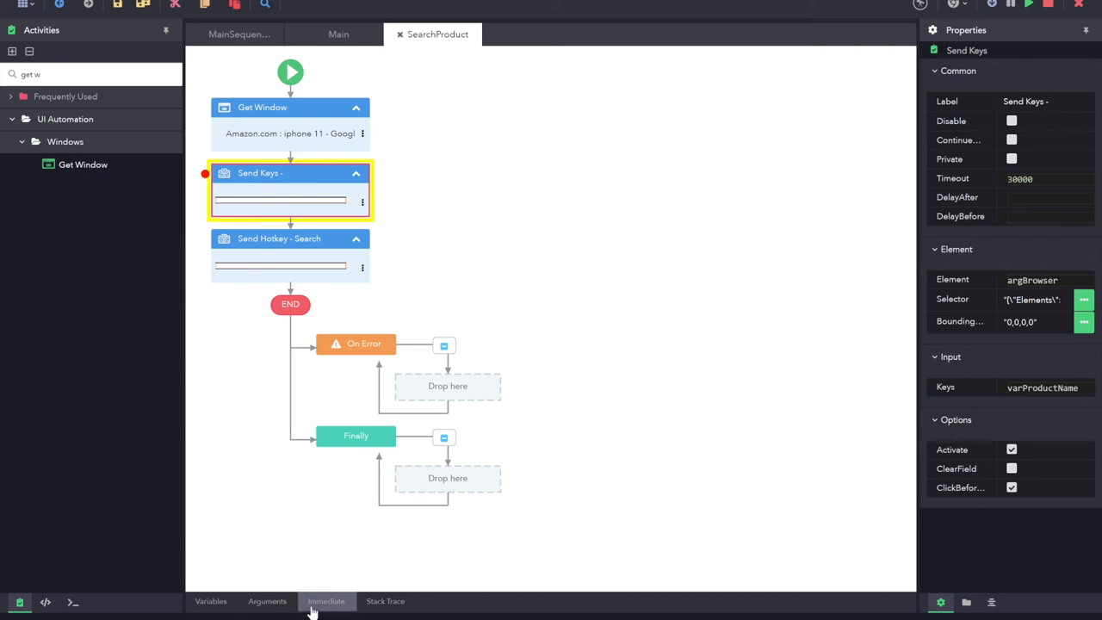
Review the stack frames with Send Keys paused inside SearchProduct, then switch to the Immediate window
{"action": "left_click", "coordinate": [384, 601]}
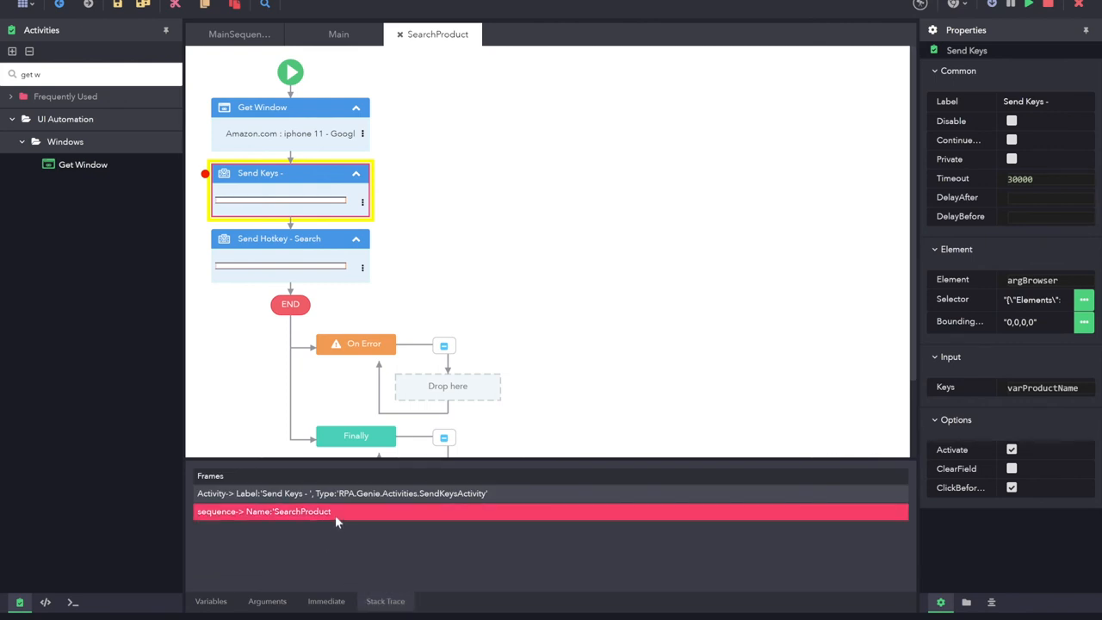
{"action": "mouse_move", "coordinate": [331, 530]}
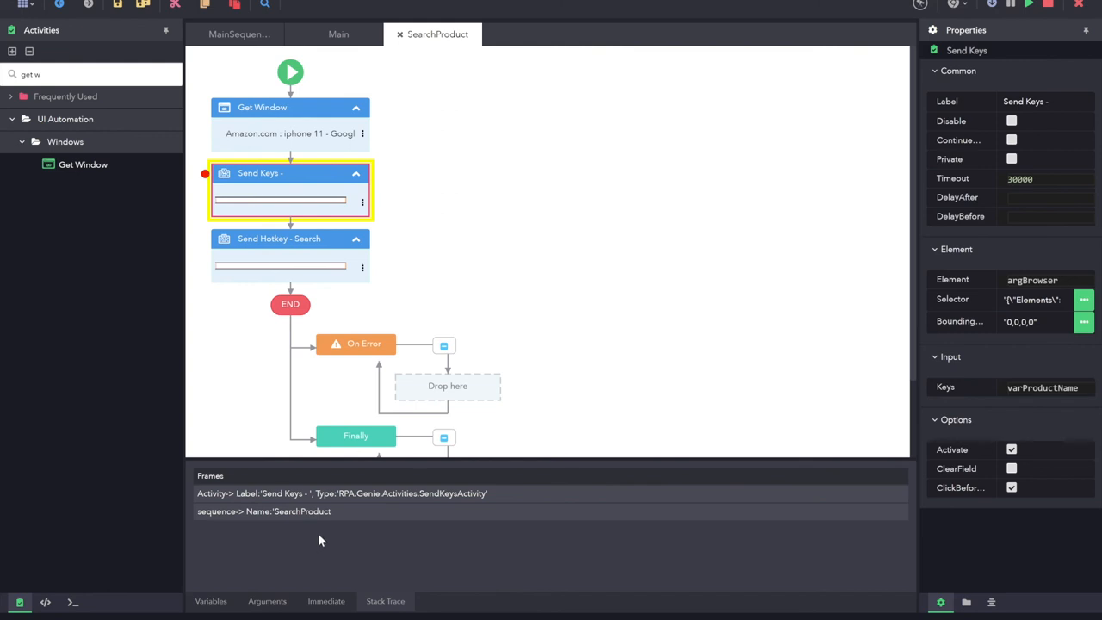
{"action": "mouse_move", "coordinate": [272, 172]}
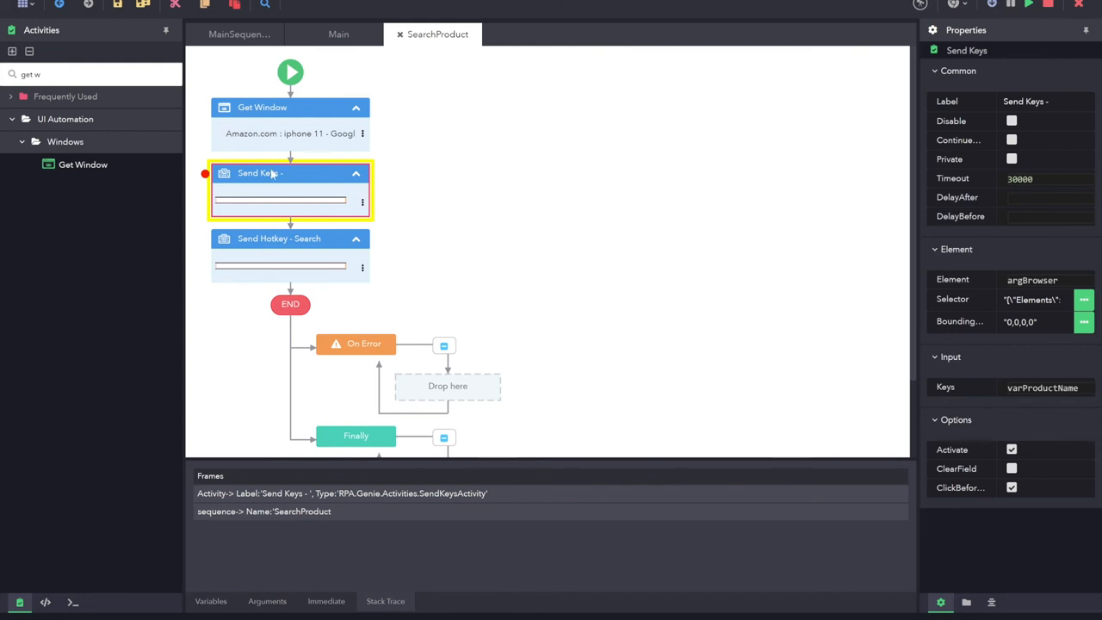
{"action": "left_click", "coordinate": [341, 493]}
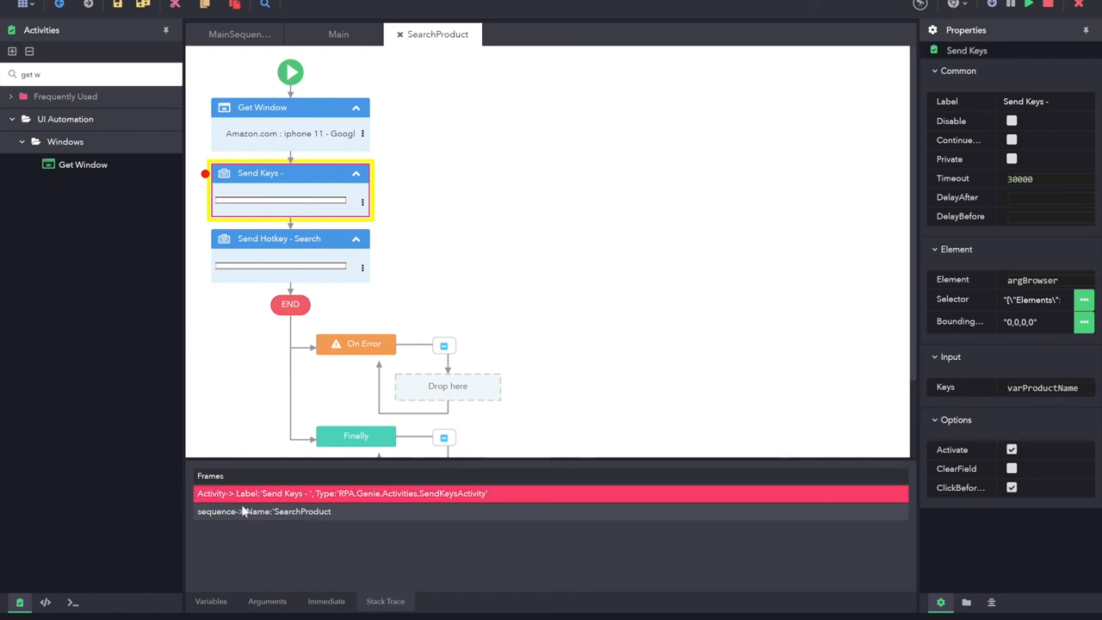
{"action": "left_click", "coordinate": [326, 601]}
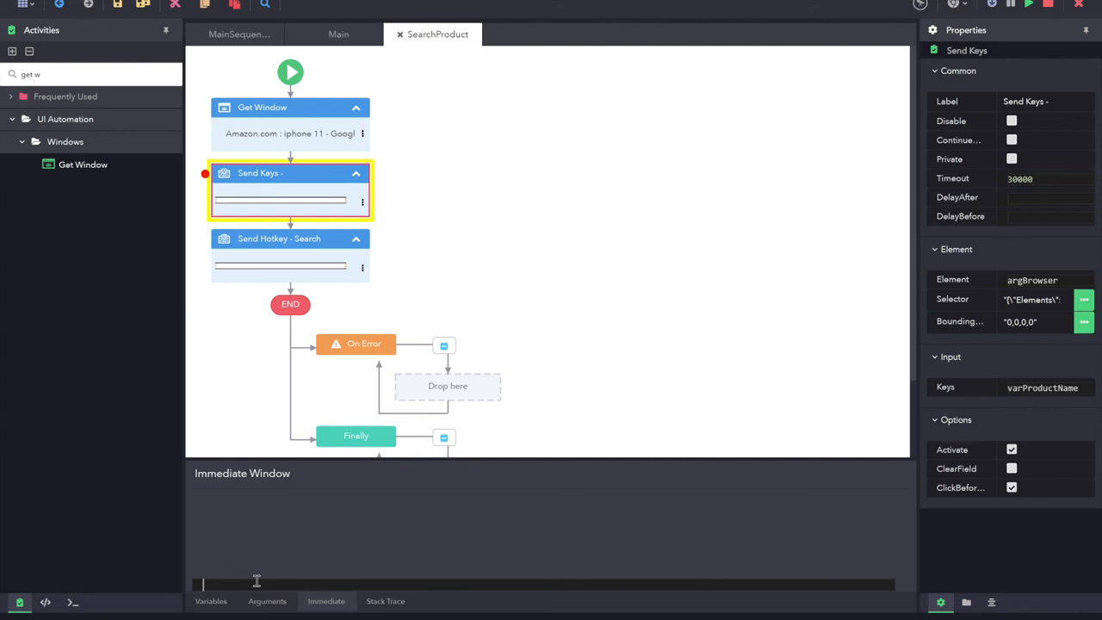
Evaluate varProductName in the Immediate window, returning "iPhone 11"
{"action": "type", "text": "var"}
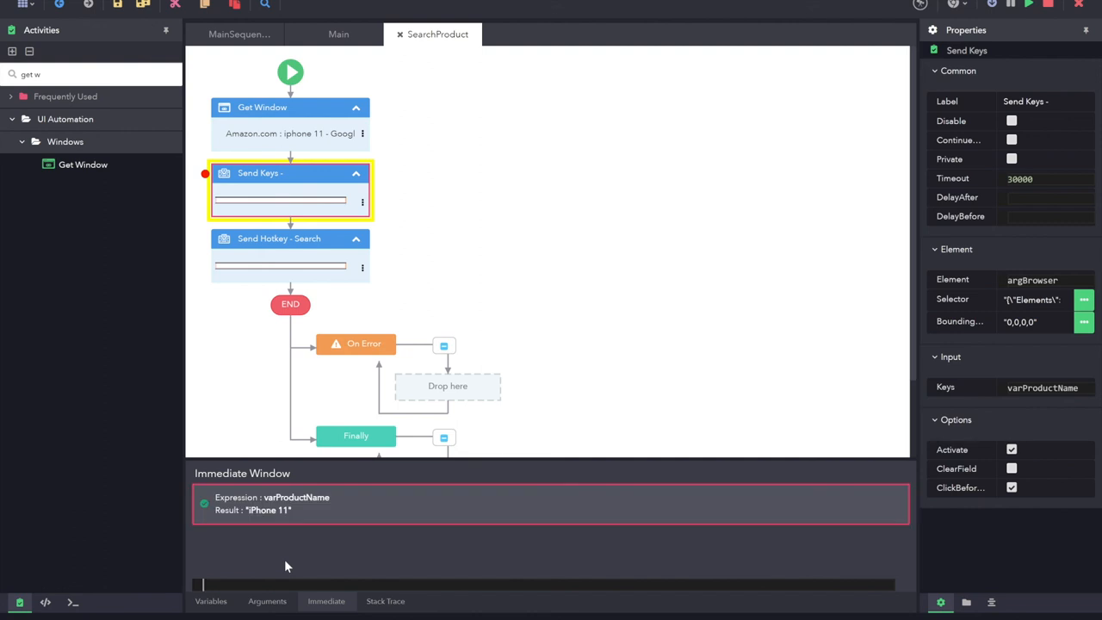
{"action": "mouse_move", "coordinate": [279, 515]}
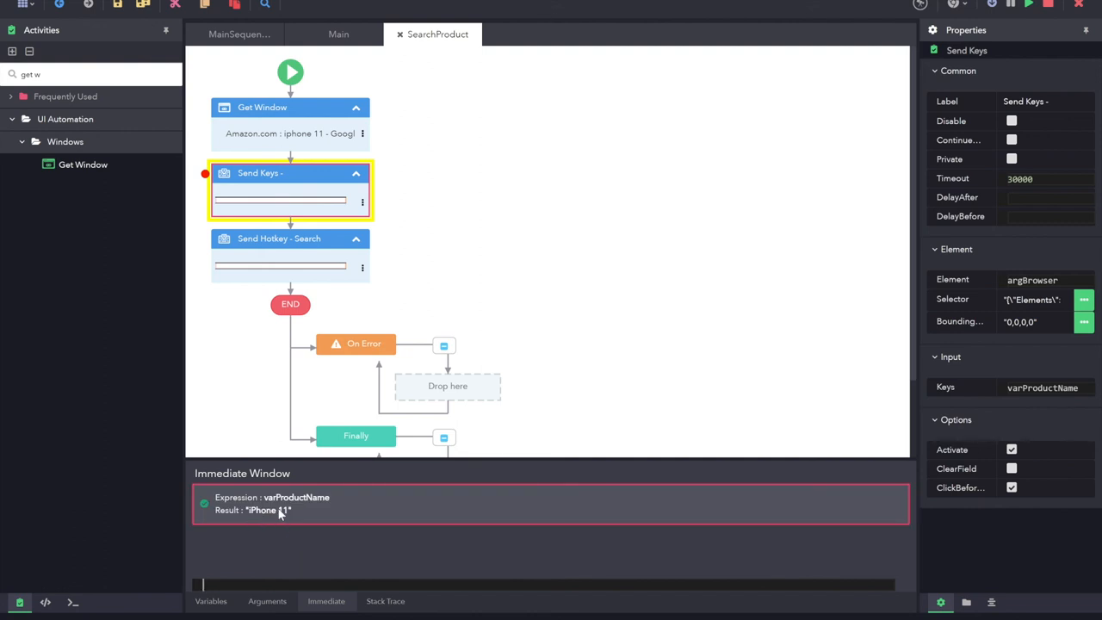
{"action": "mouse_move", "coordinate": [300, 510]}
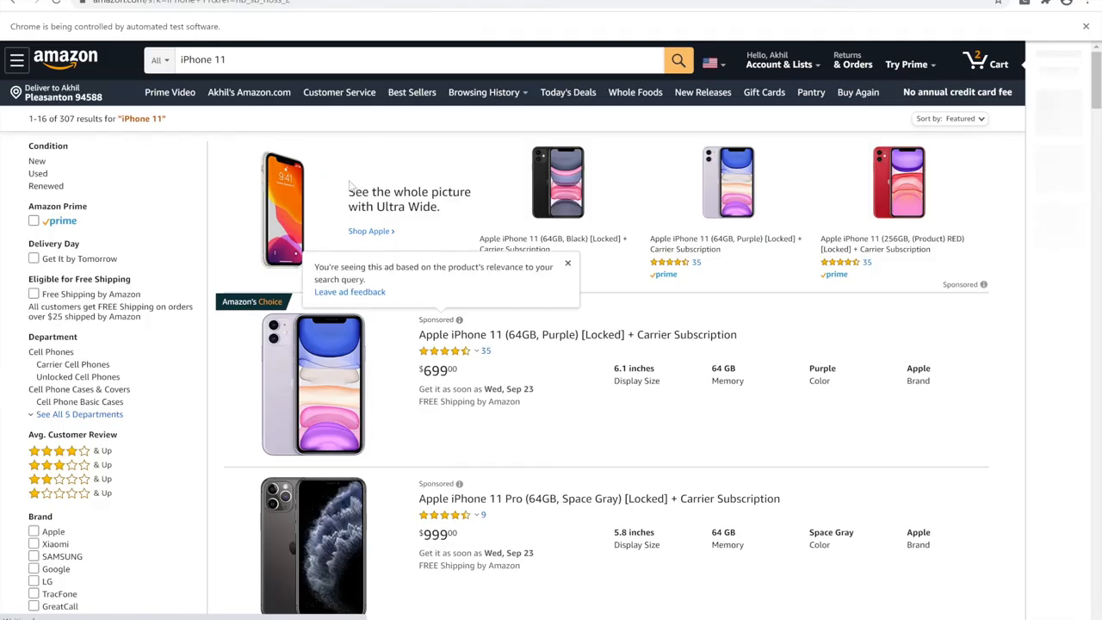
{"action": "left_click", "coordinate": [568, 261]}
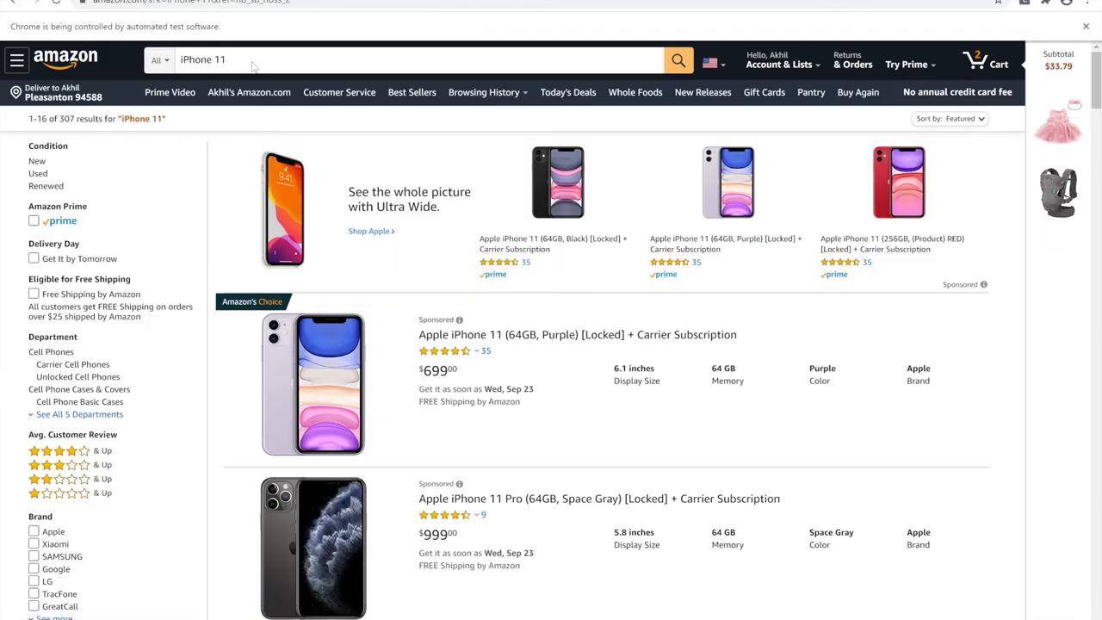
{"action": "mouse_move", "coordinate": [407, 589]}
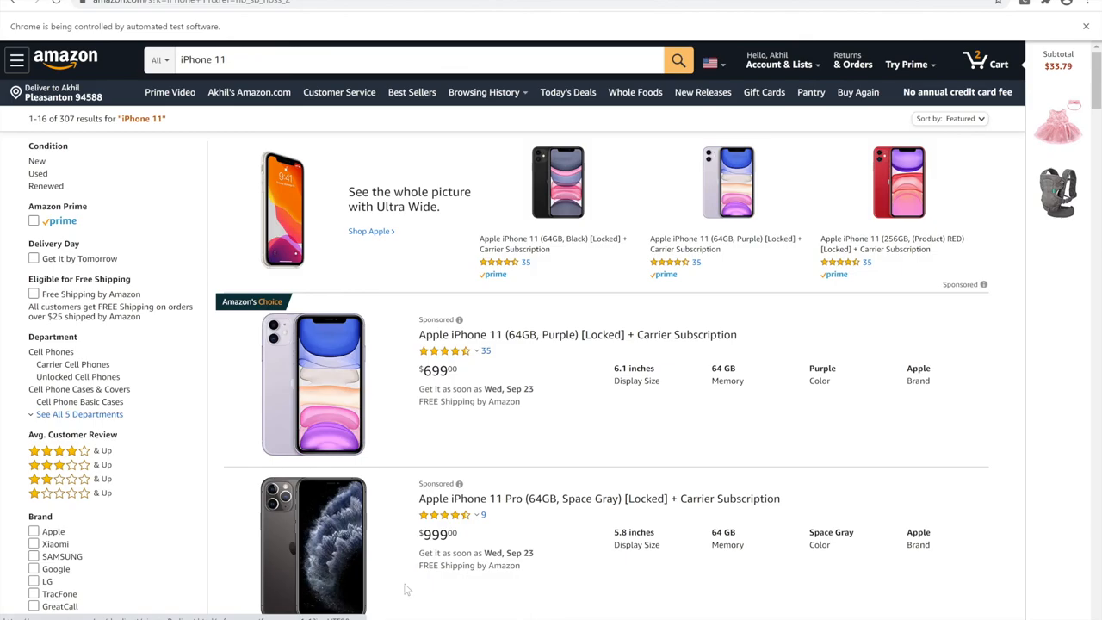